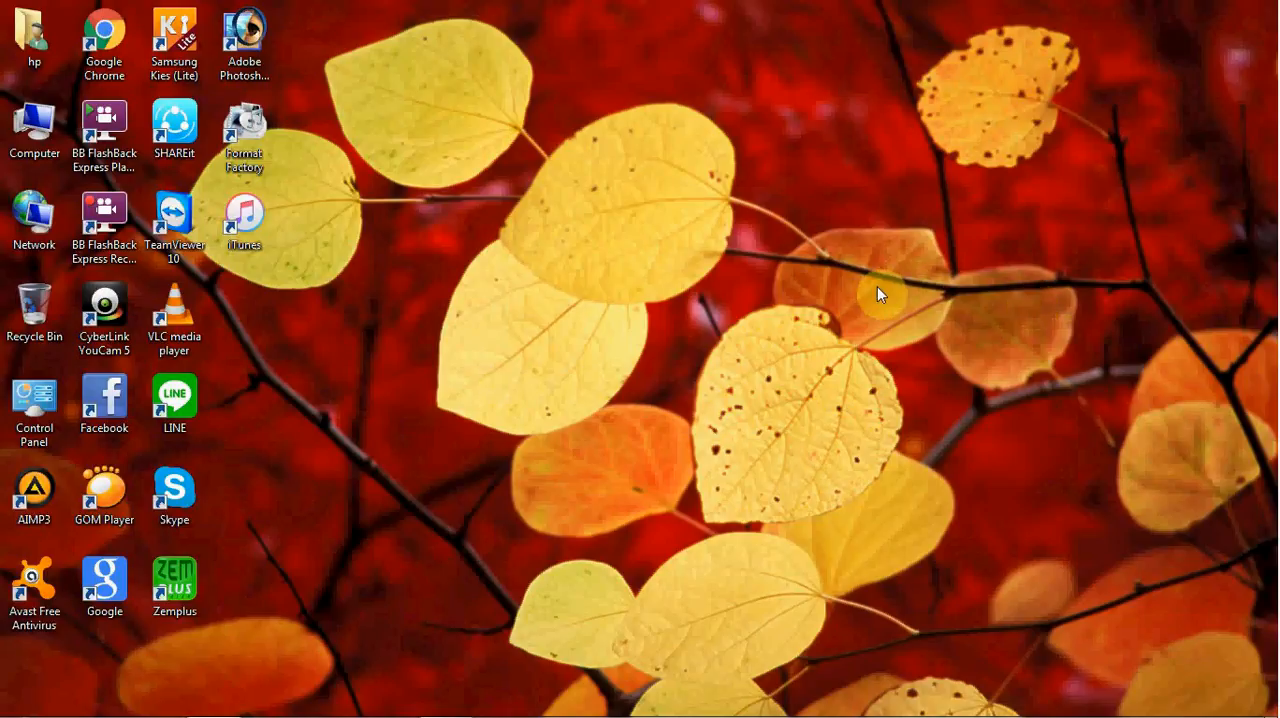
mouse_move(855, 285)
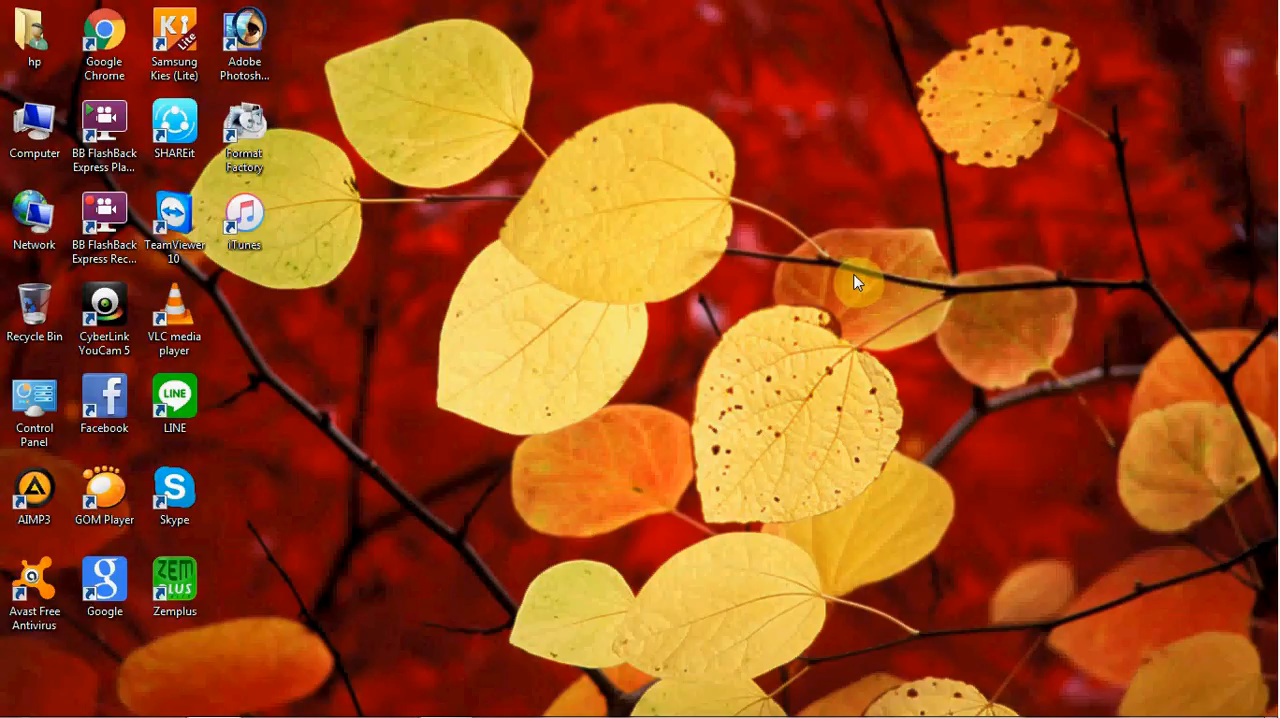
mouse_move(622, 259)
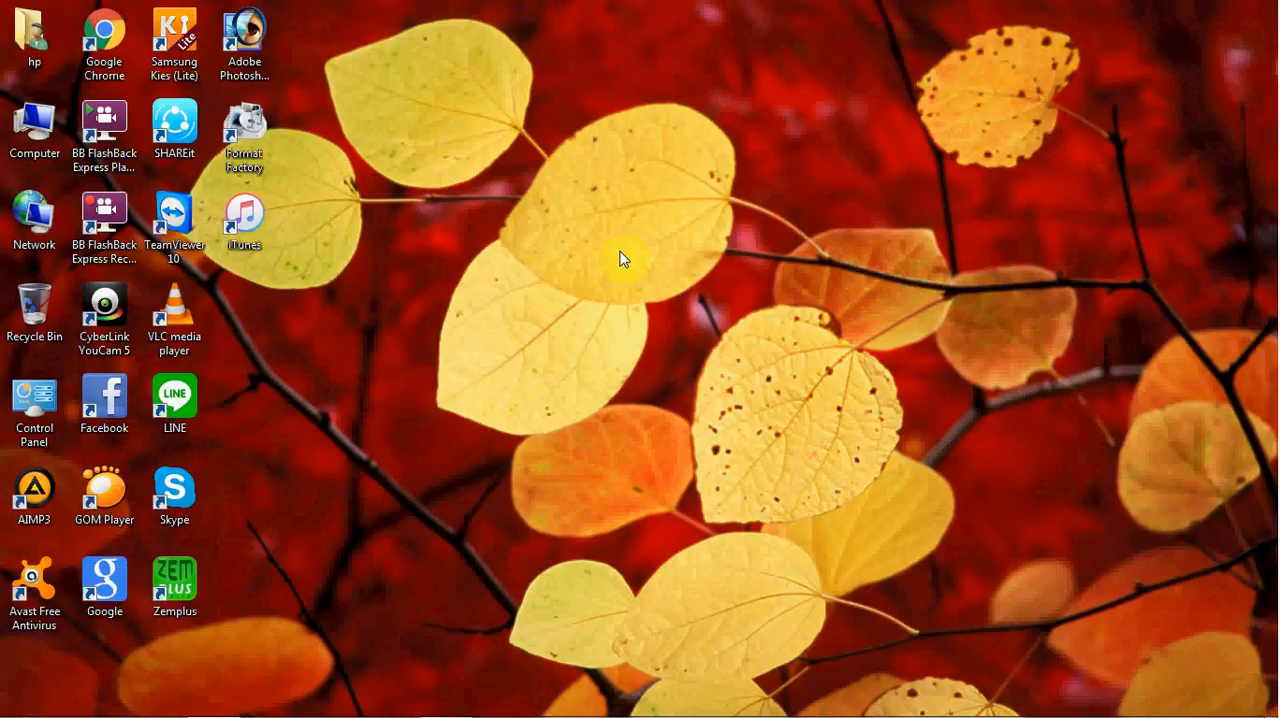
mouse_move(245, 345)
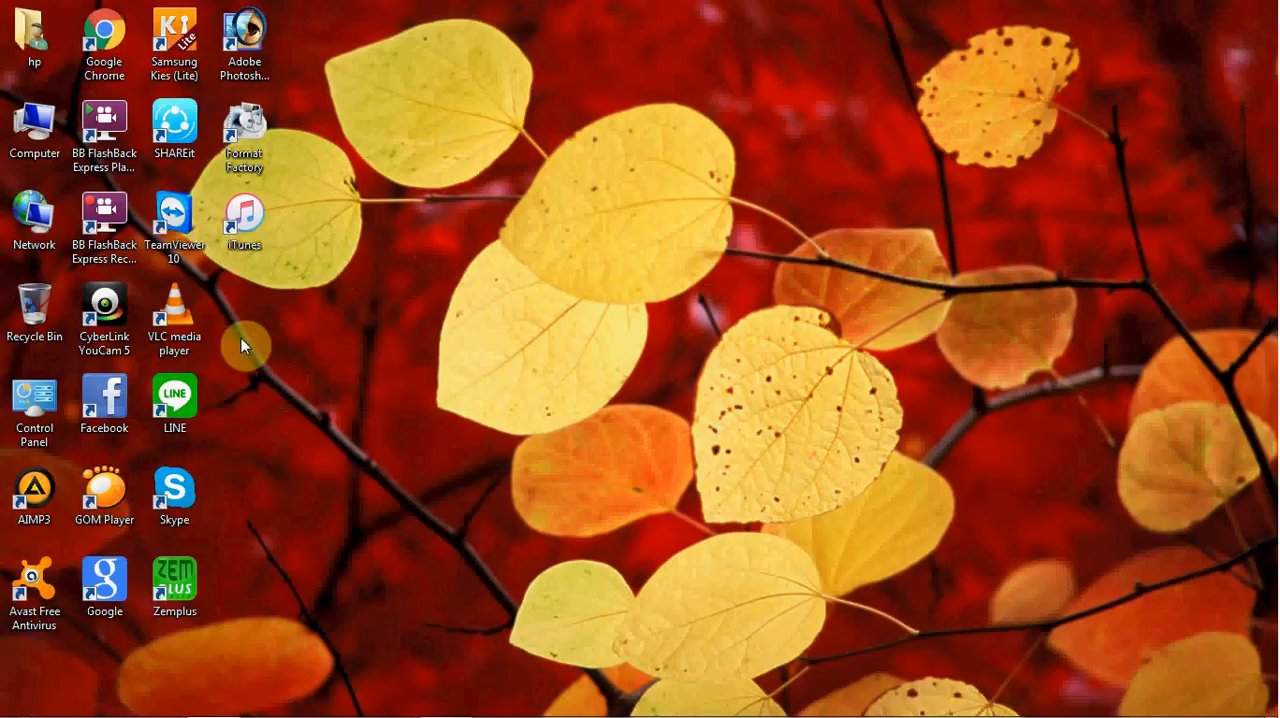
Search Google for 'itunes' and request the iTunes for Windows download from Apple's site
left_click(244, 217)
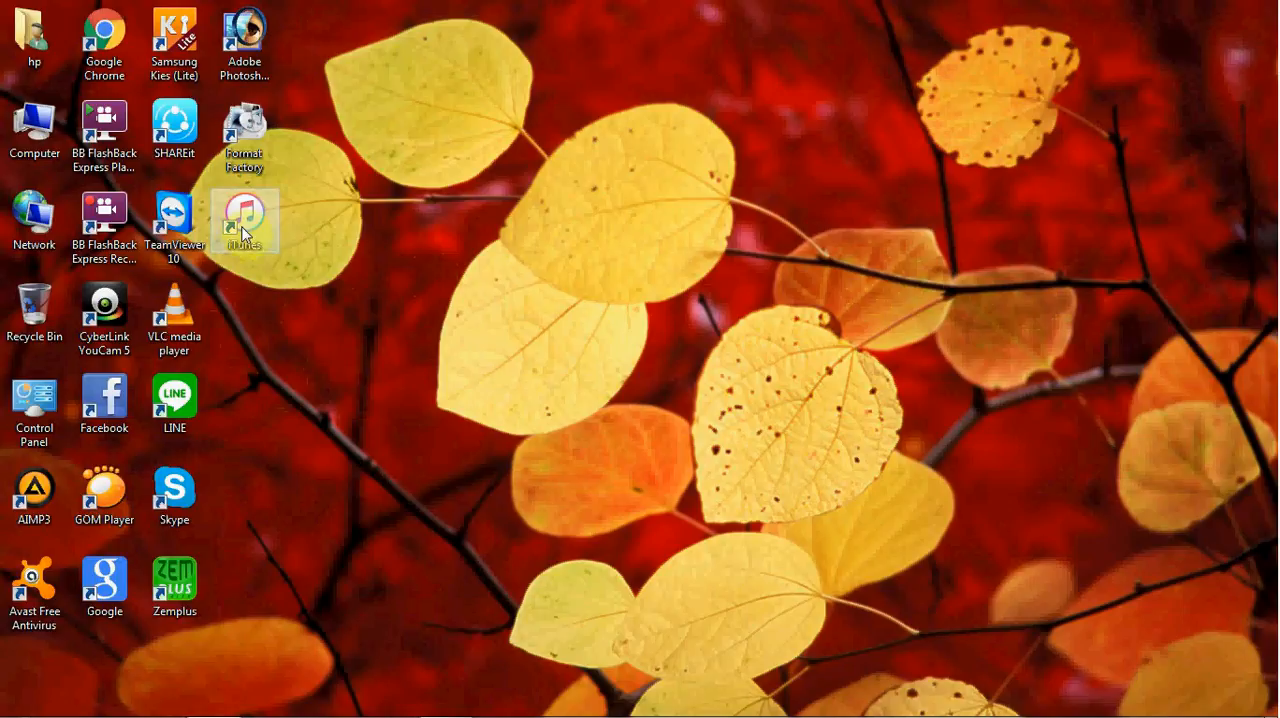
mouse_move(217, 237)
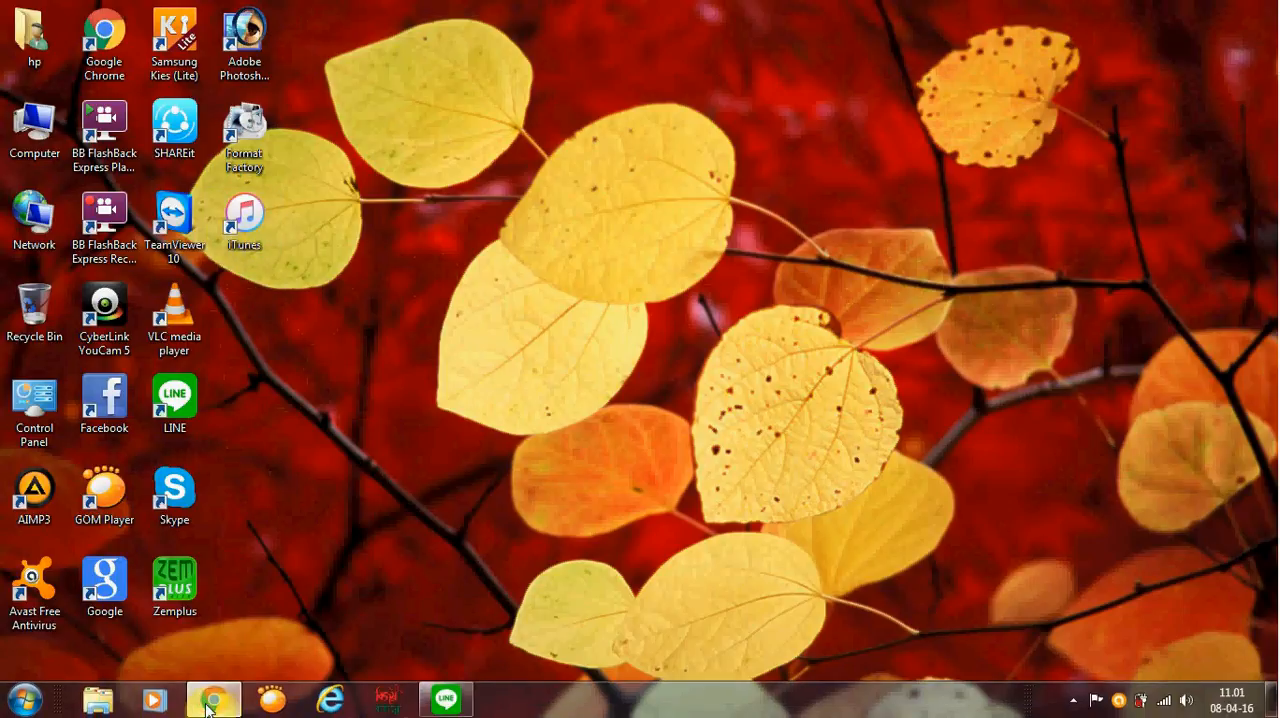
left_click(213, 699)
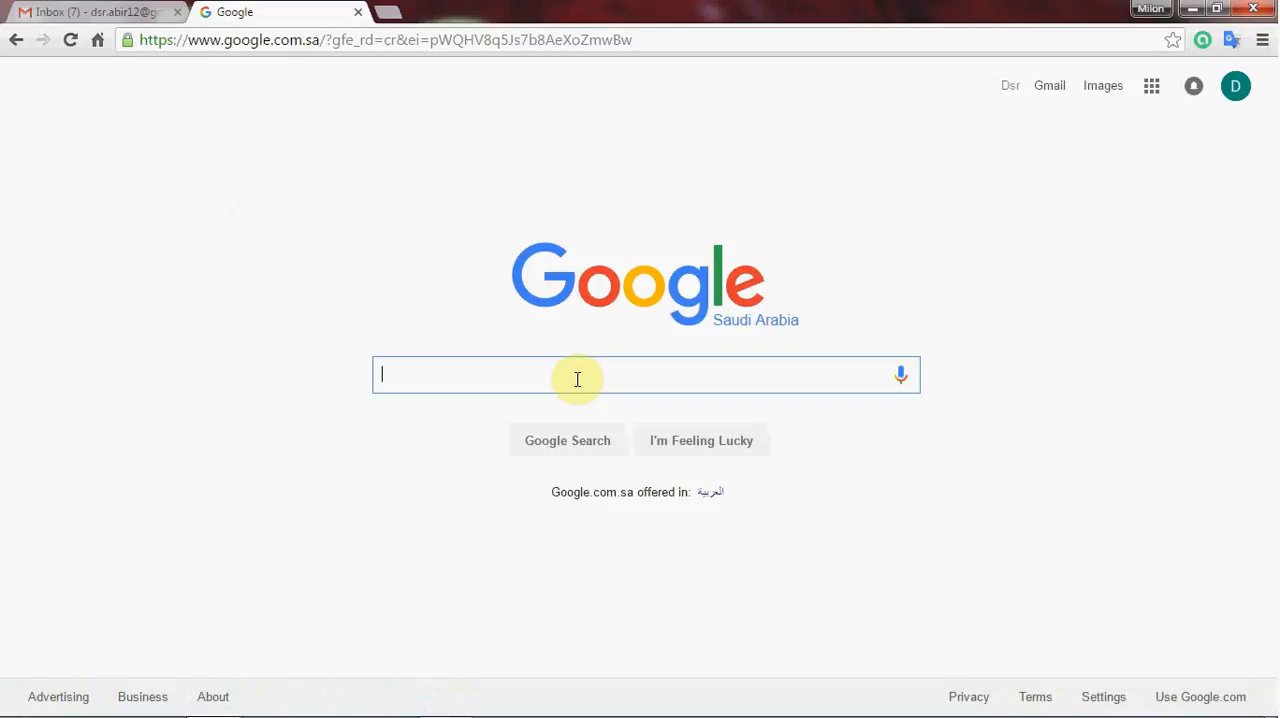
type("itunes")
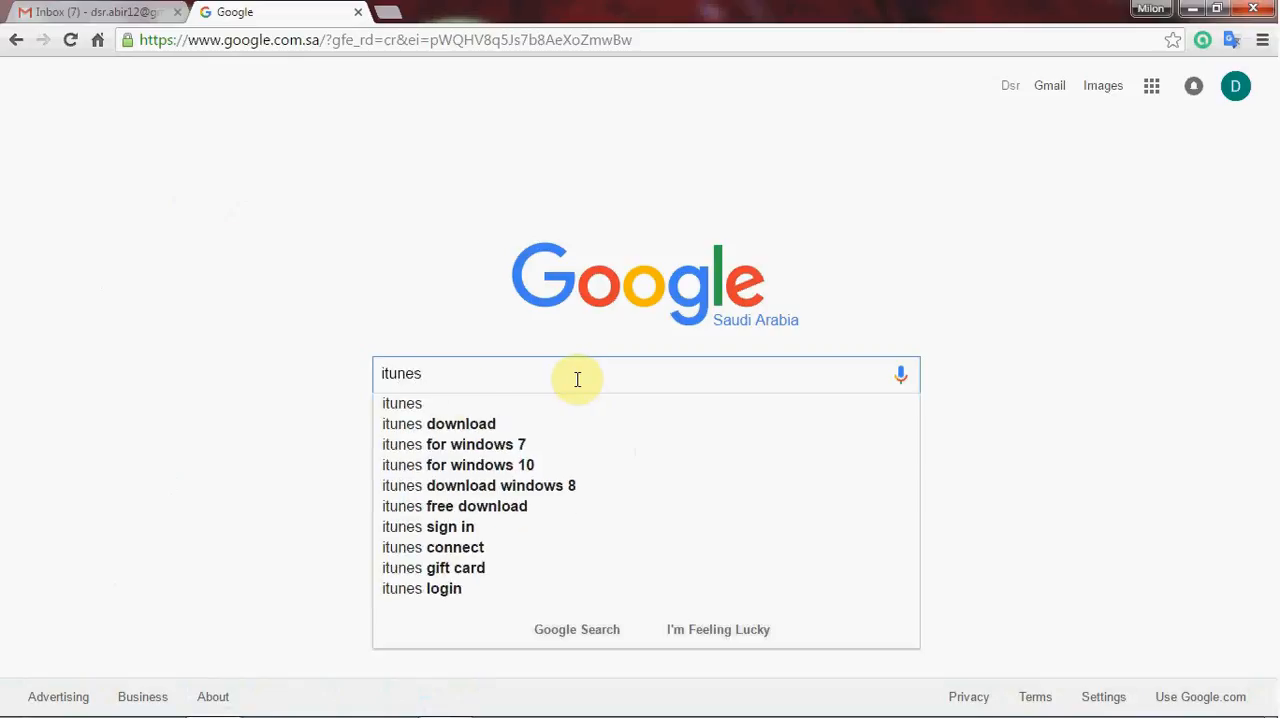
mouse_move(485, 418)
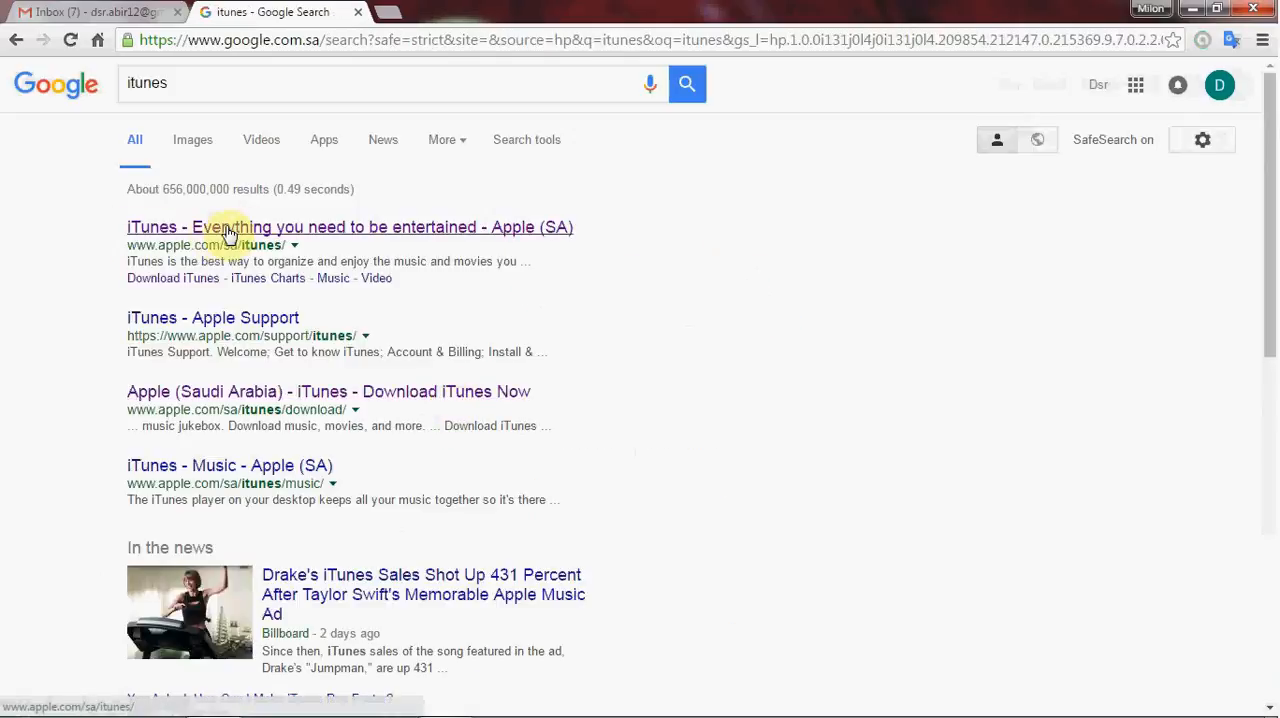
left_click(349, 227)
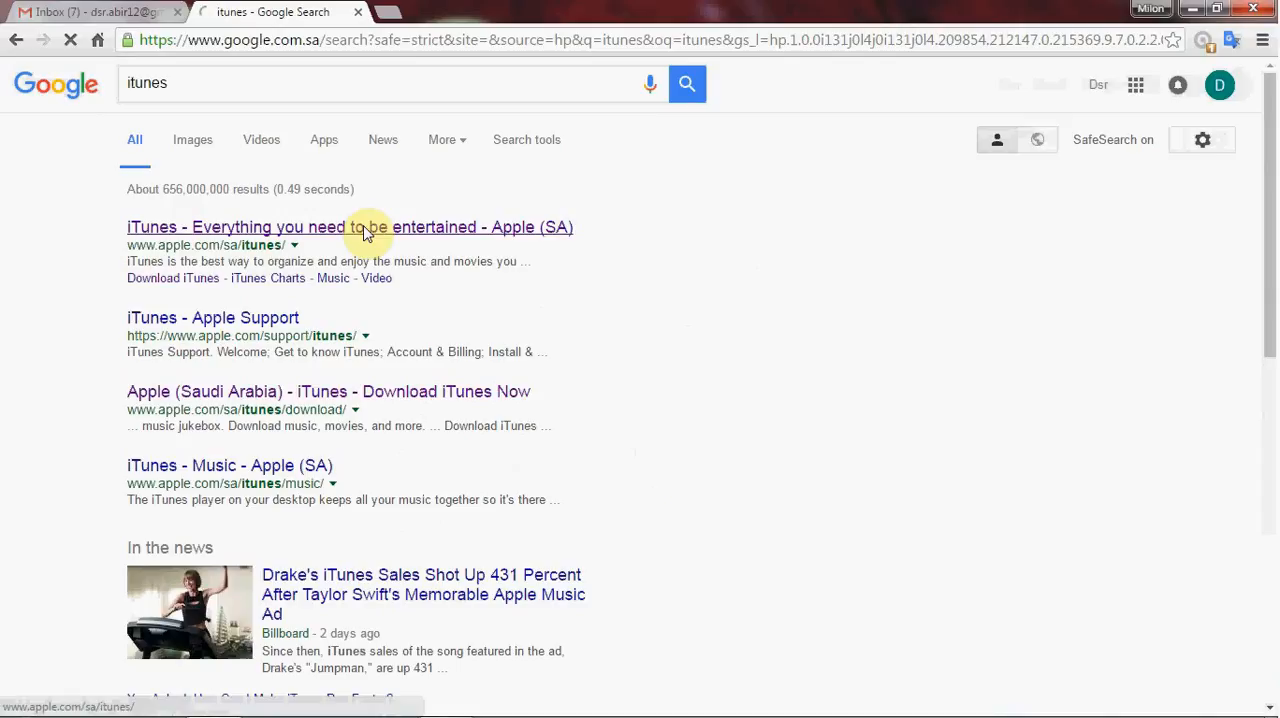
left_click(350, 227)
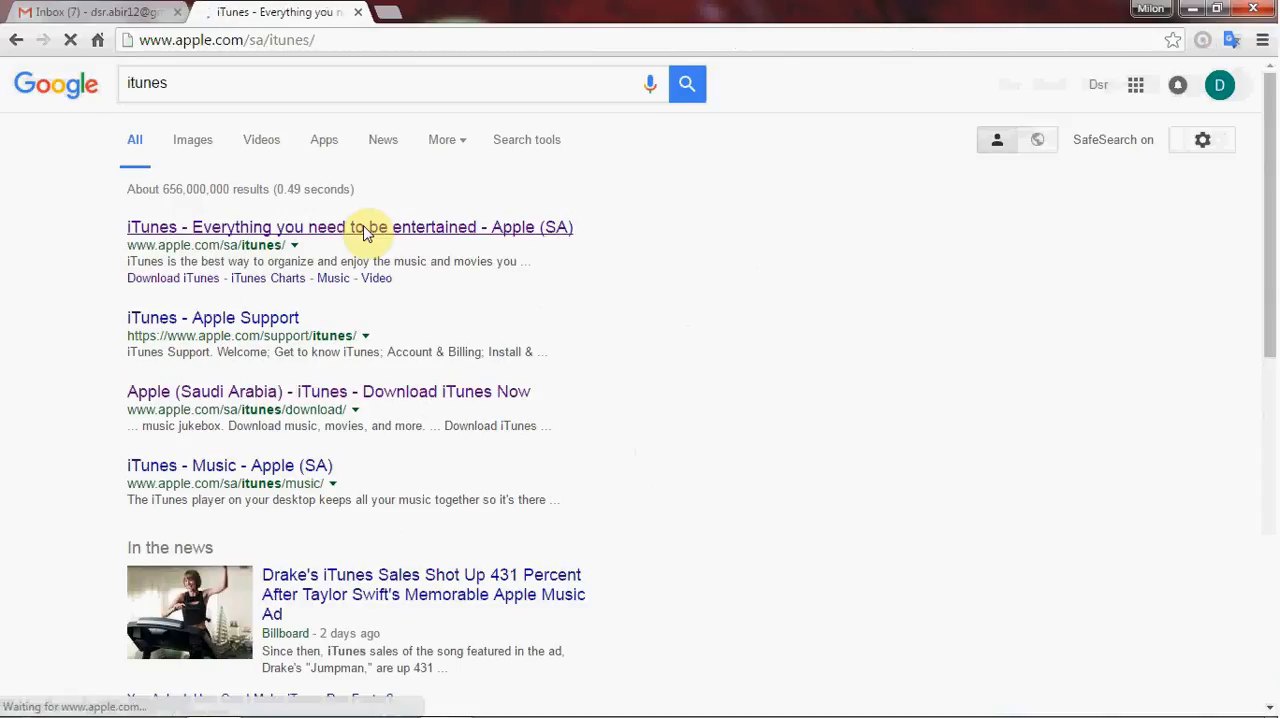
left_click(350, 227)
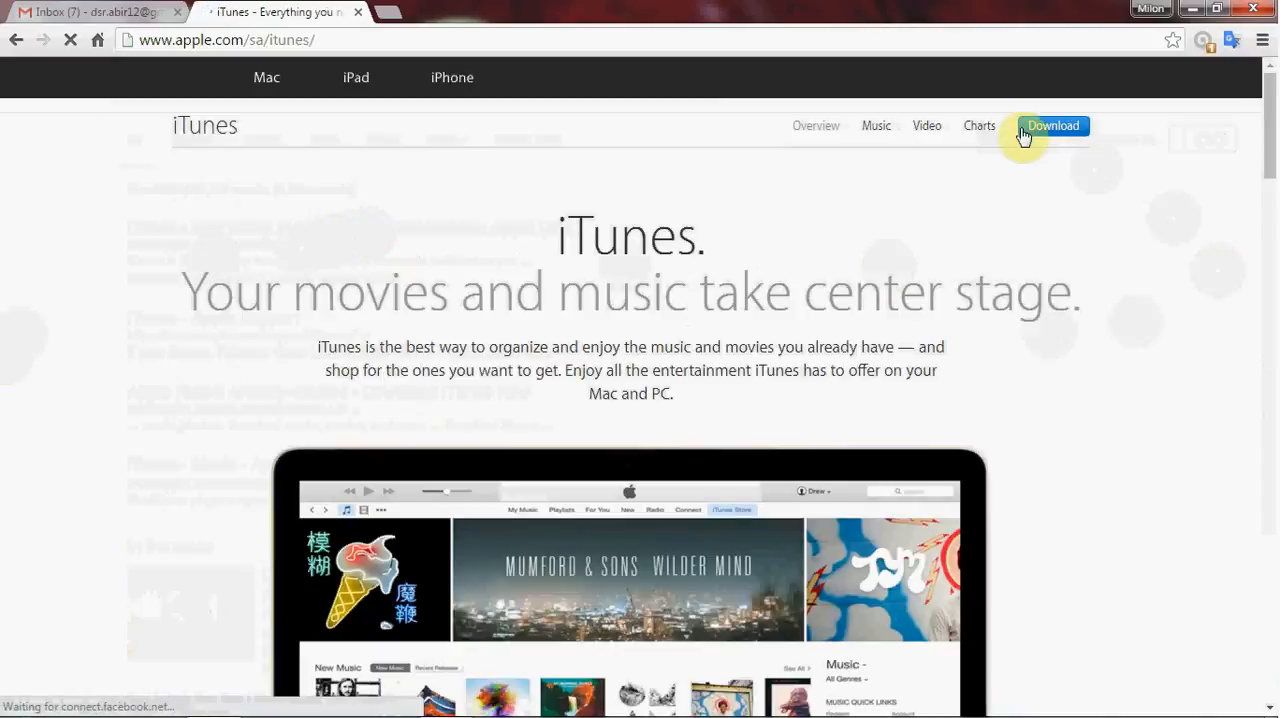
left_click(1052, 125)
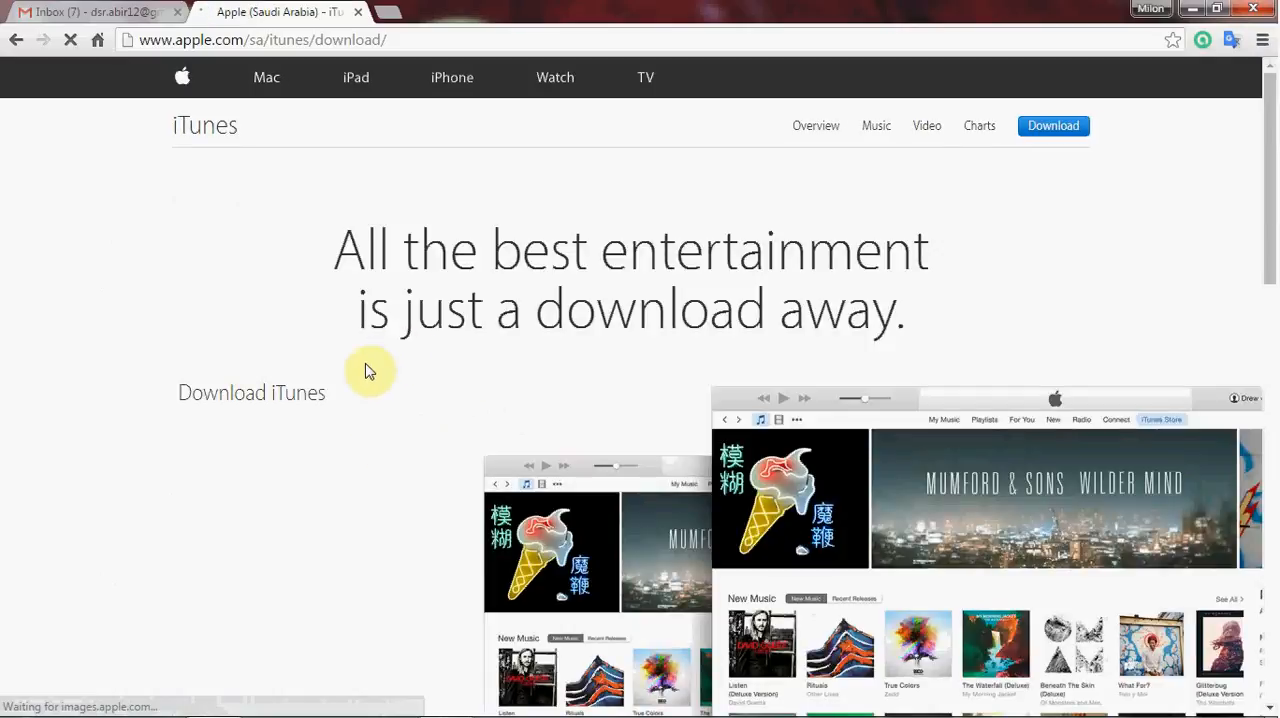
mouse_move(378, 427)
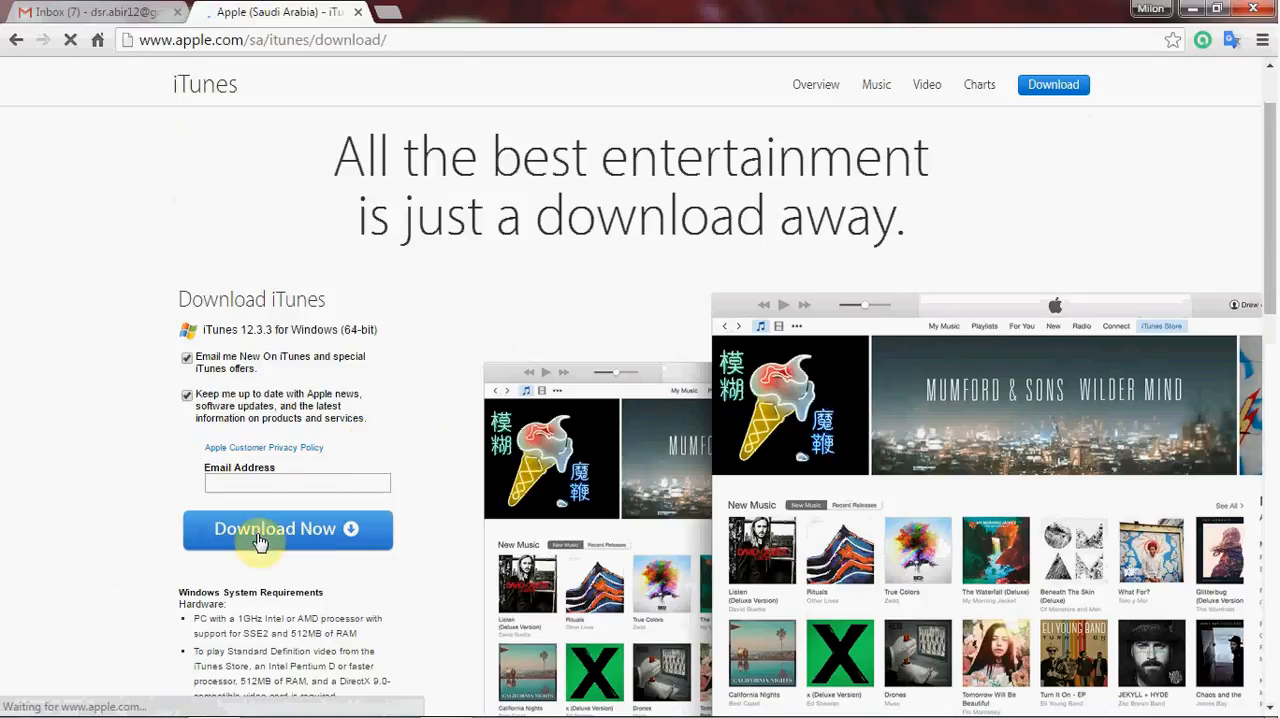
left_click(287, 528)
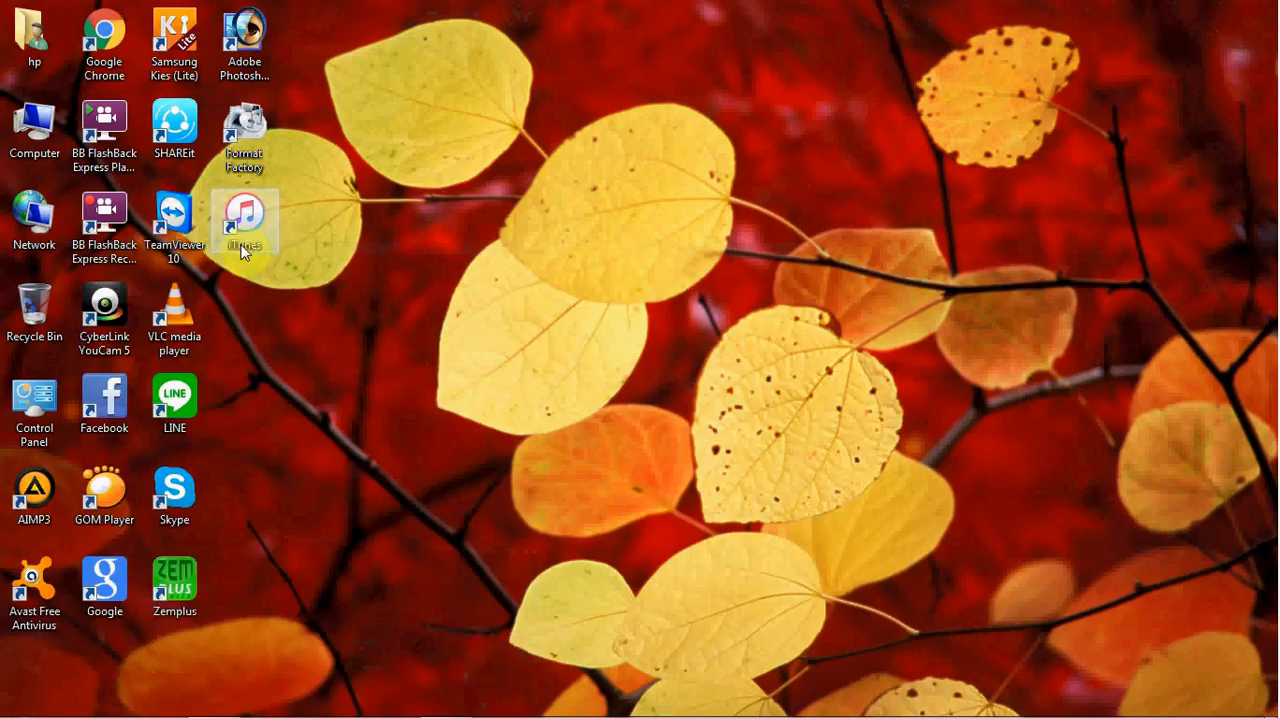
Launch iTunes from the desktop icon and list the Store's additional media categories
left_click(245, 220)
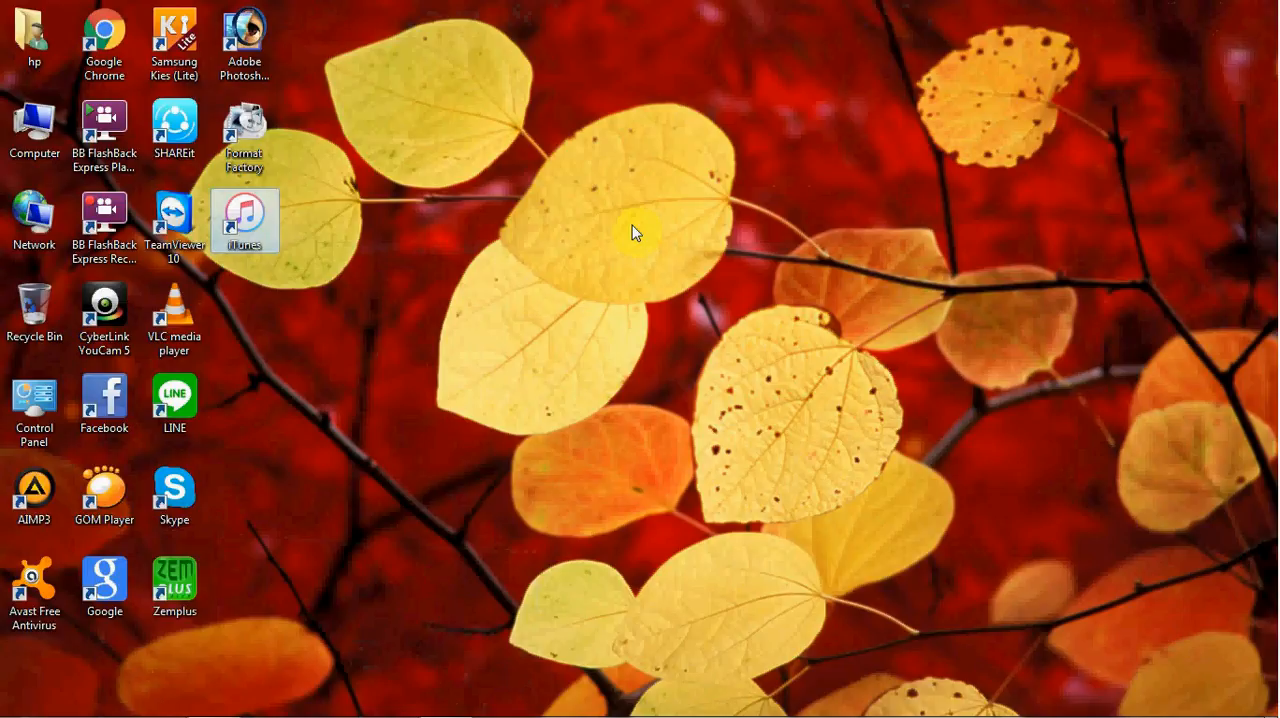
double_click(244, 222)
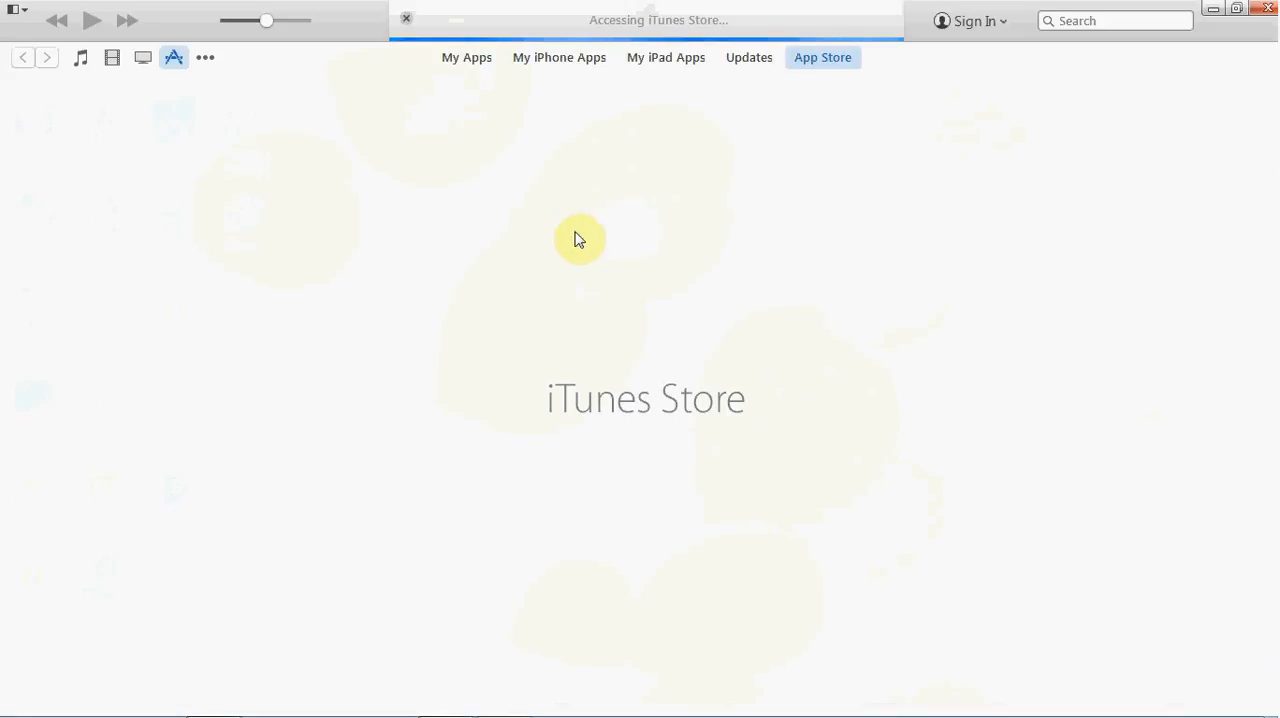
mouse_move(515, 239)
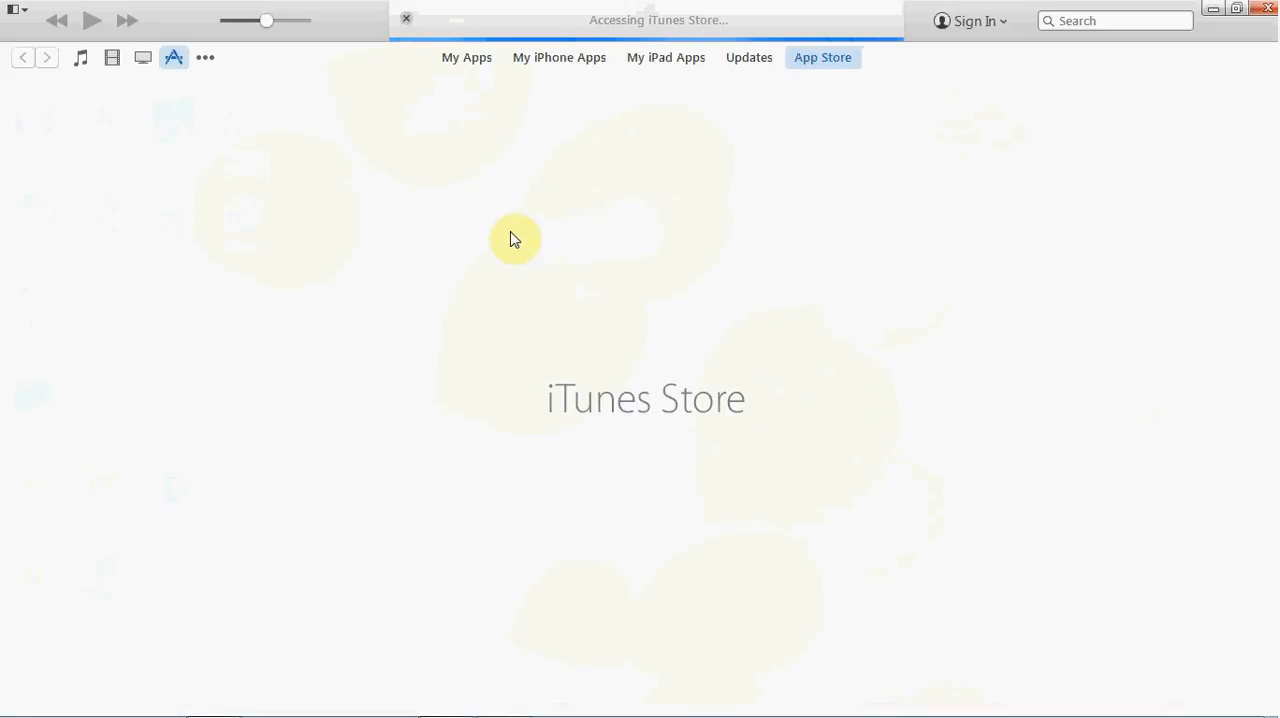
mouse_move(500, 254)
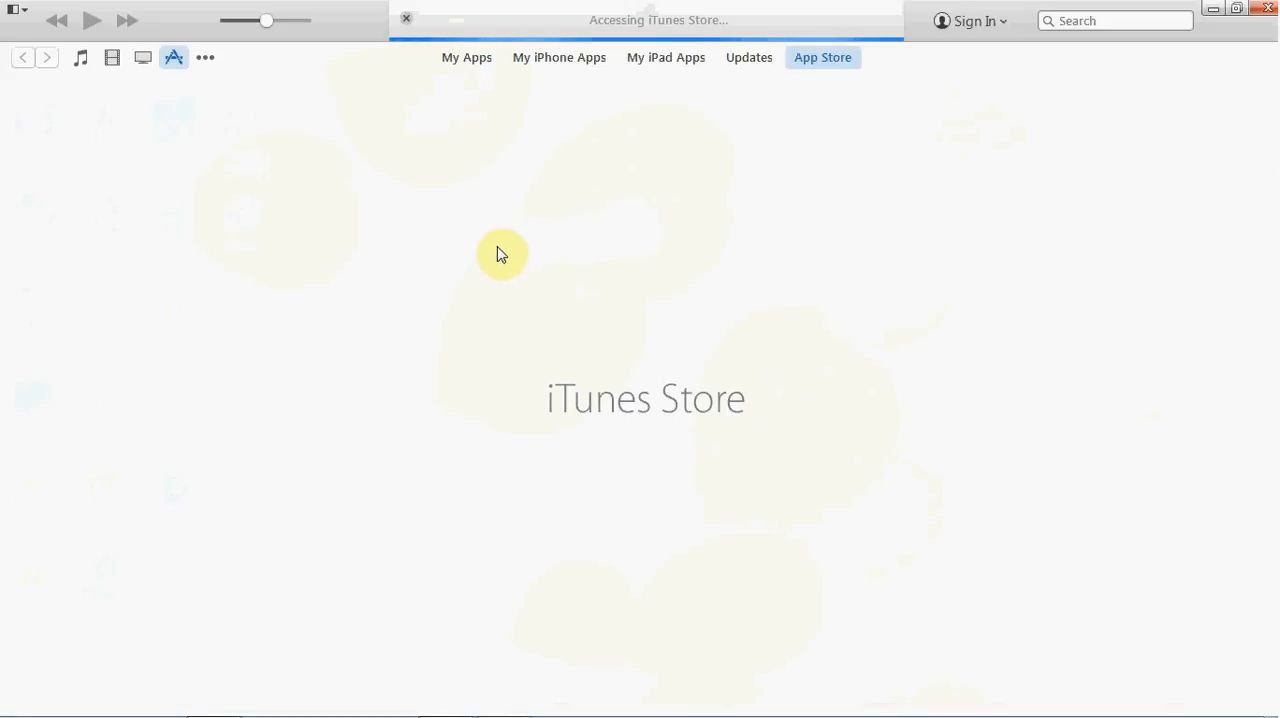
mouse_move(391, 114)
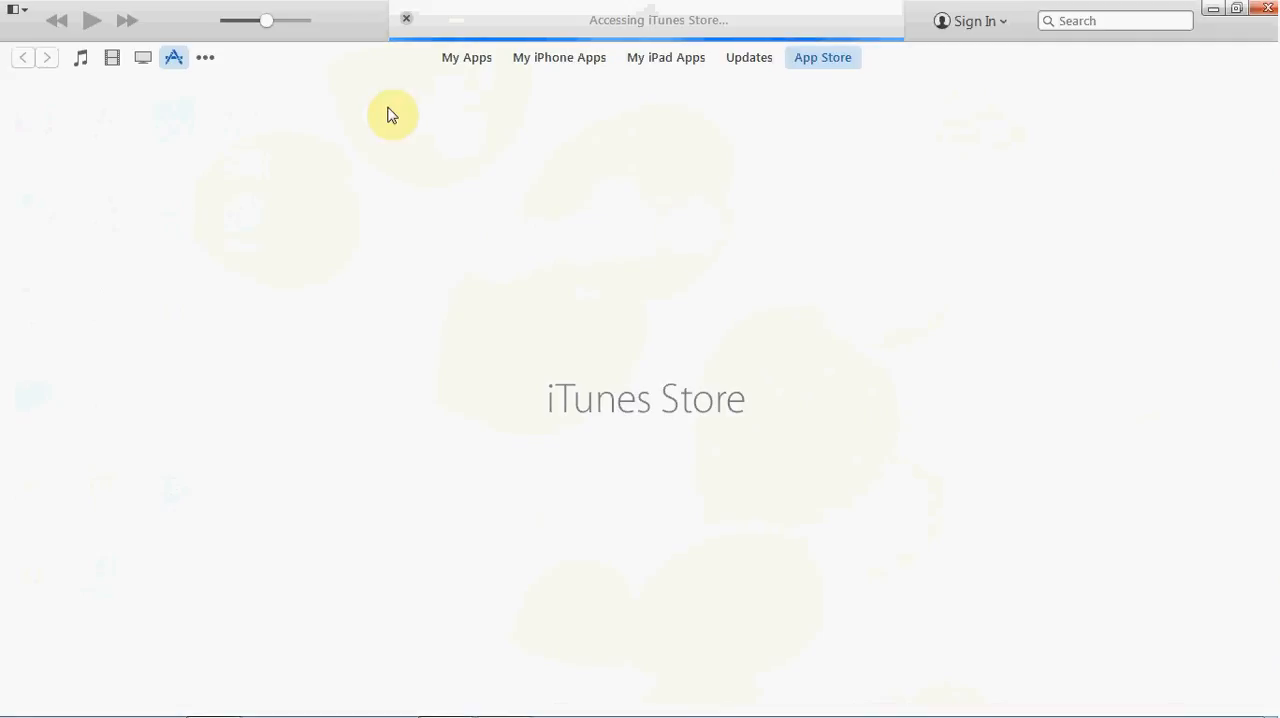
mouse_move(238, 68)
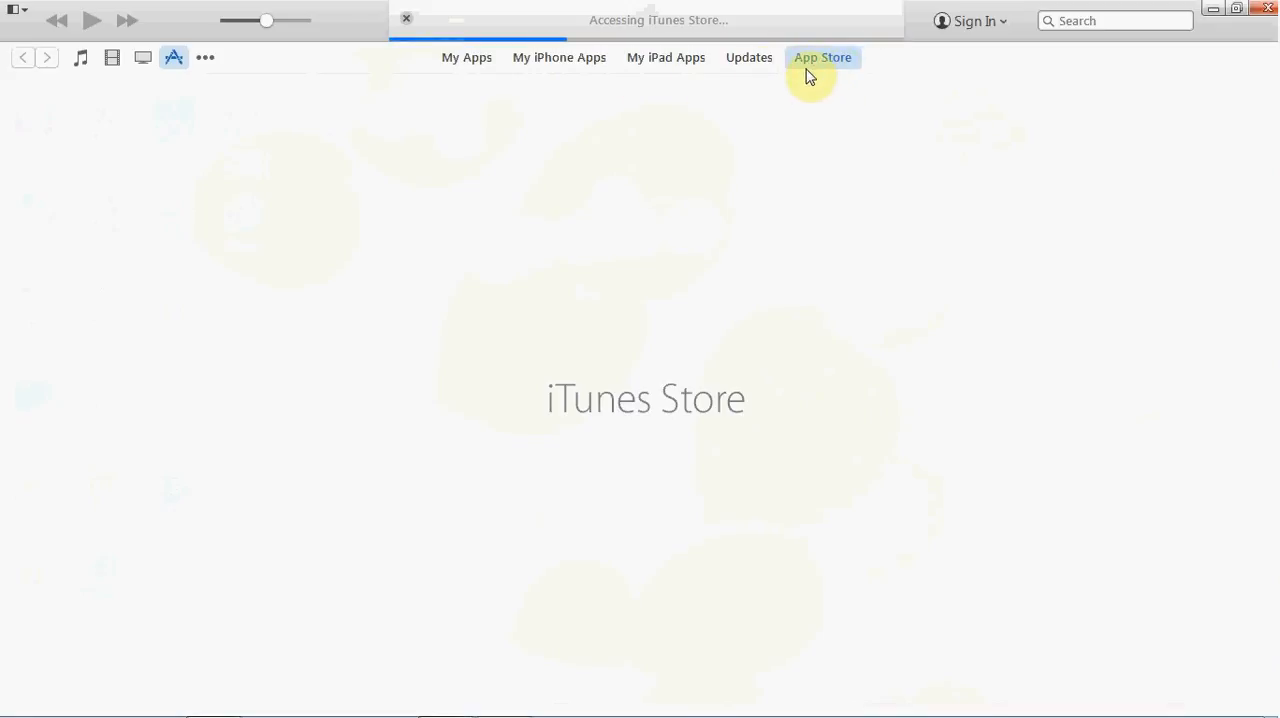
mouse_move(207, 65)
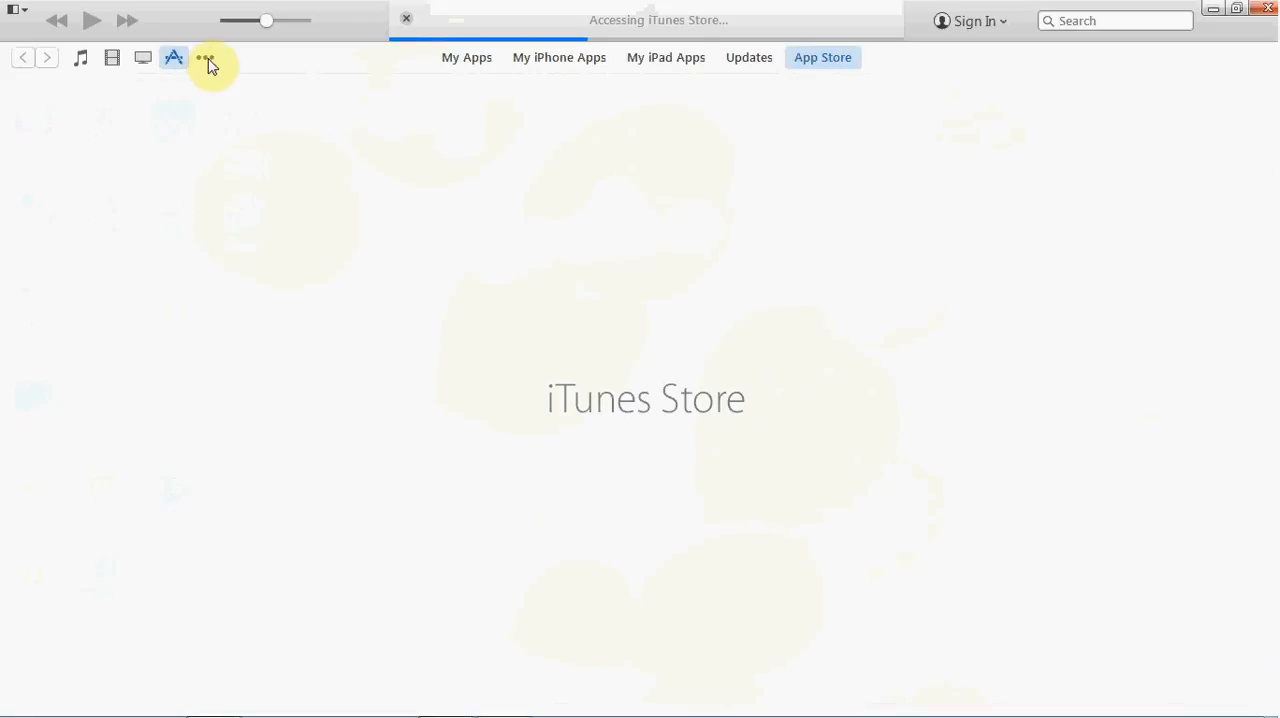
left_click(206, 57)
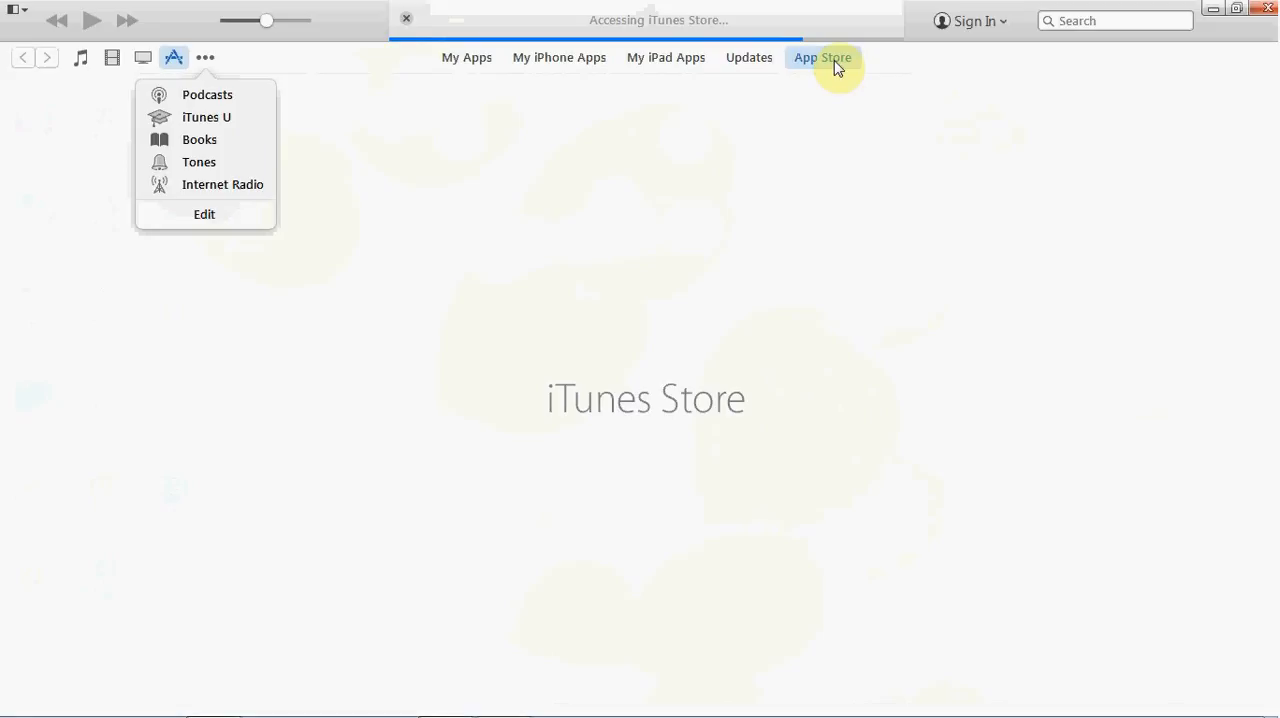
mouse_move(963, 82)
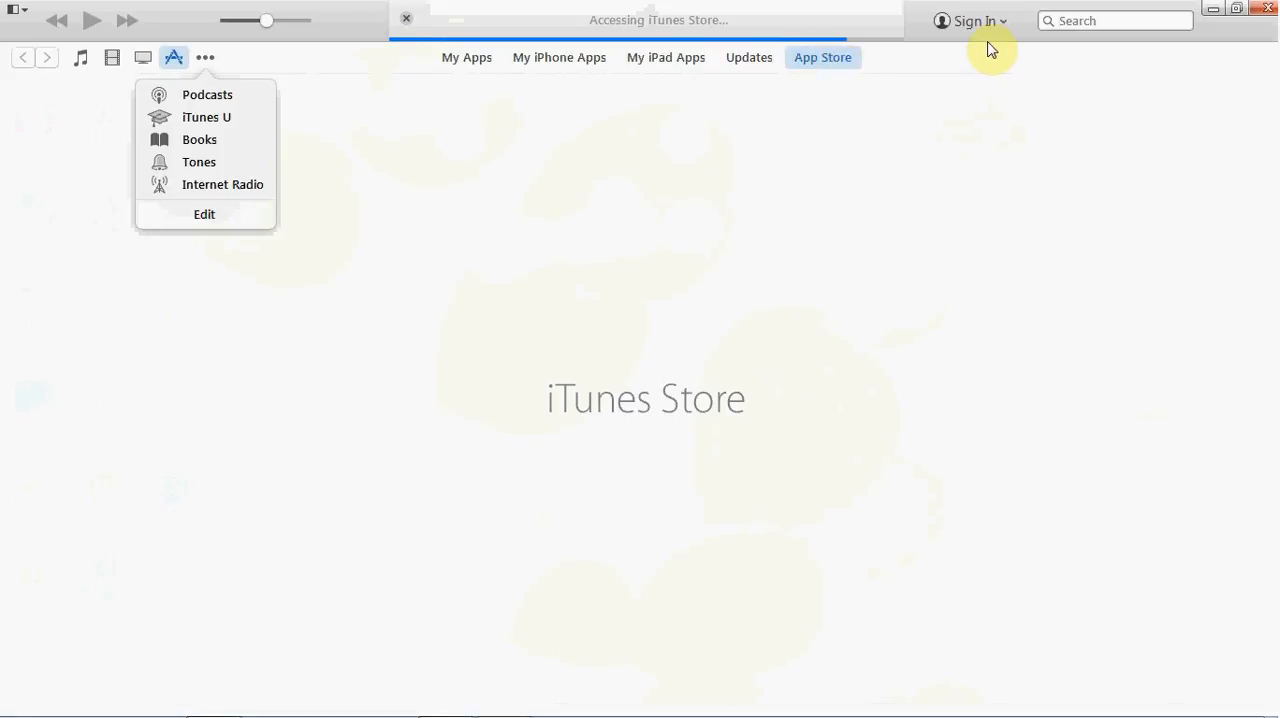
mouse_move(998, 25)
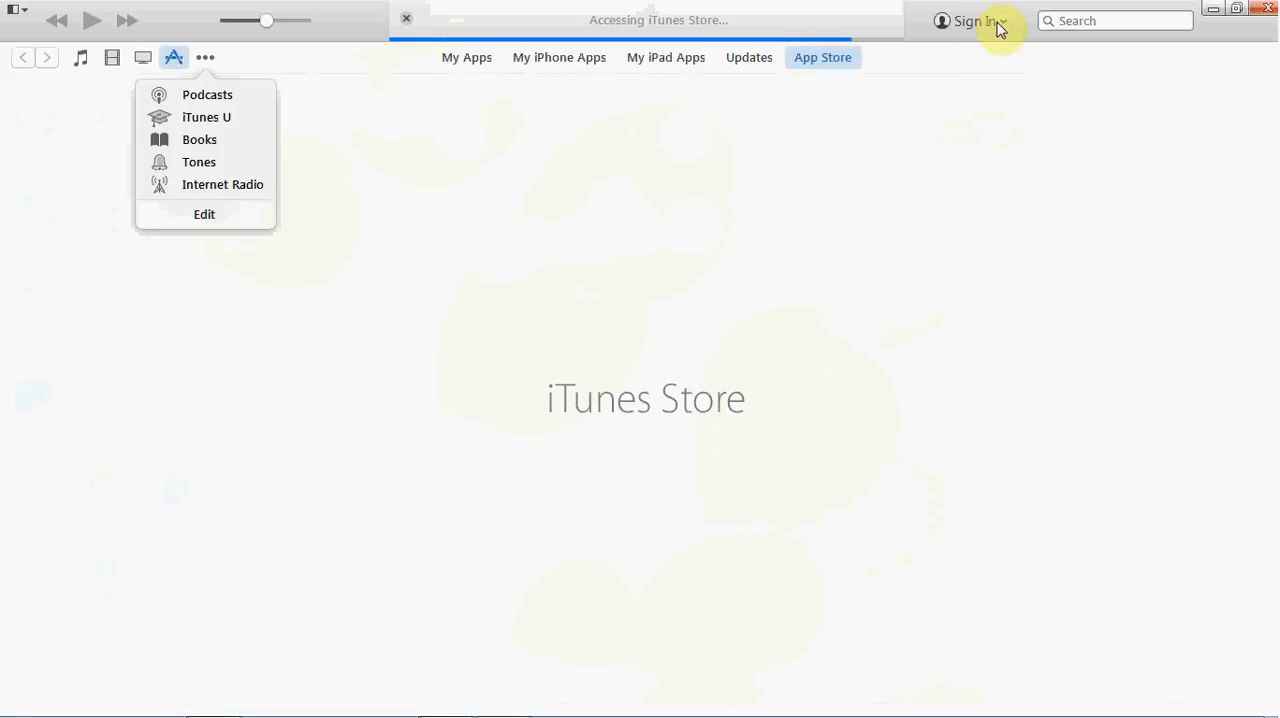
Choose Create New Apple ID from the iTunes Store sign-in prompt and continue past the welcome page
left_click(970, 20)
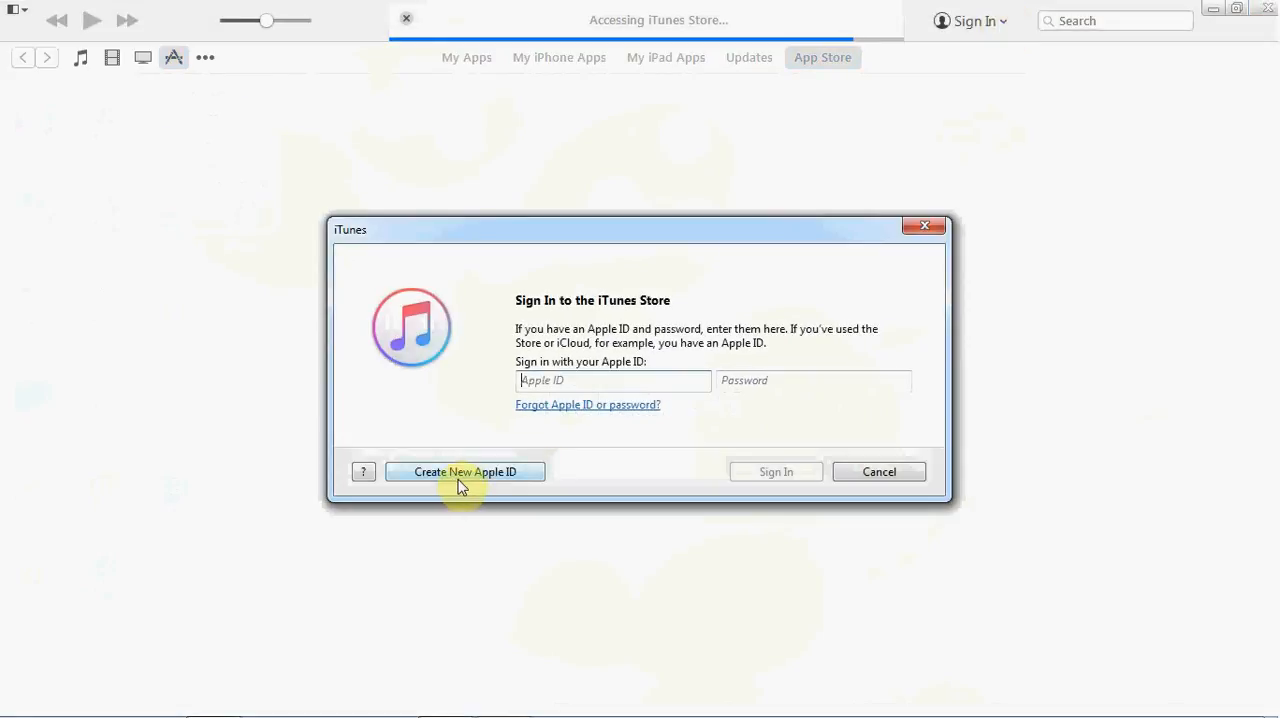
left_click(878, 471)
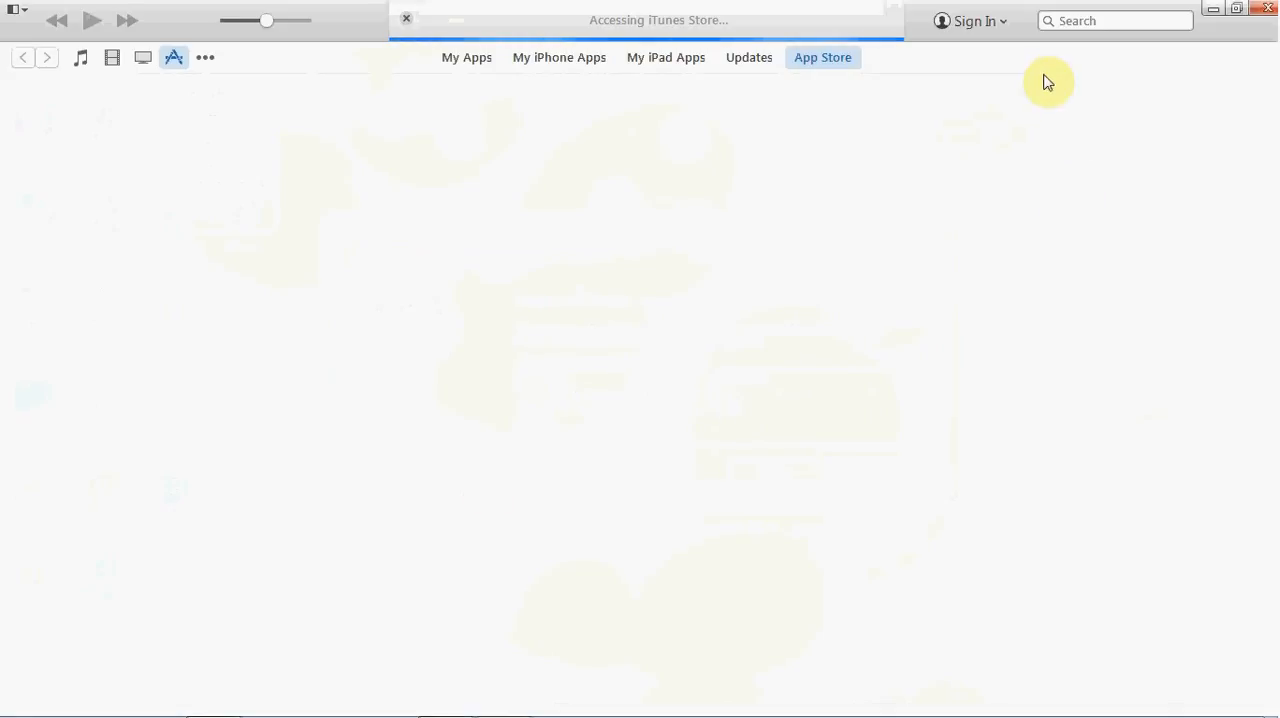
mouse_move(973, 66)
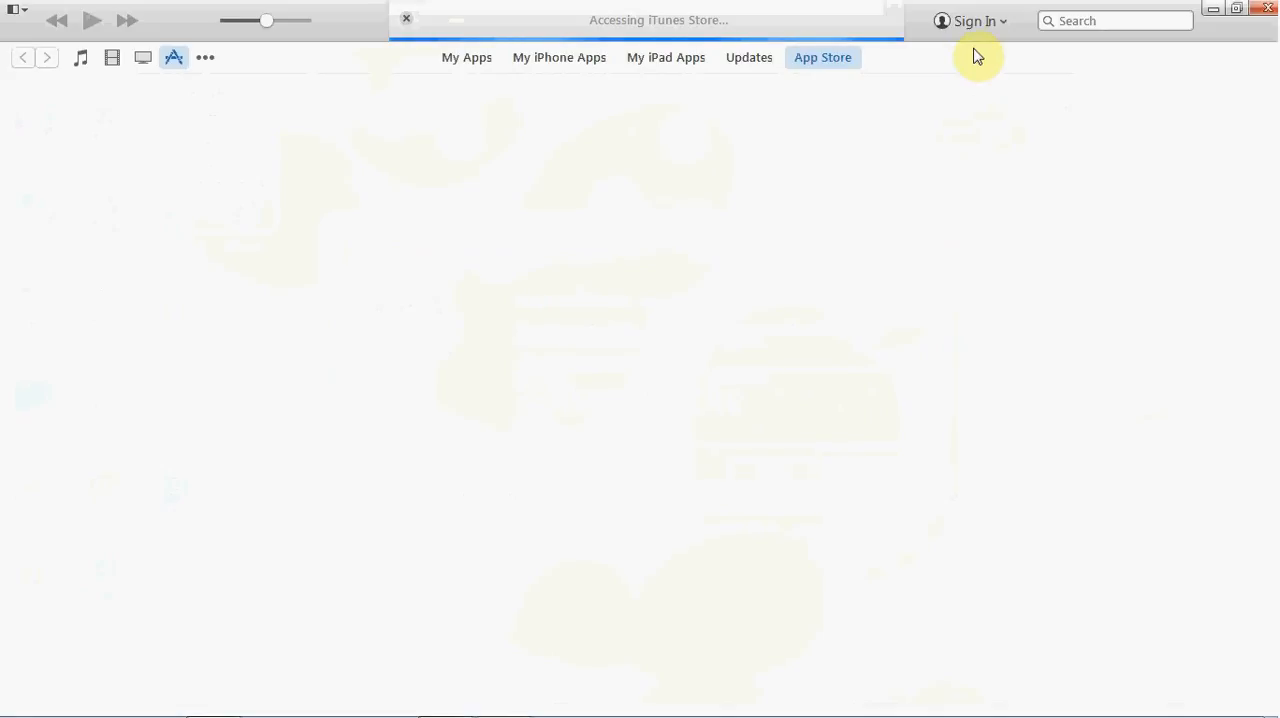
mouse_move(988, 57)
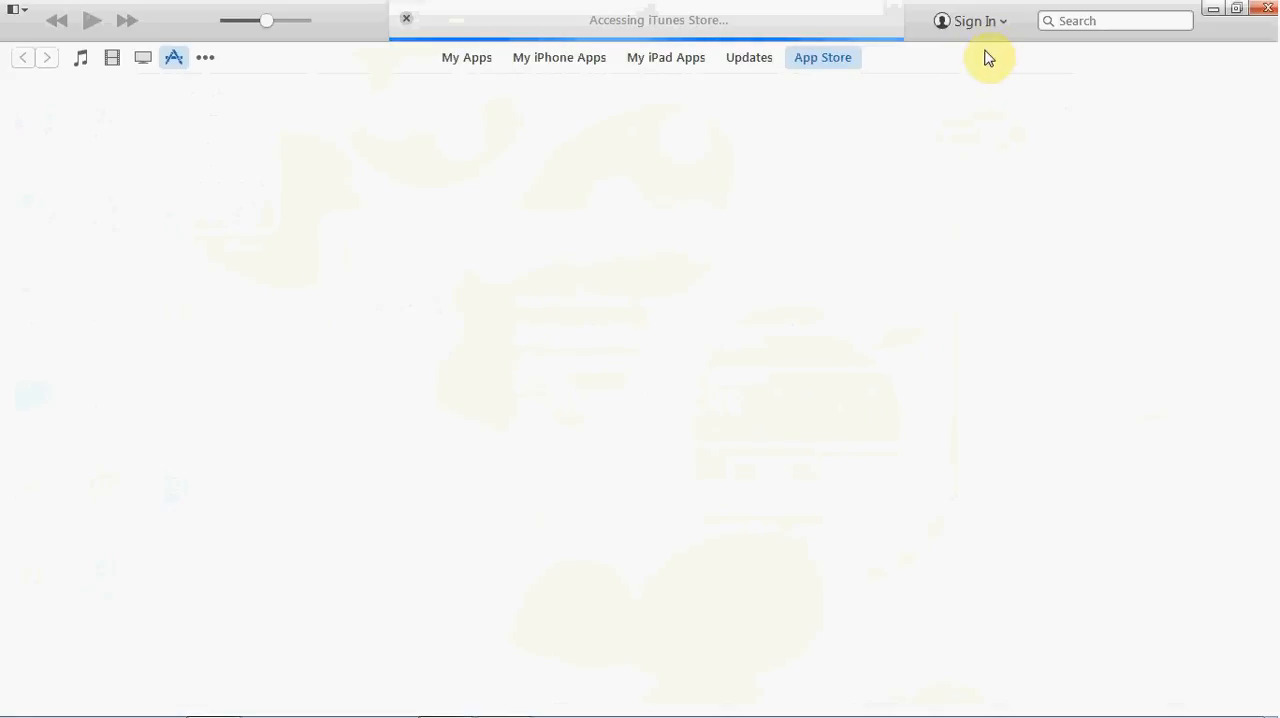
mouse_move(984, 63)
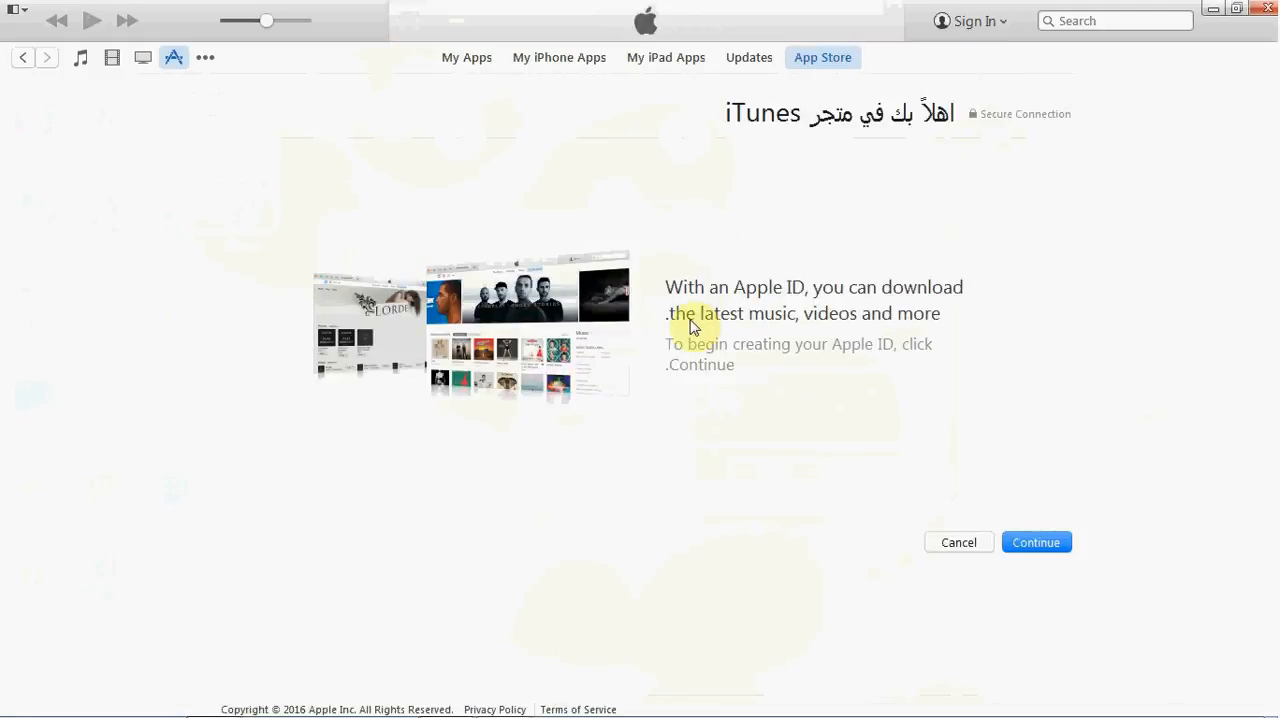
left_click(1036, 542)
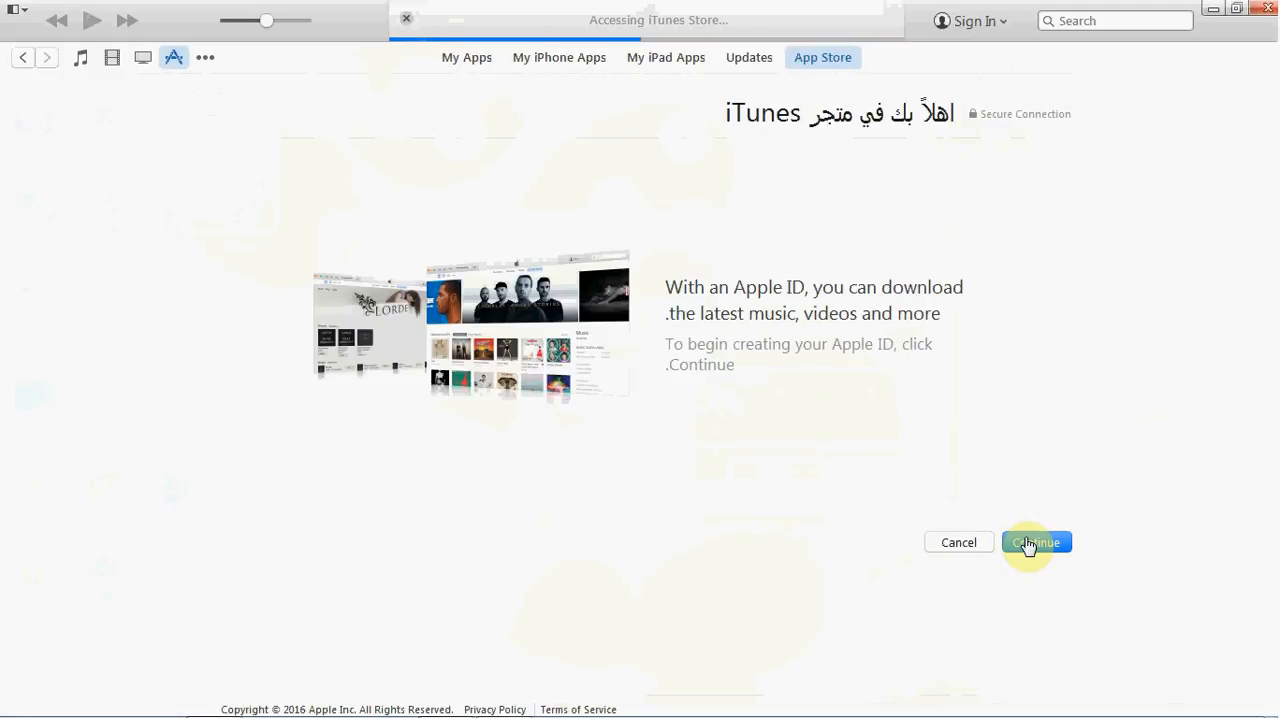
mouse_move(797, 591)
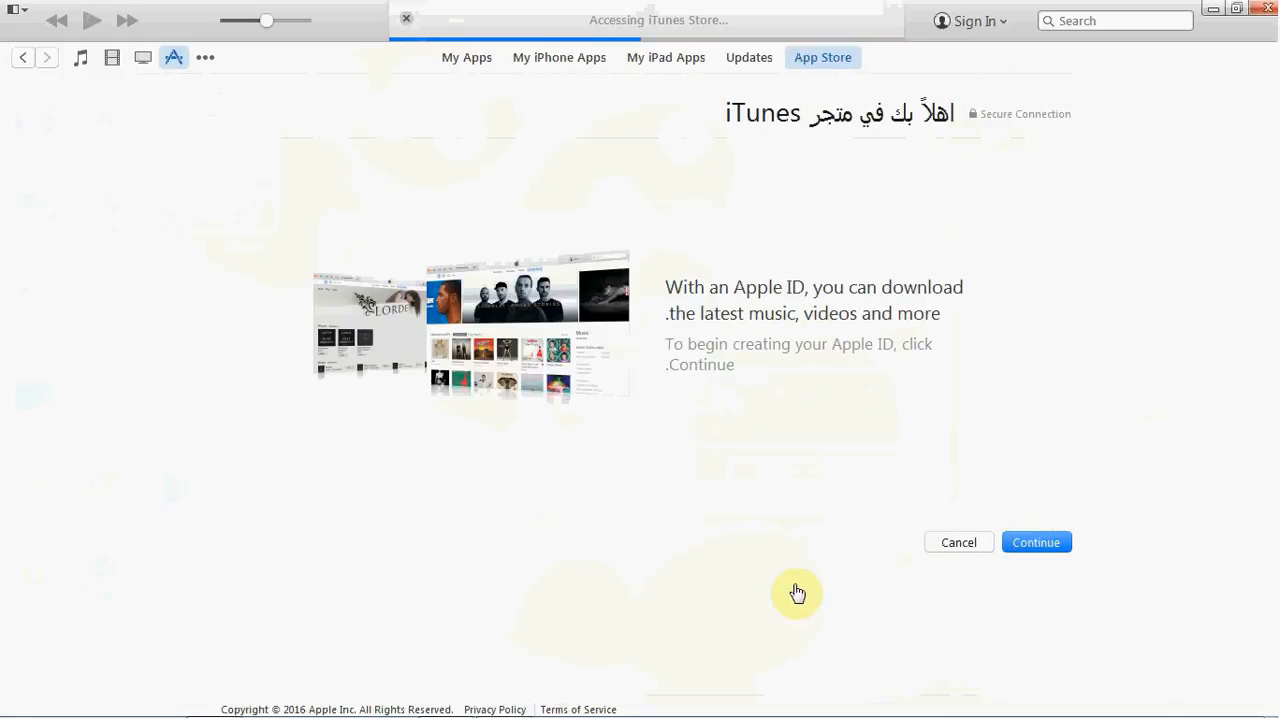
mouse_move(787, 578)
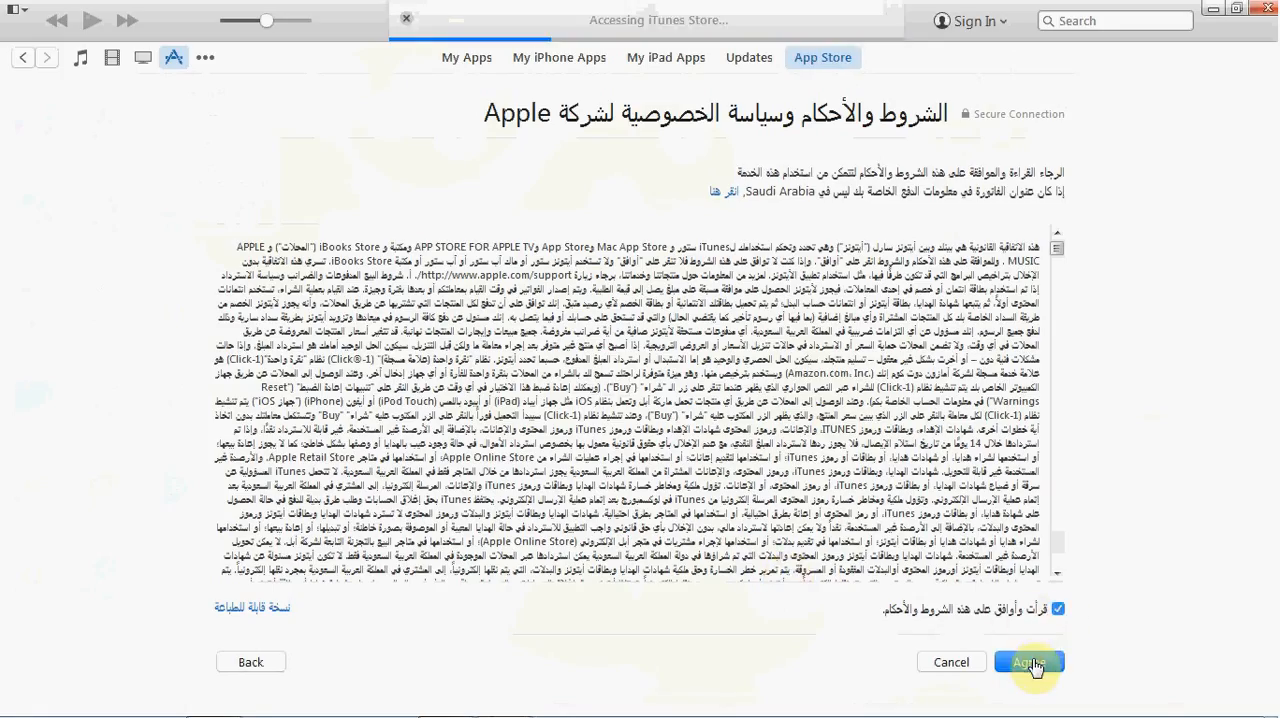
Agree to Apple's terms and scroll through the blank Apple ID details form
left_click(1030, 662)
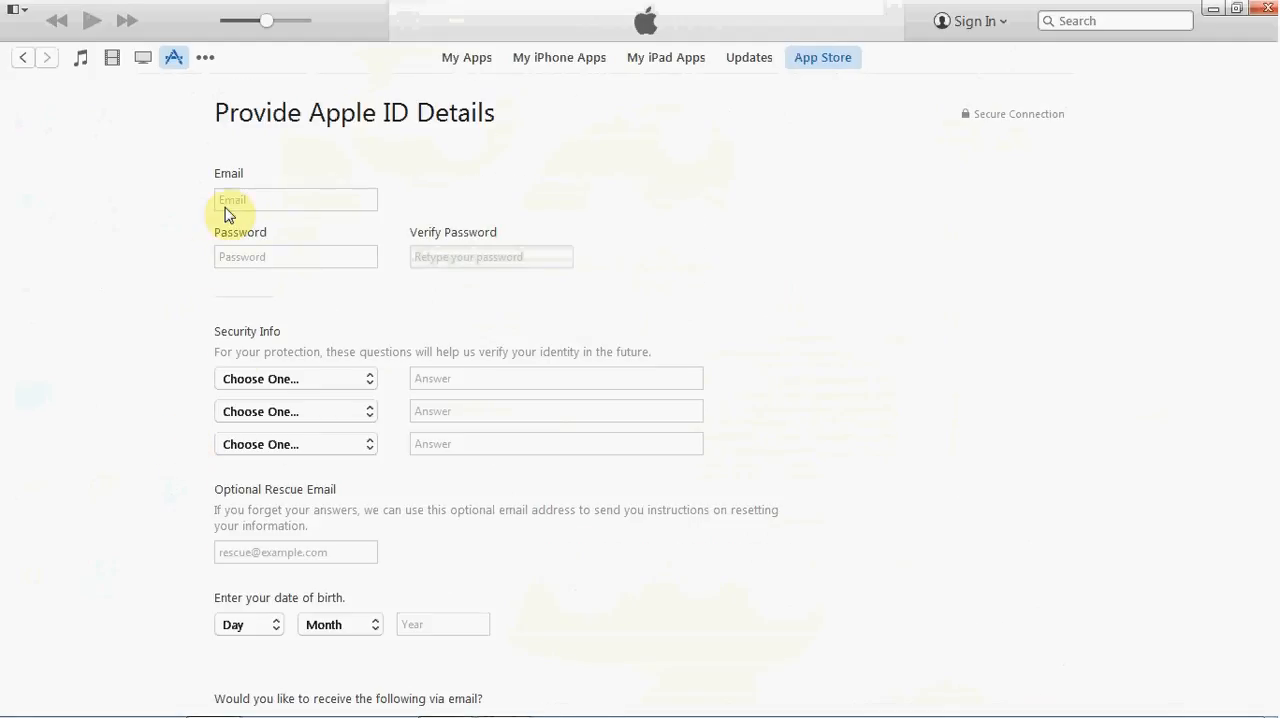
mouse_move(483, 437)
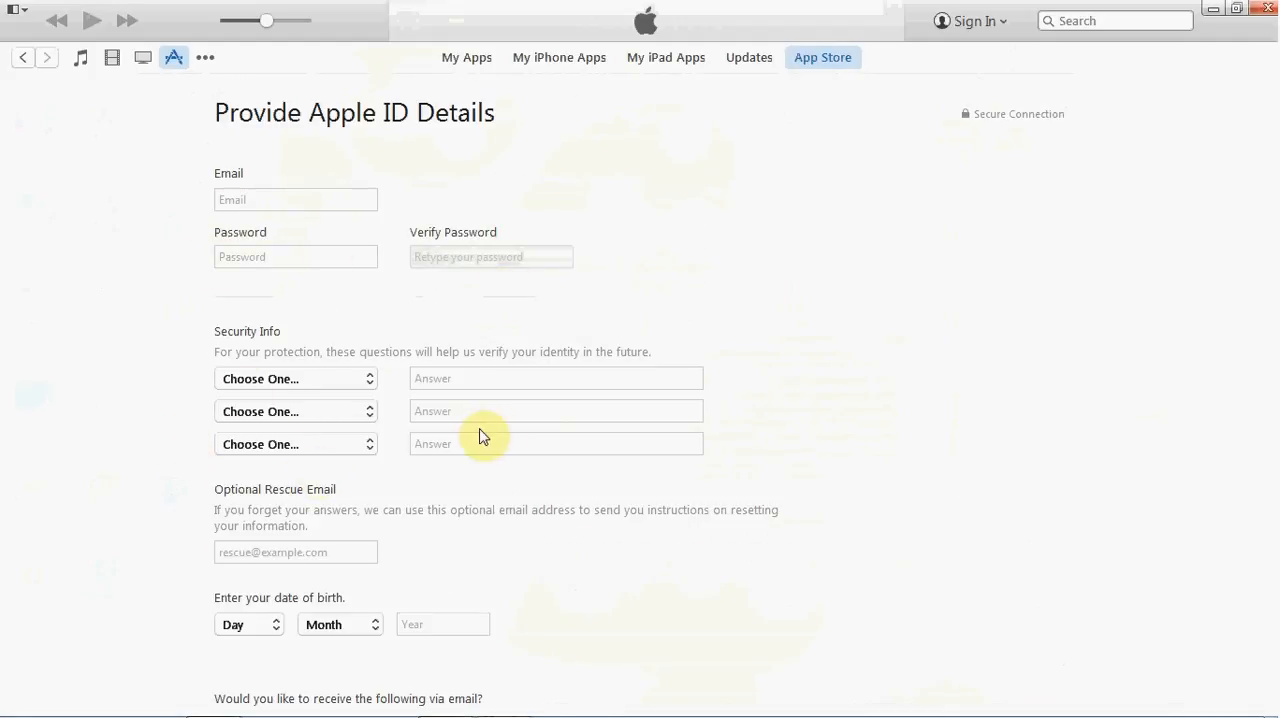
scroll("down", 3)
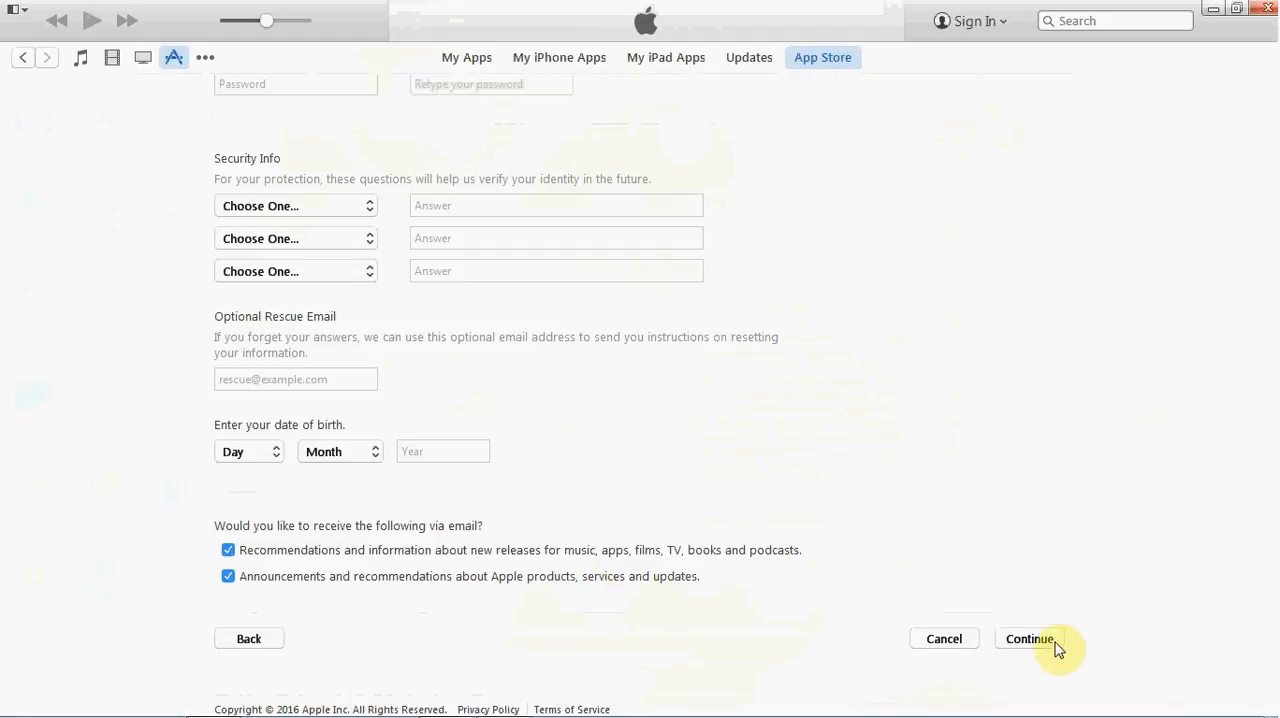
mouse_move(545, 430)
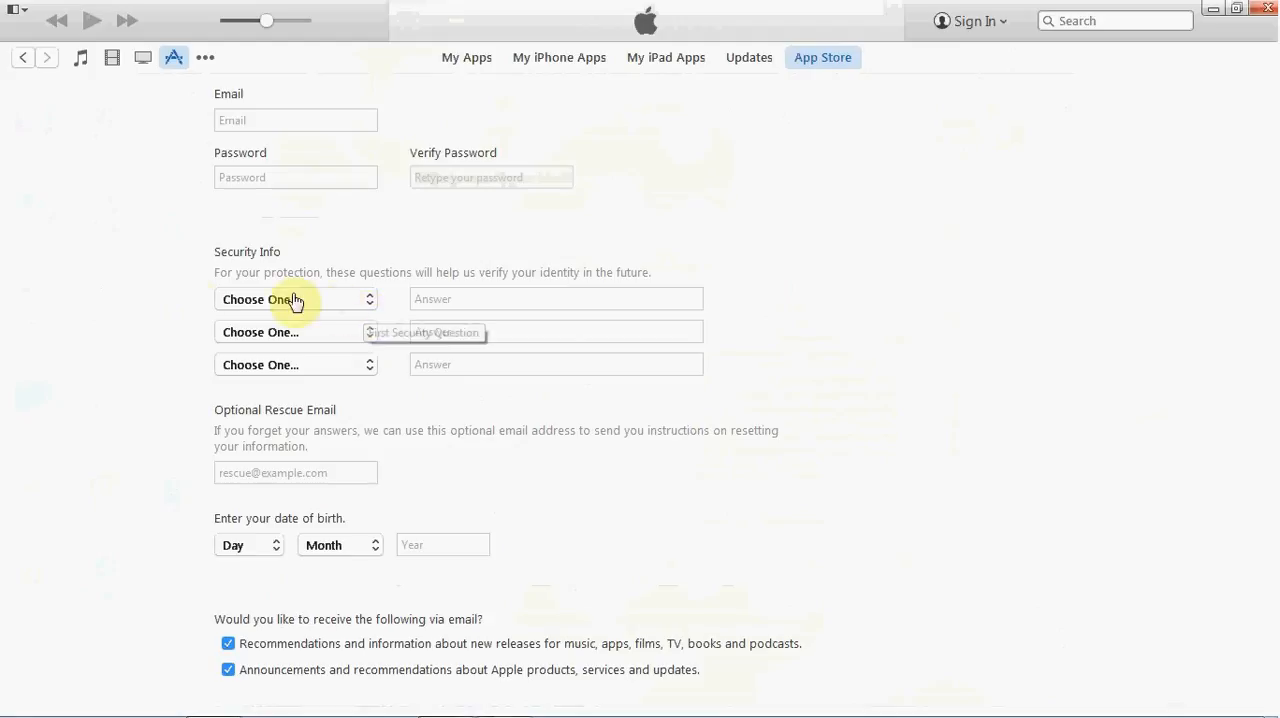
mouse_move(68, 314)
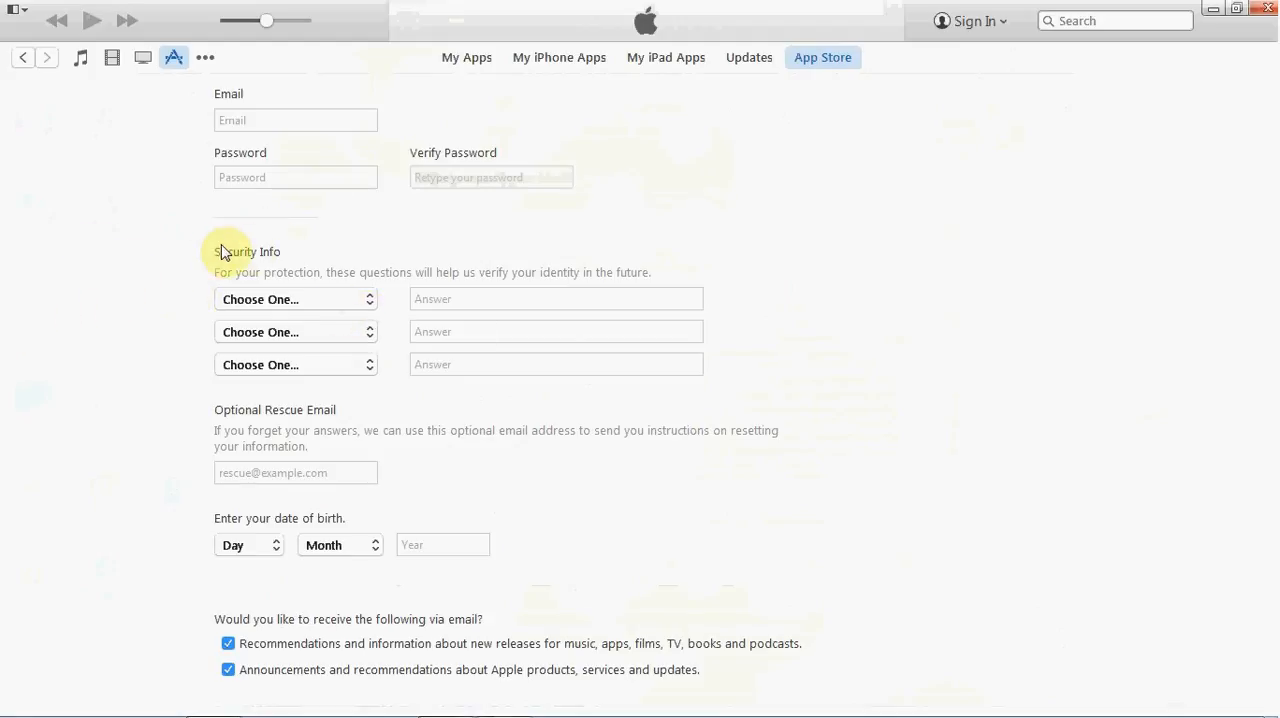
mouse_move(735, 307)
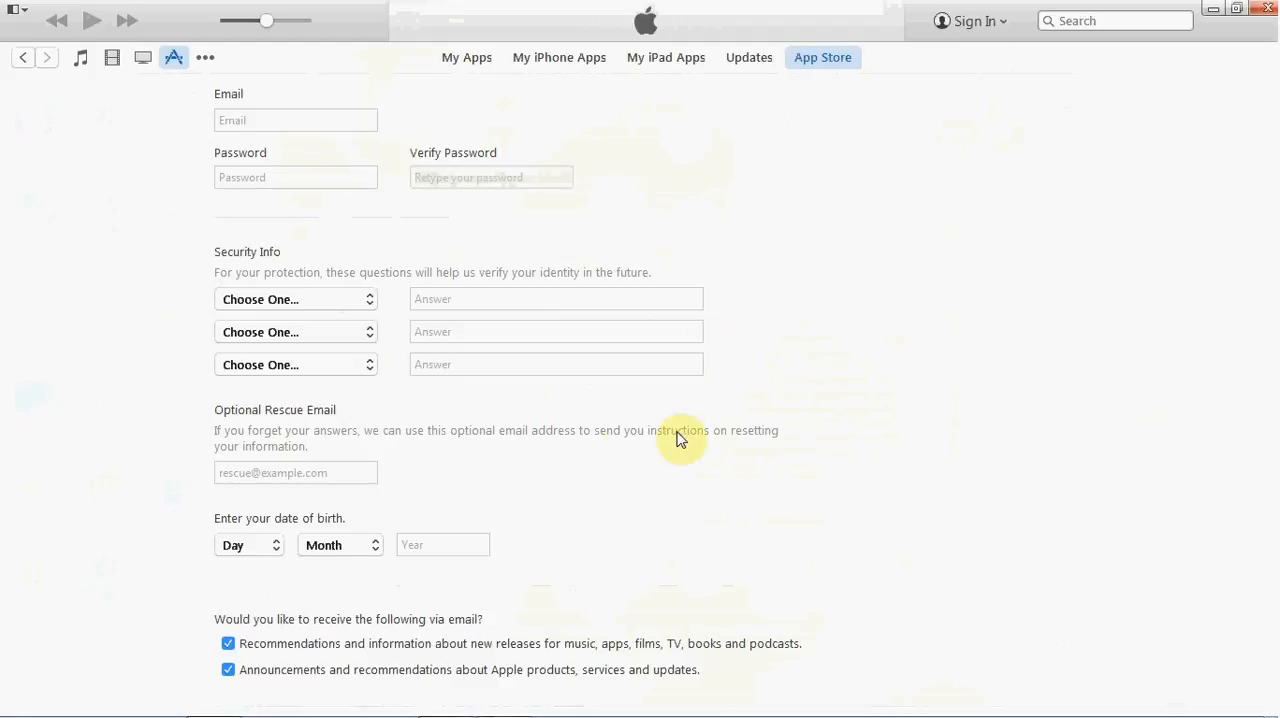
mouse_move(618, 443)
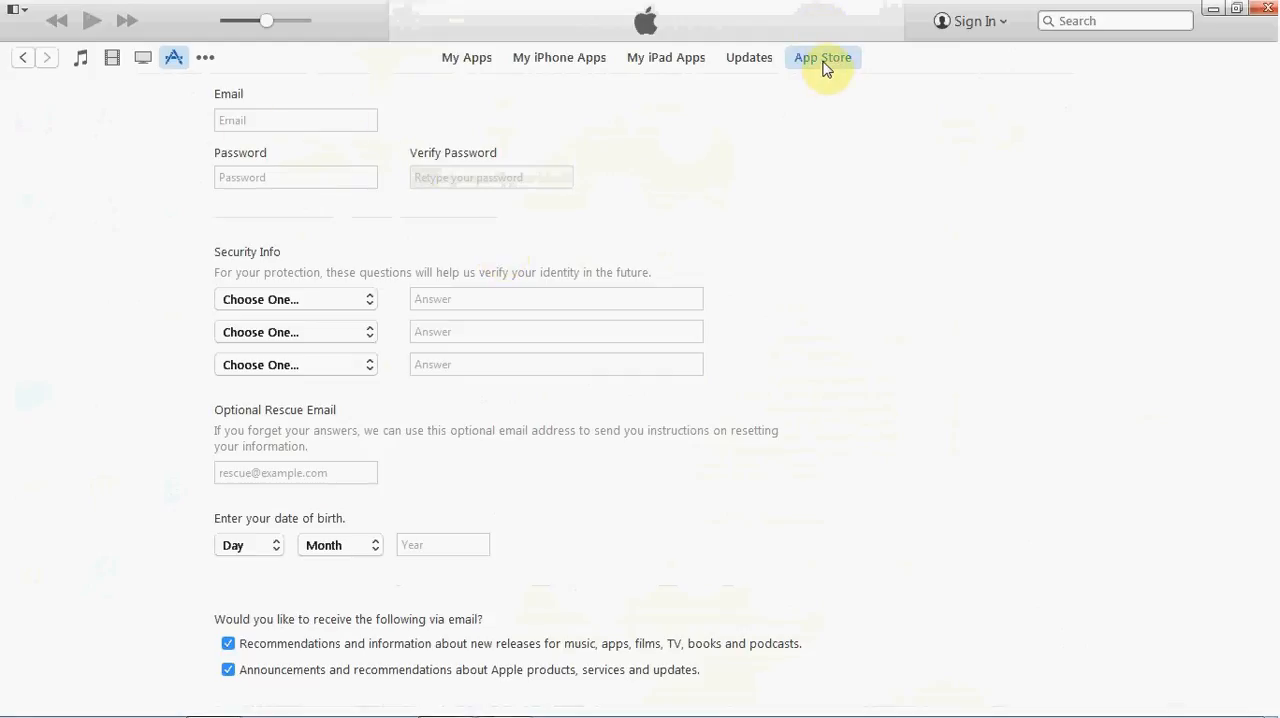
Leave the Apple ID form for the App Store front page and scroll through featured apps
left_click(822, 57)
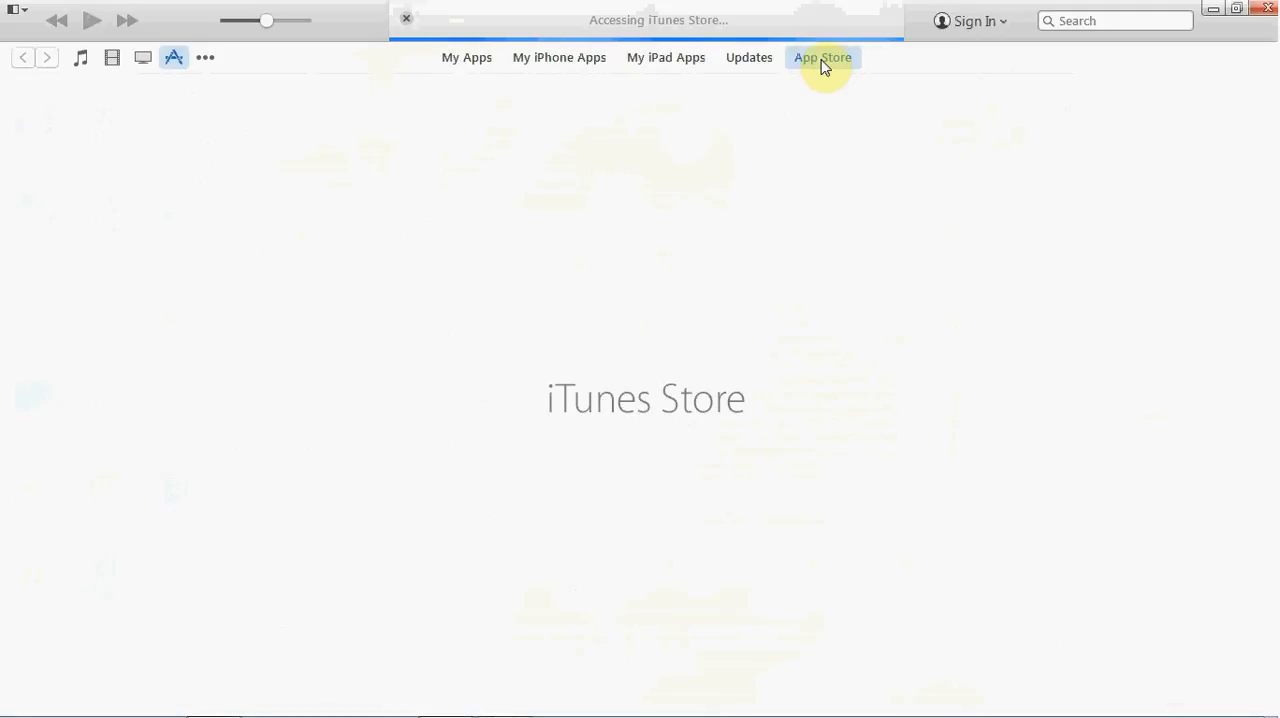
left_click(822, 57)
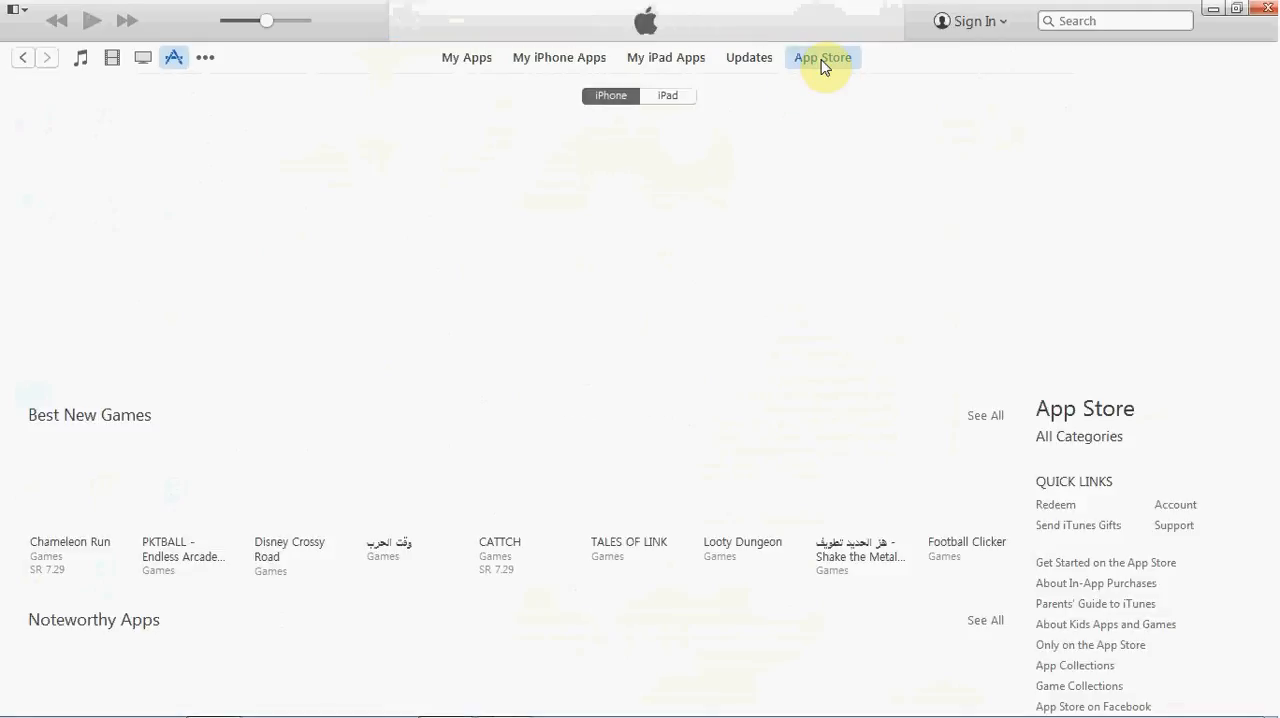
left_click(822, 57)
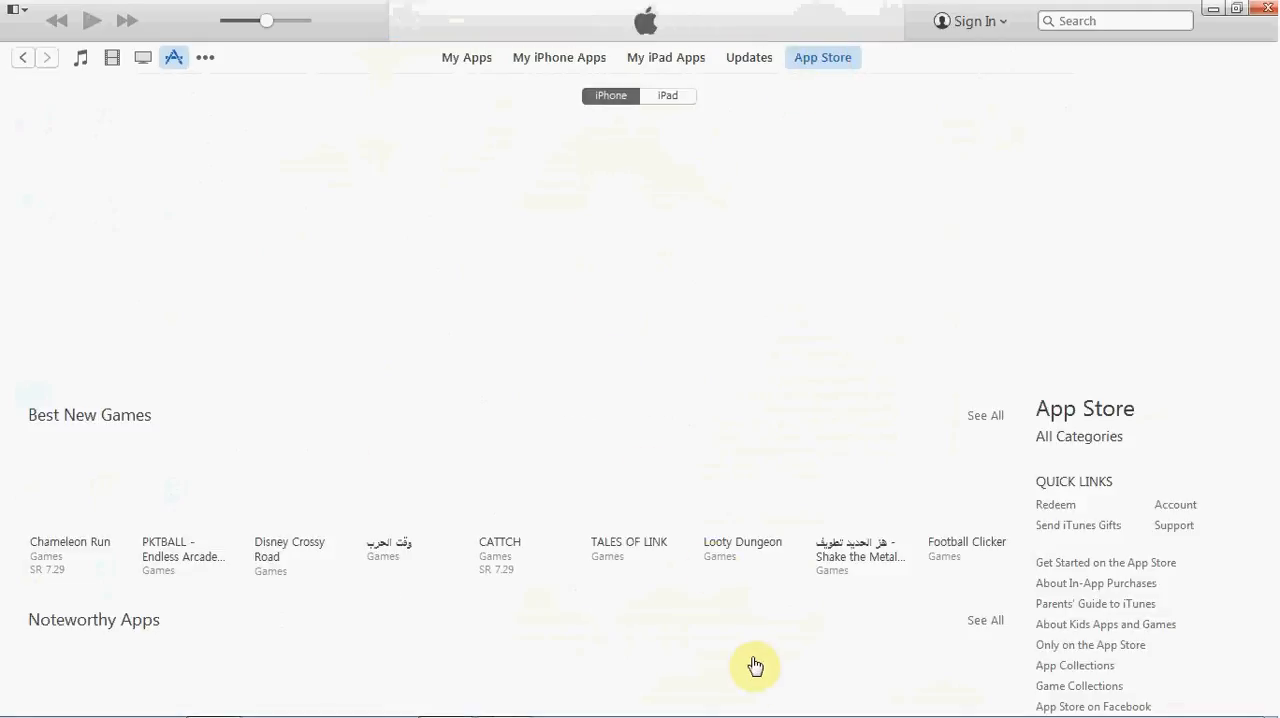
scroll("down", 3)
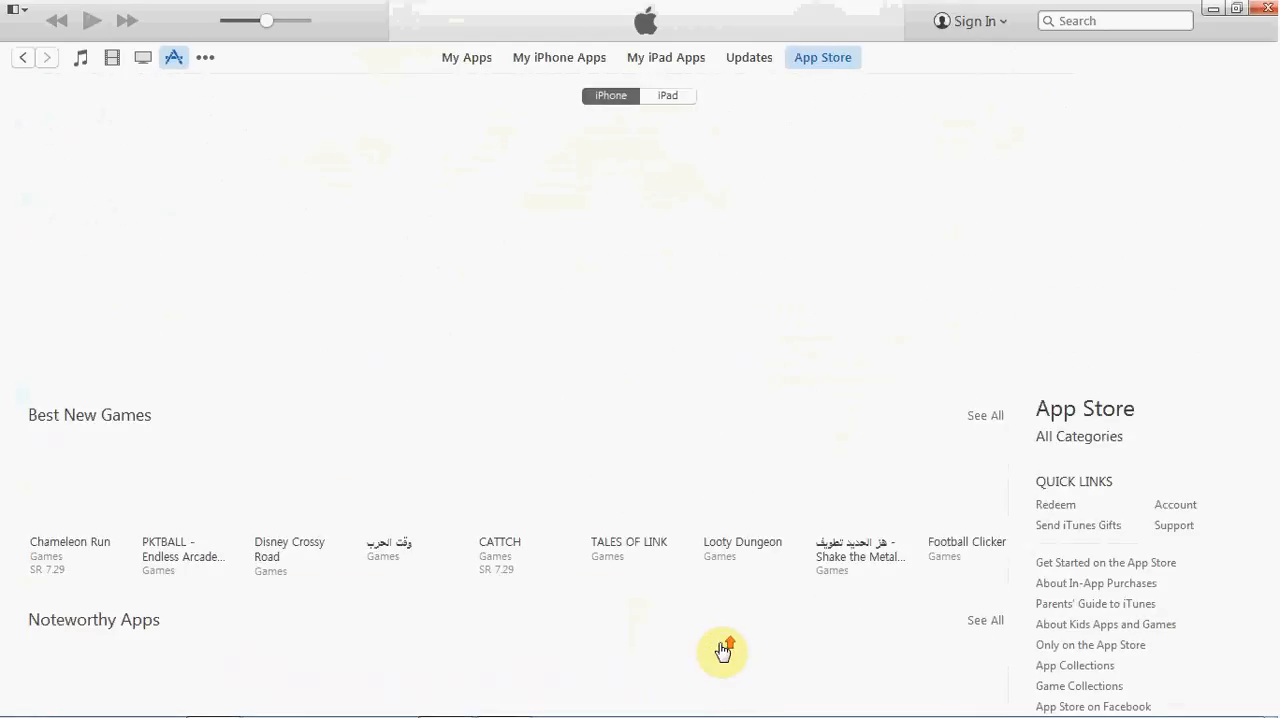
scroll("down", 3)
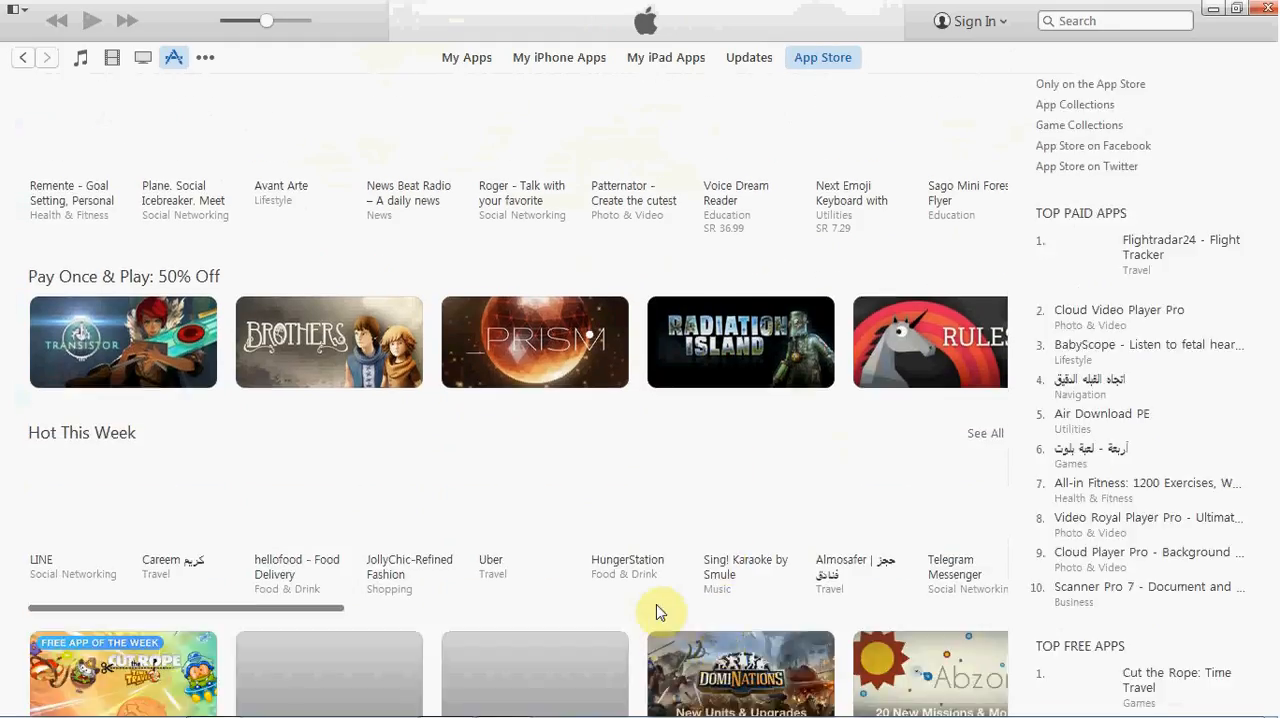
scroll("down", 3)
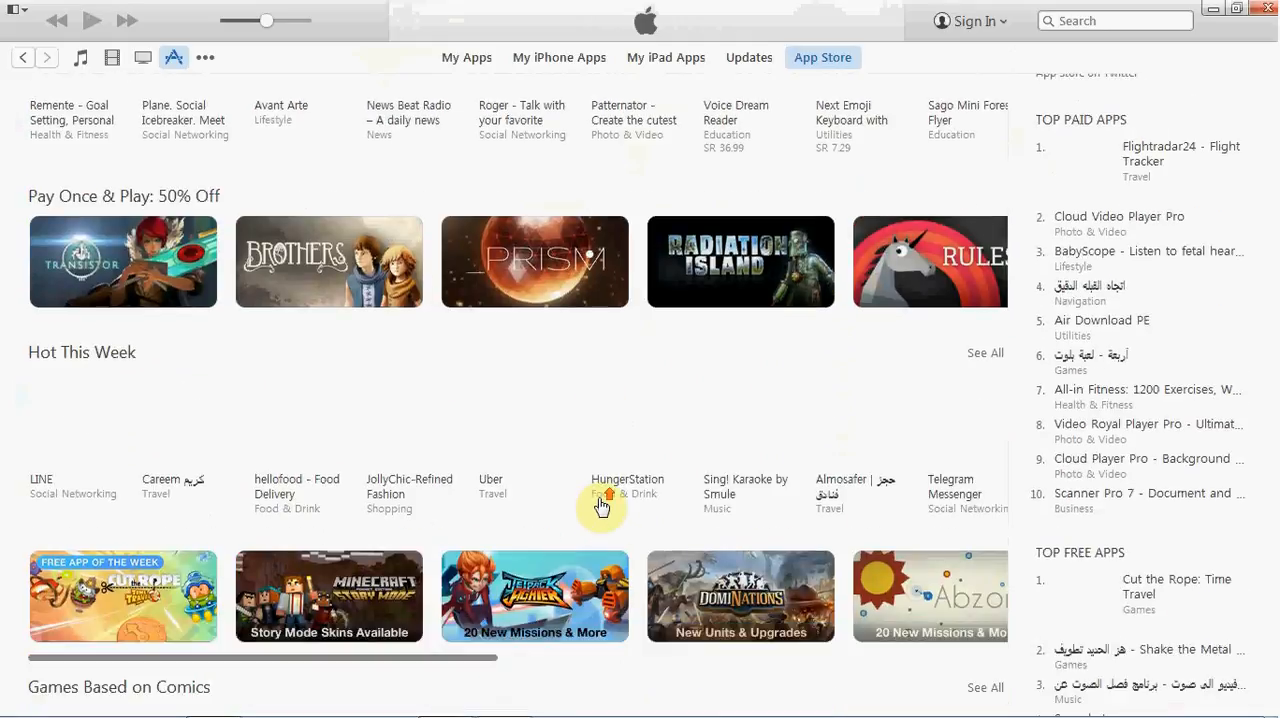
scroll("down", 3)
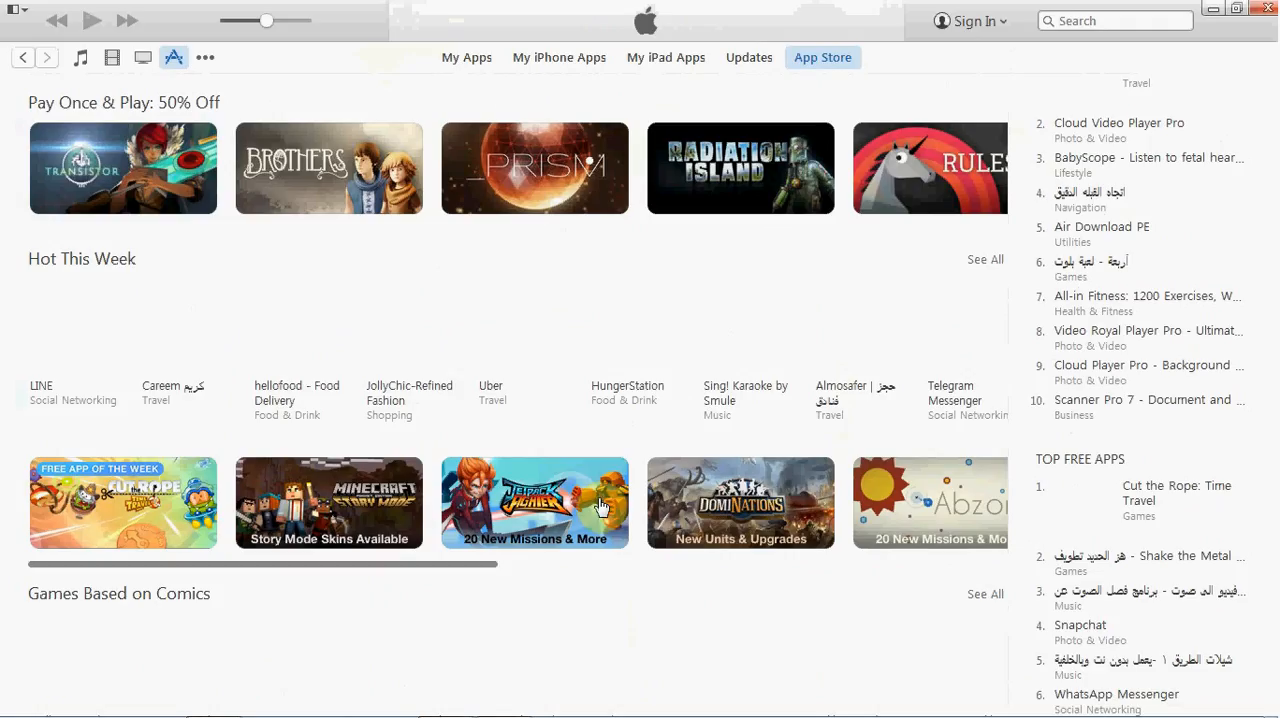
scroll("down", 3)
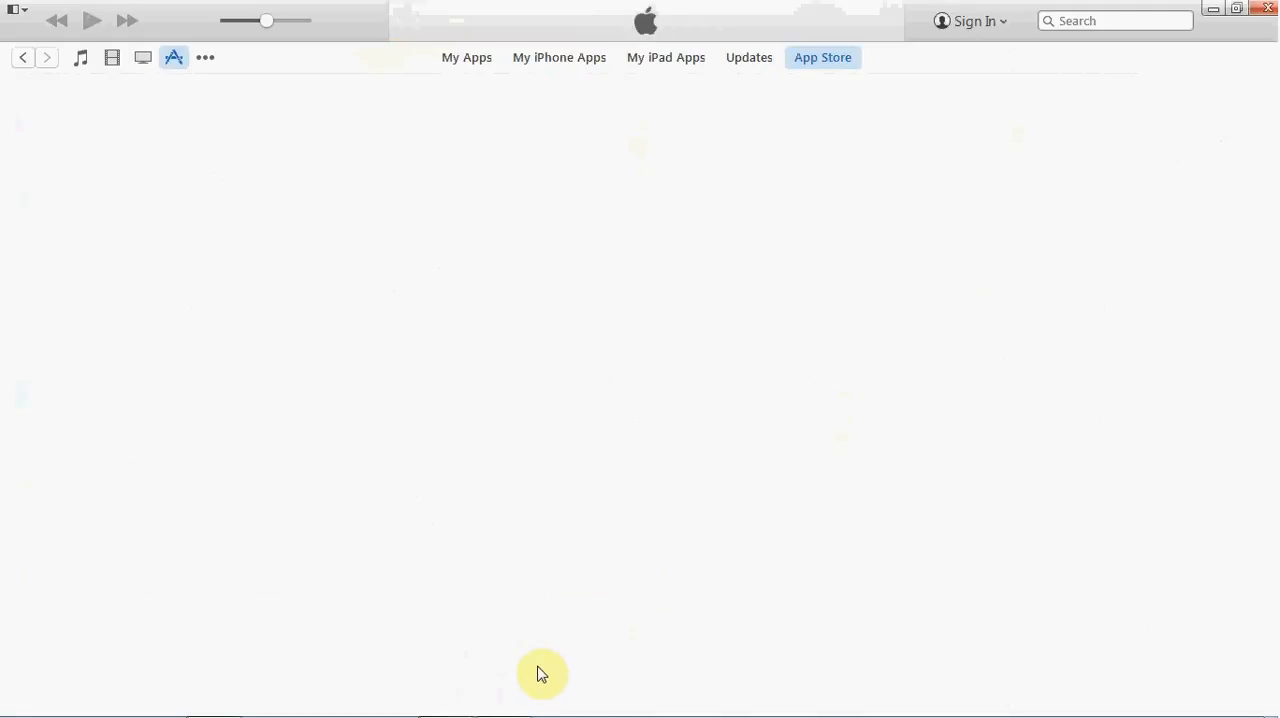
mouse_move(540, 668)
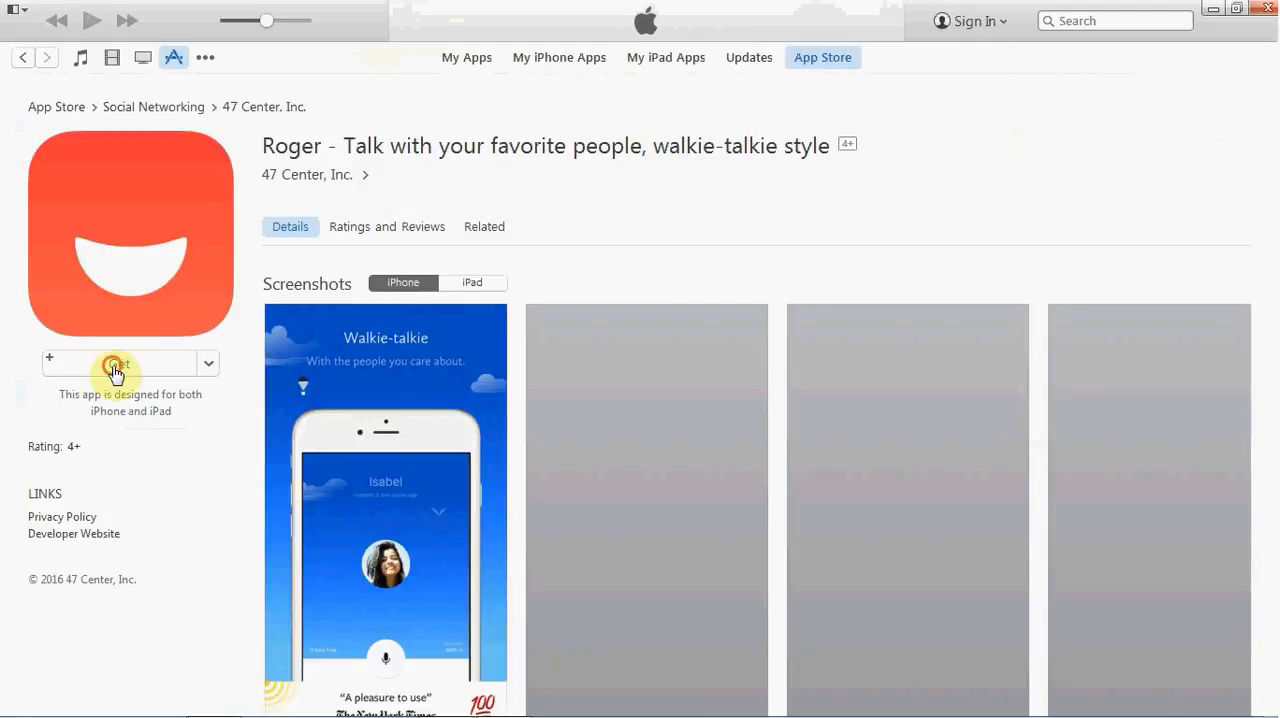
Request the free Roger app, bringing up the iTunes Store sign-in prompt
left_click(118, 363)
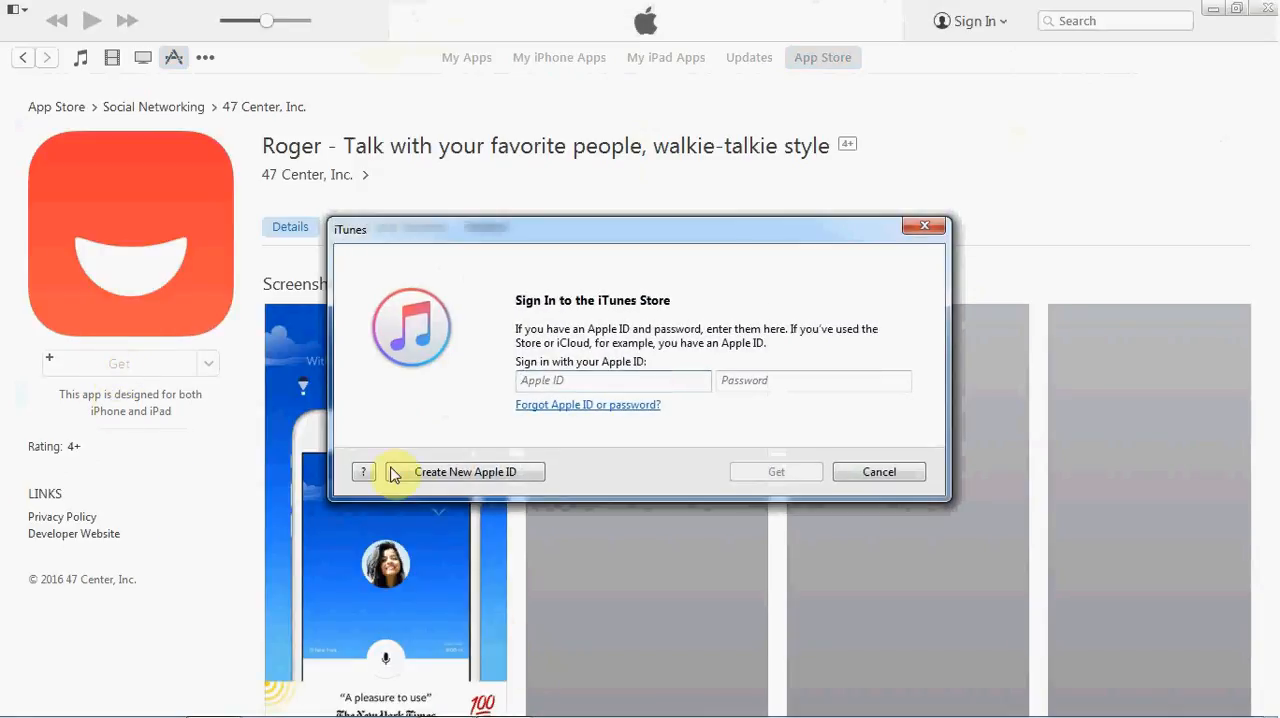
mouse_move(793, 385)
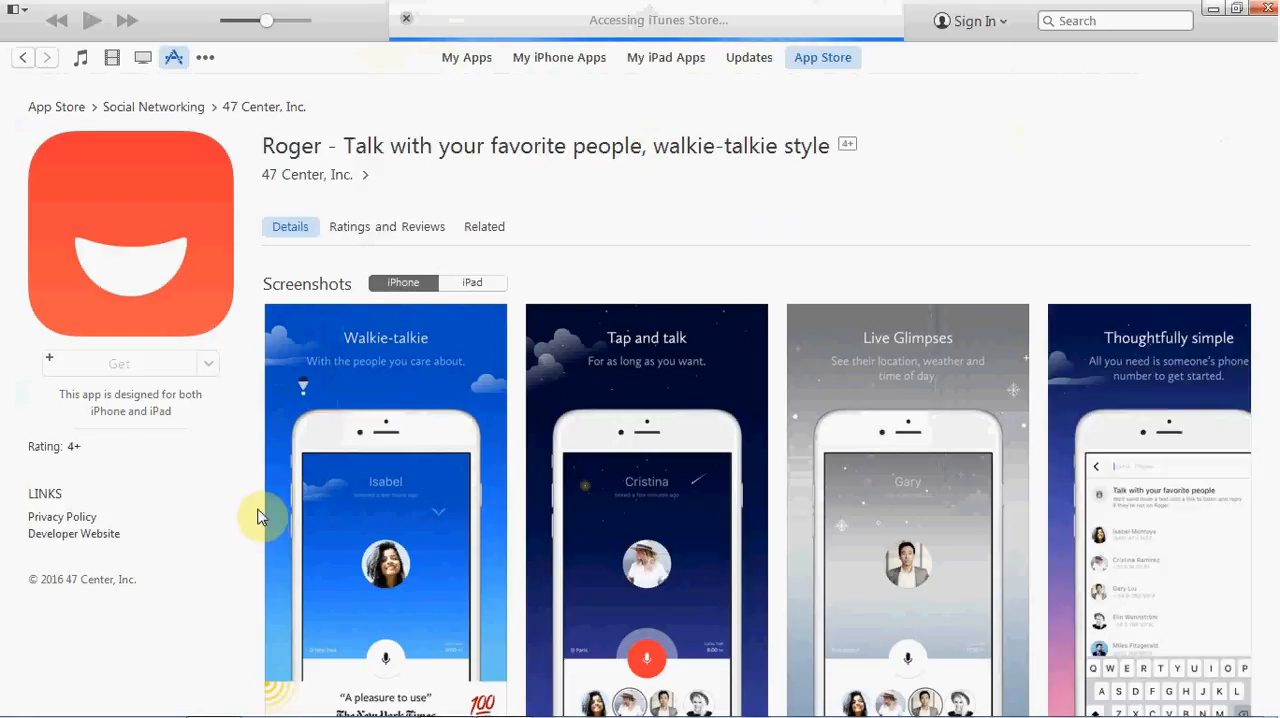
mouse_move(248, 510)
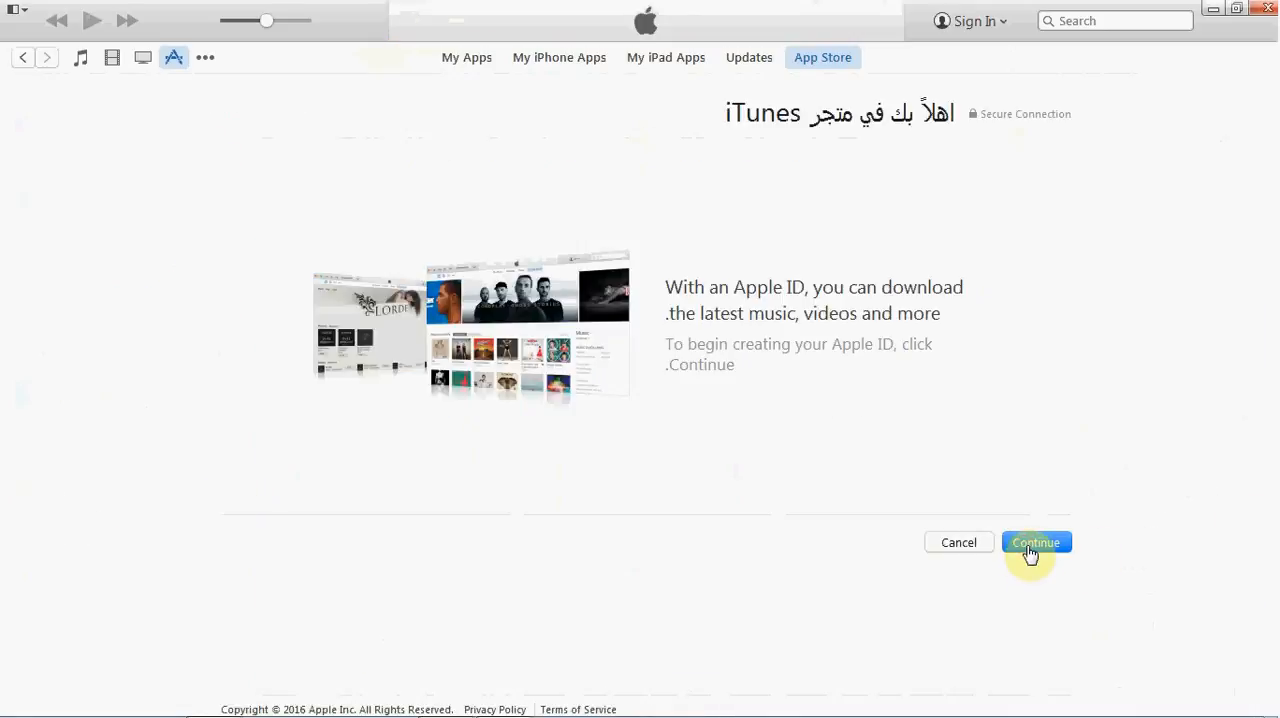
Continue past the Apple ID welcome page, tick the agreement box and agree to the terms
left_click(1036, 542)
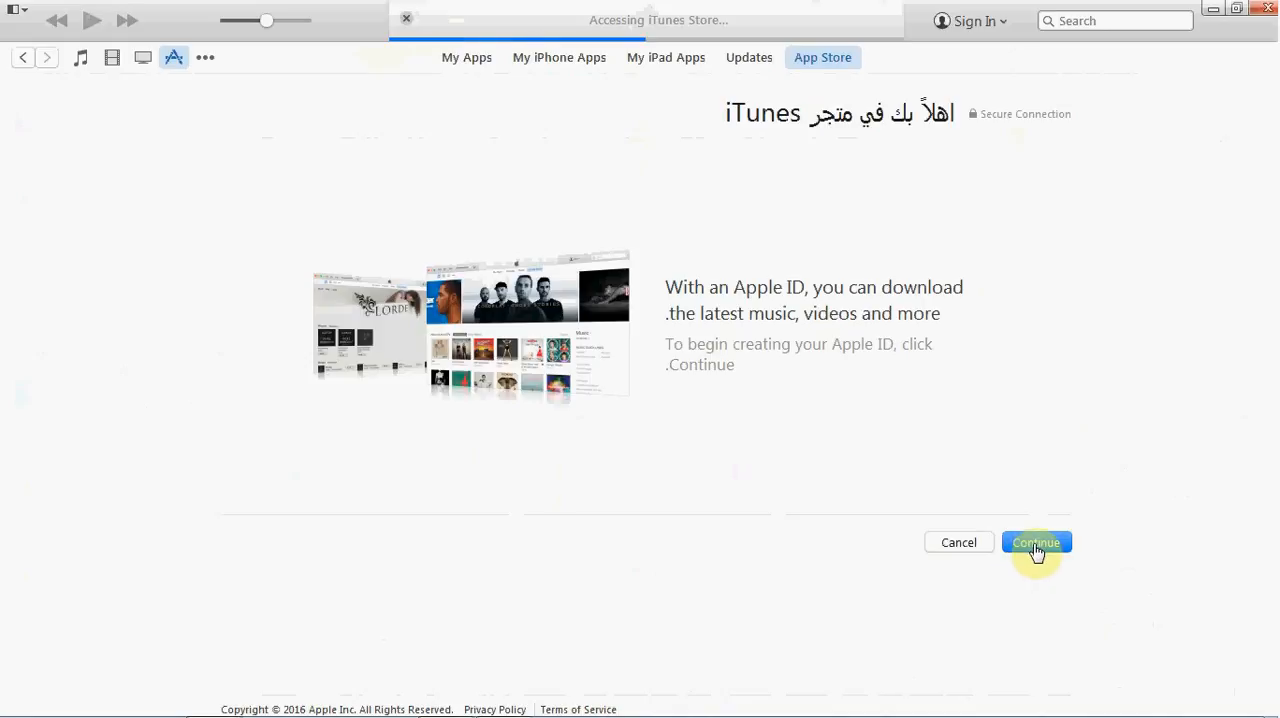
mouse_move(412, 569)
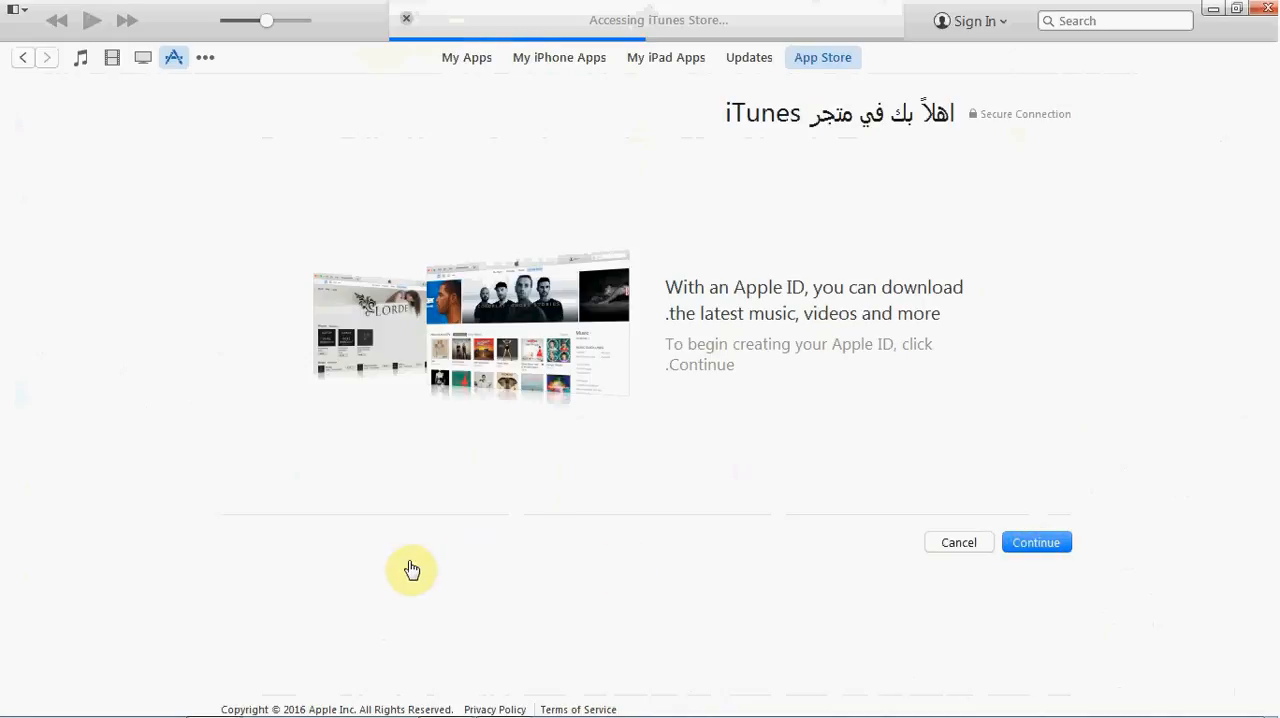
mouse_move(938, 589)
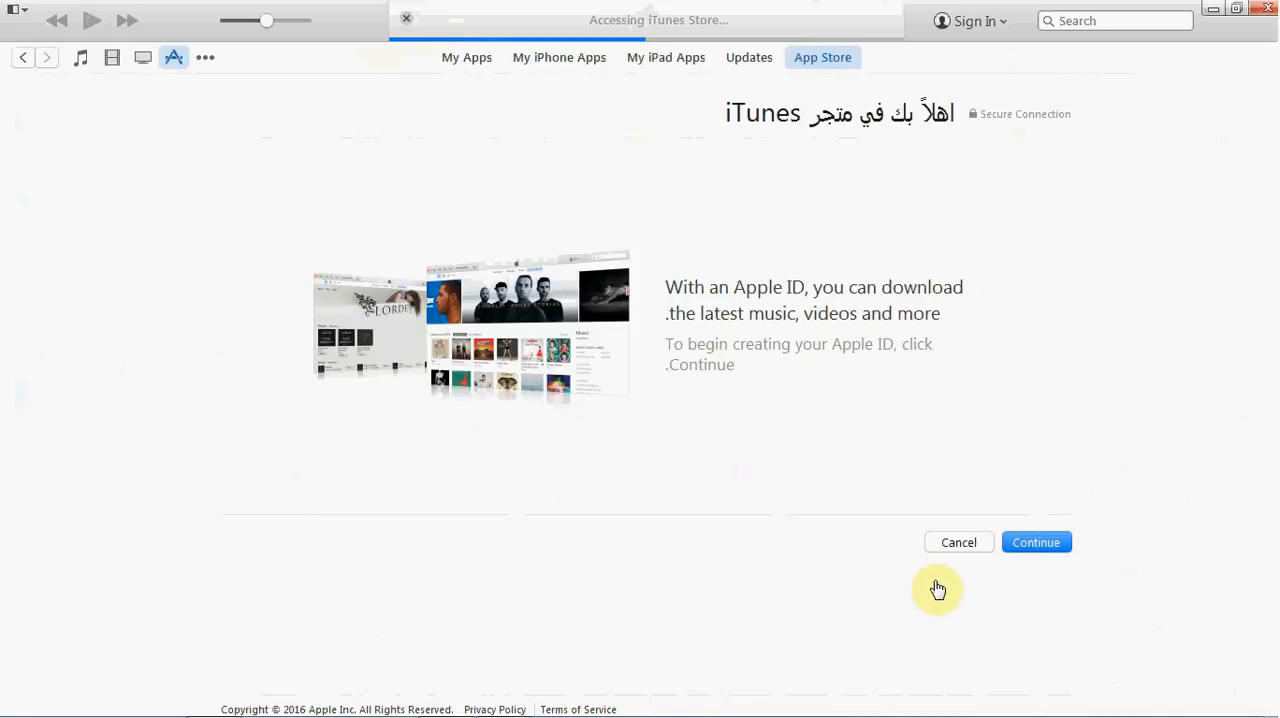
mouse_move(931, 610)
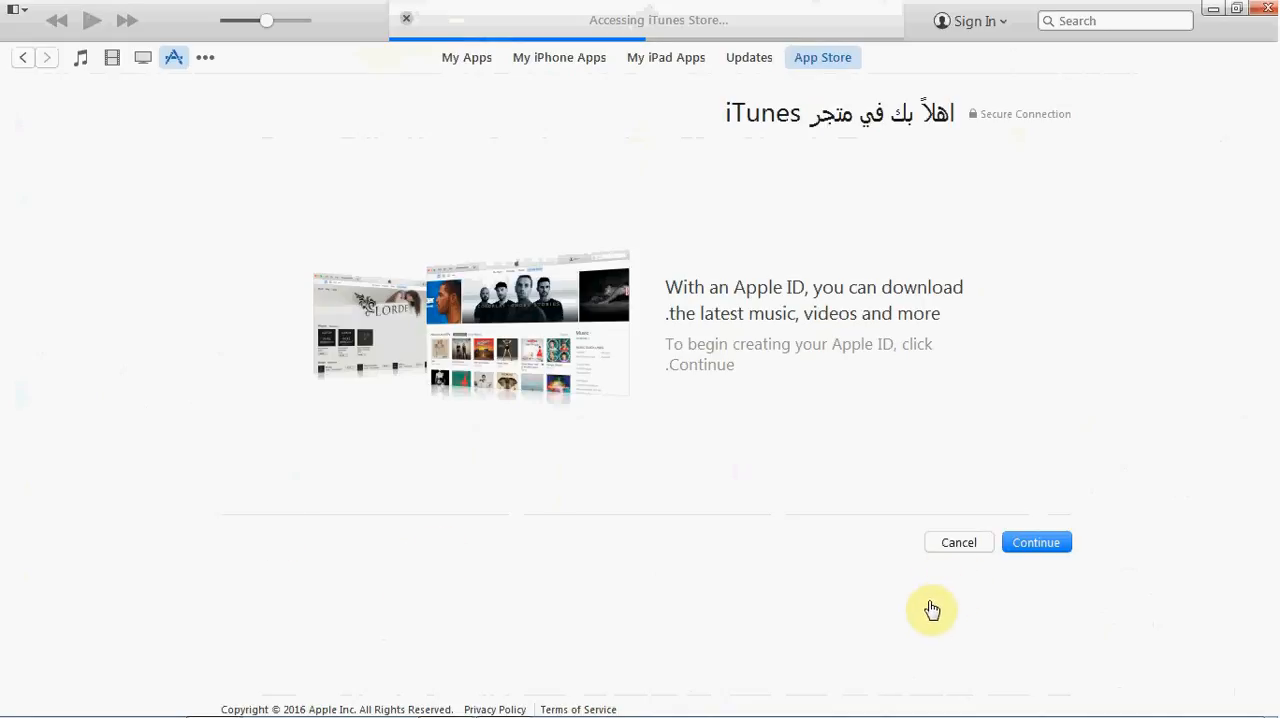
left_click(1036, 542)
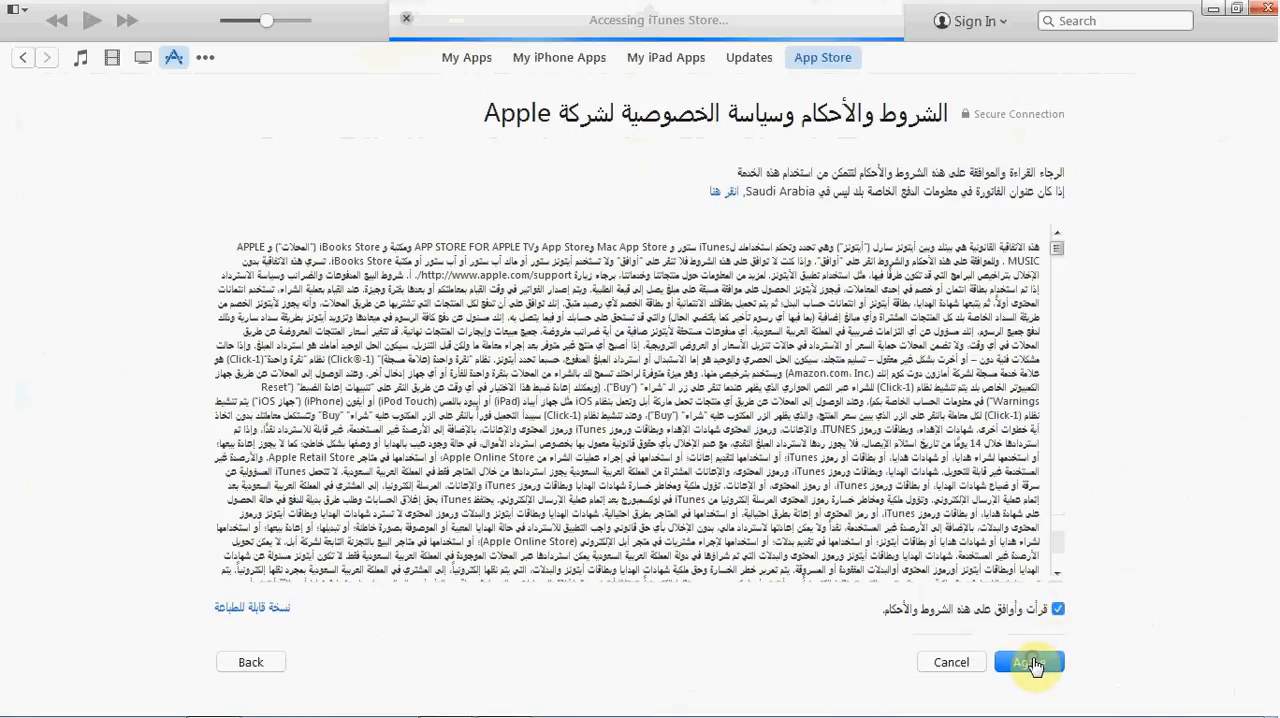
left_click(1029, 662)
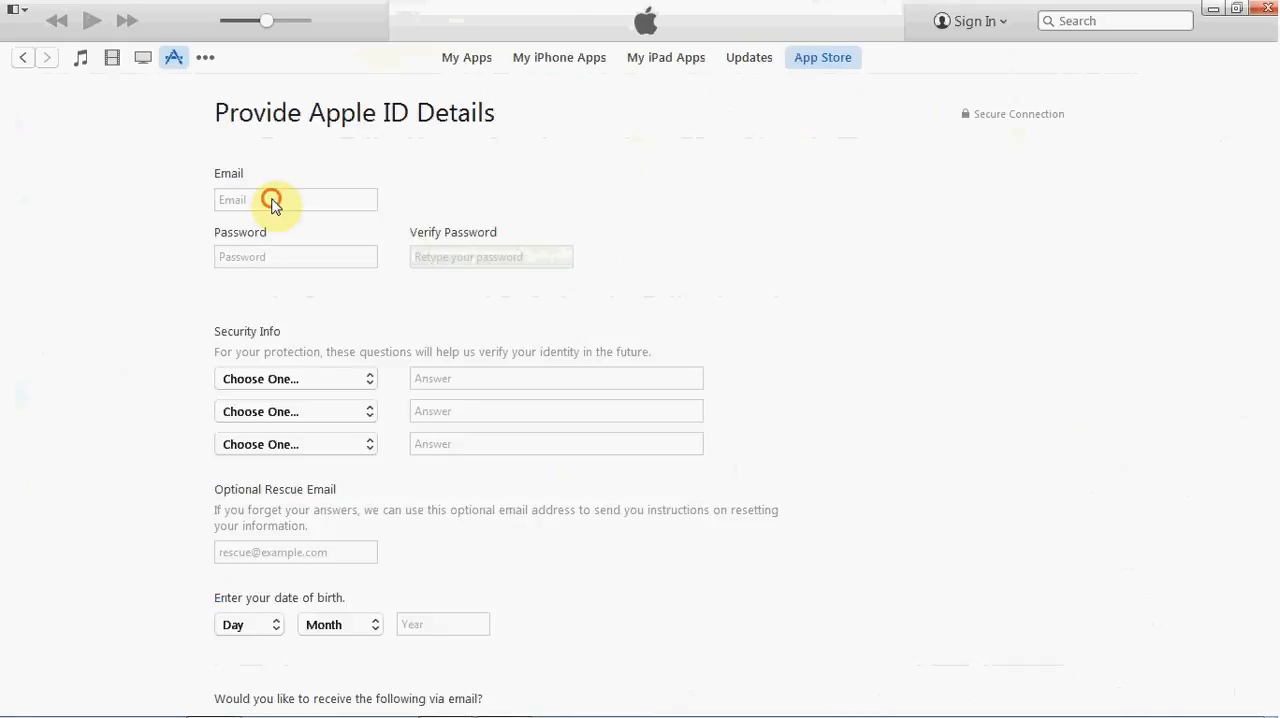
left_click(295, 199)
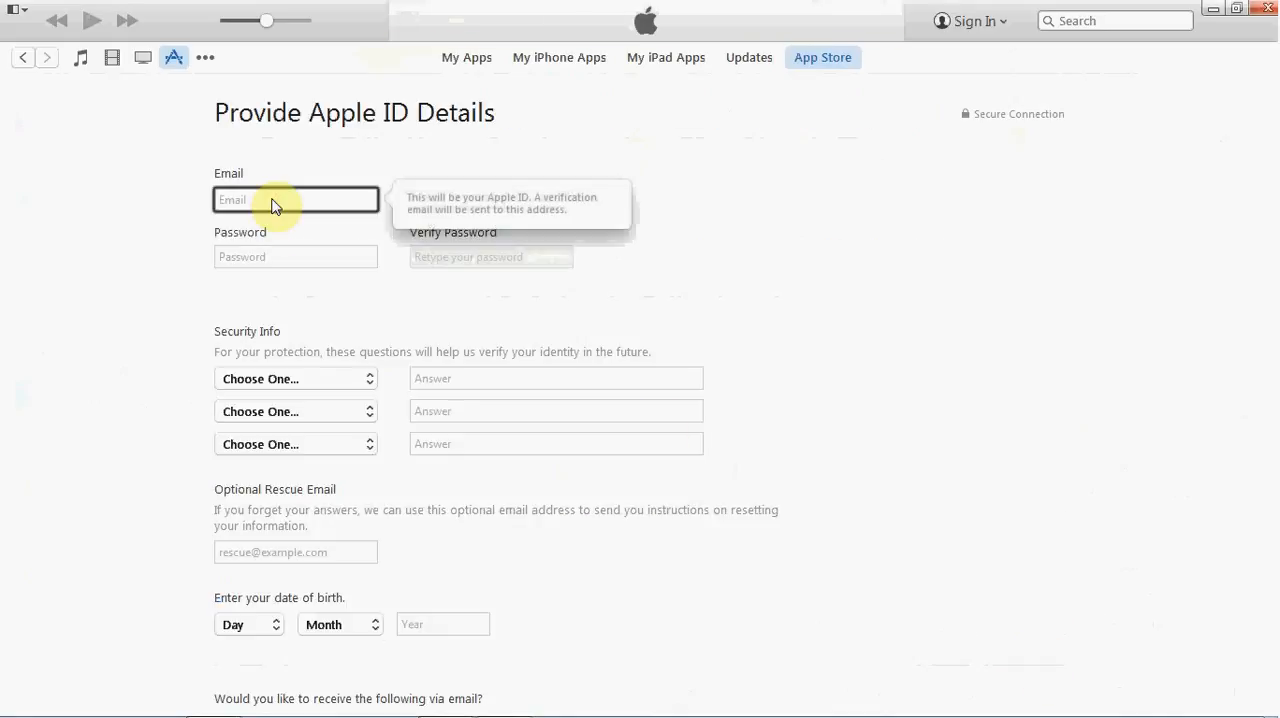
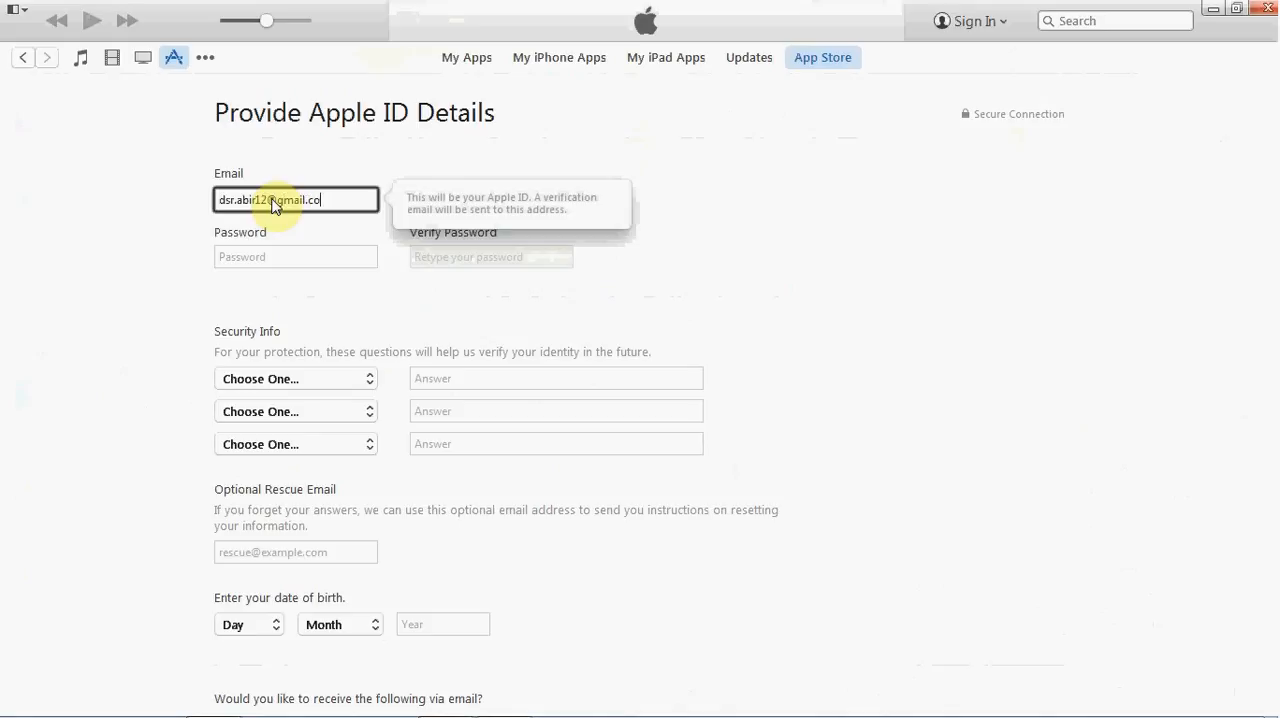
left_click(295, 256)
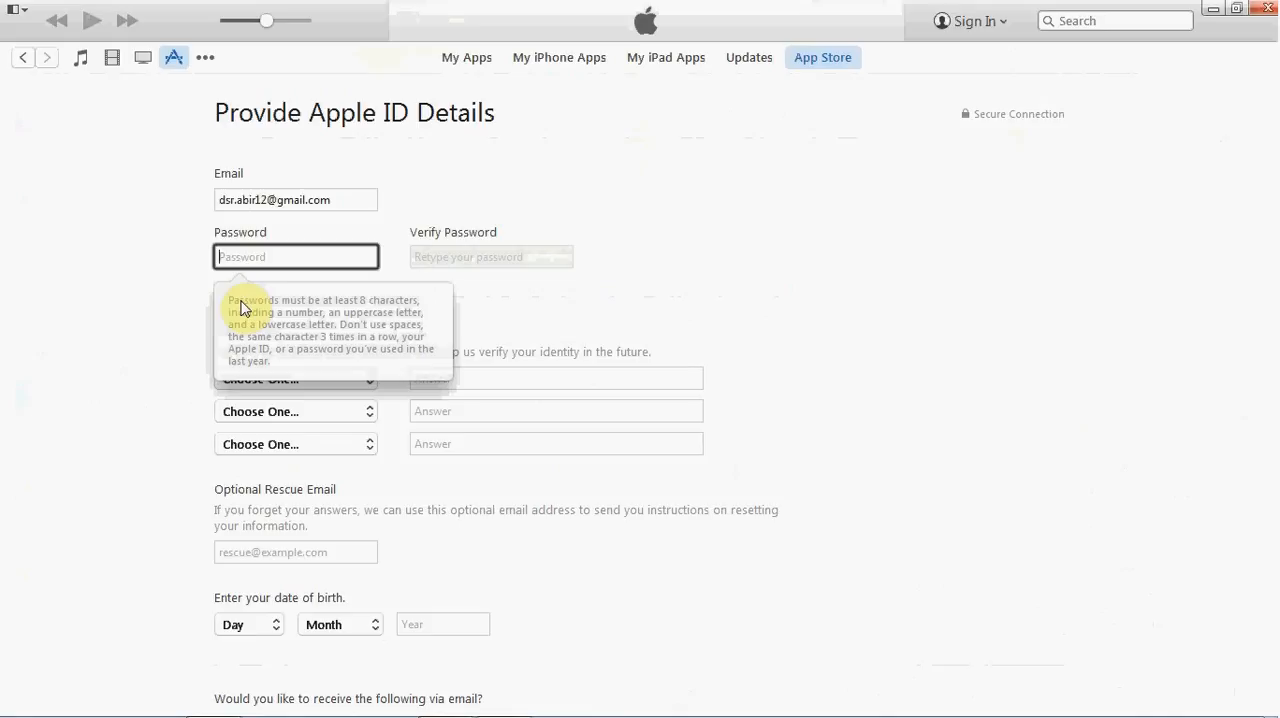
mouse_move(349, 311)
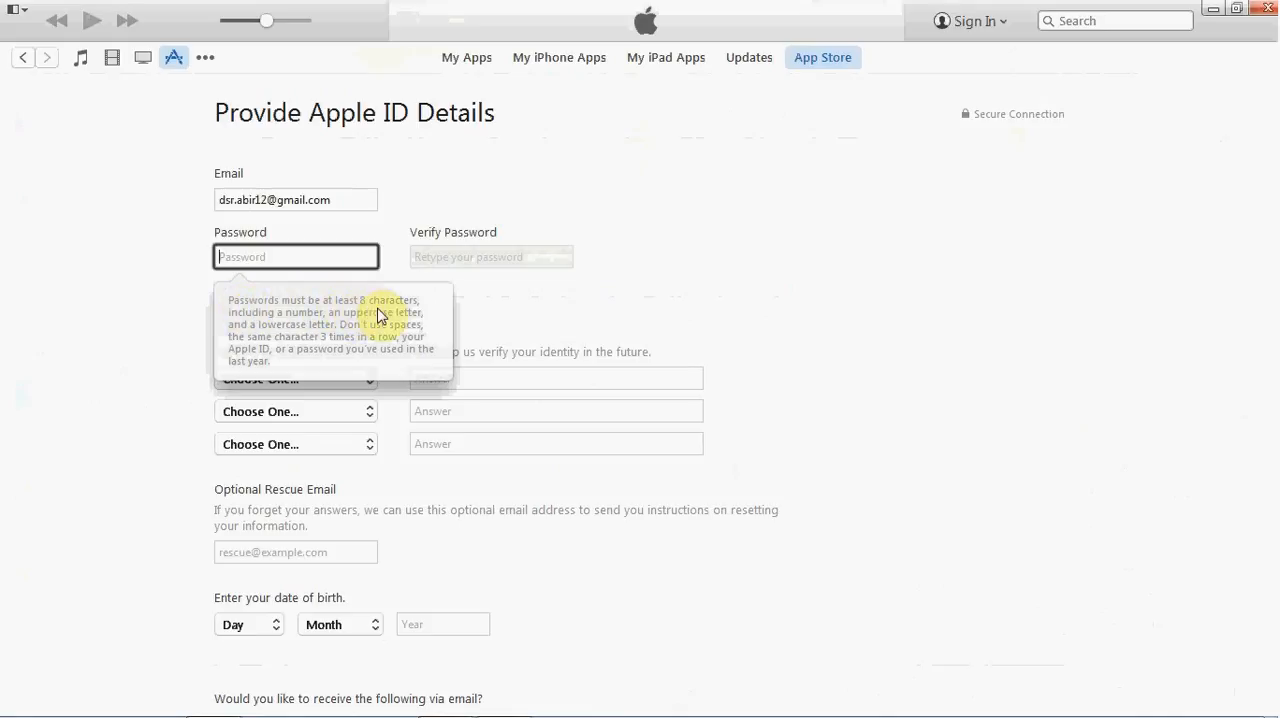
mouse_move(337, 328)
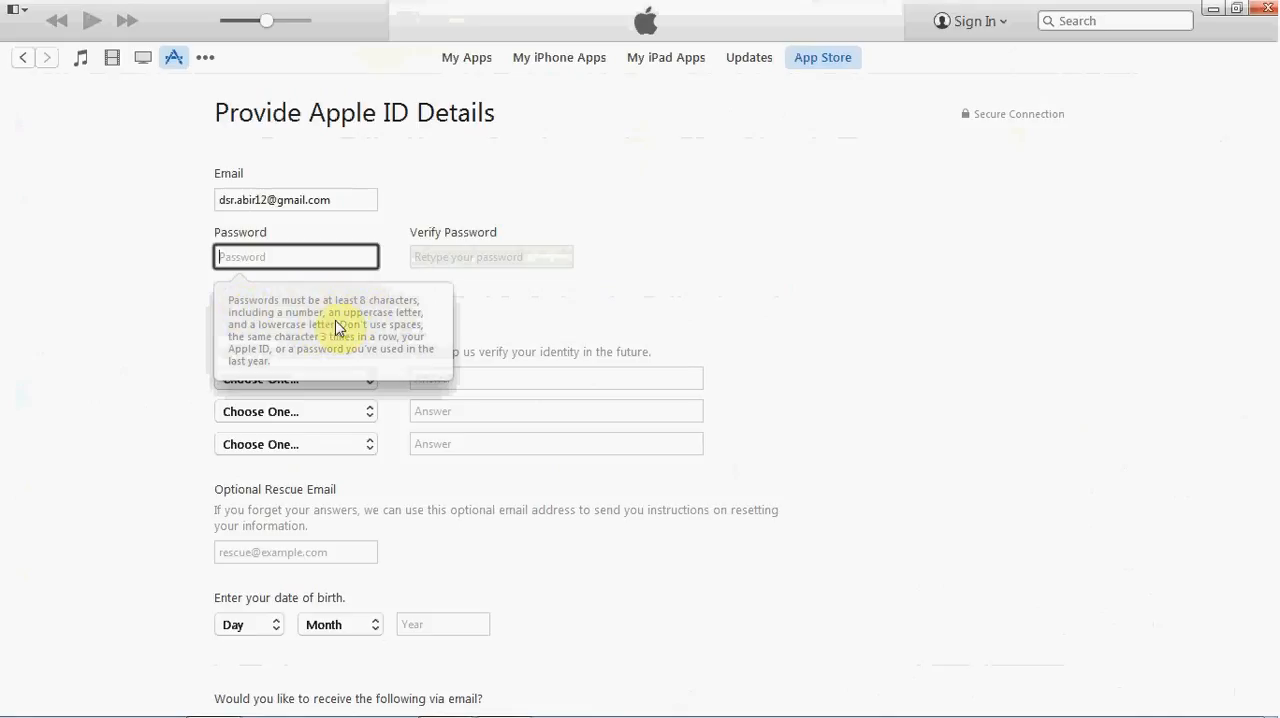
mouse_move(385, 329)
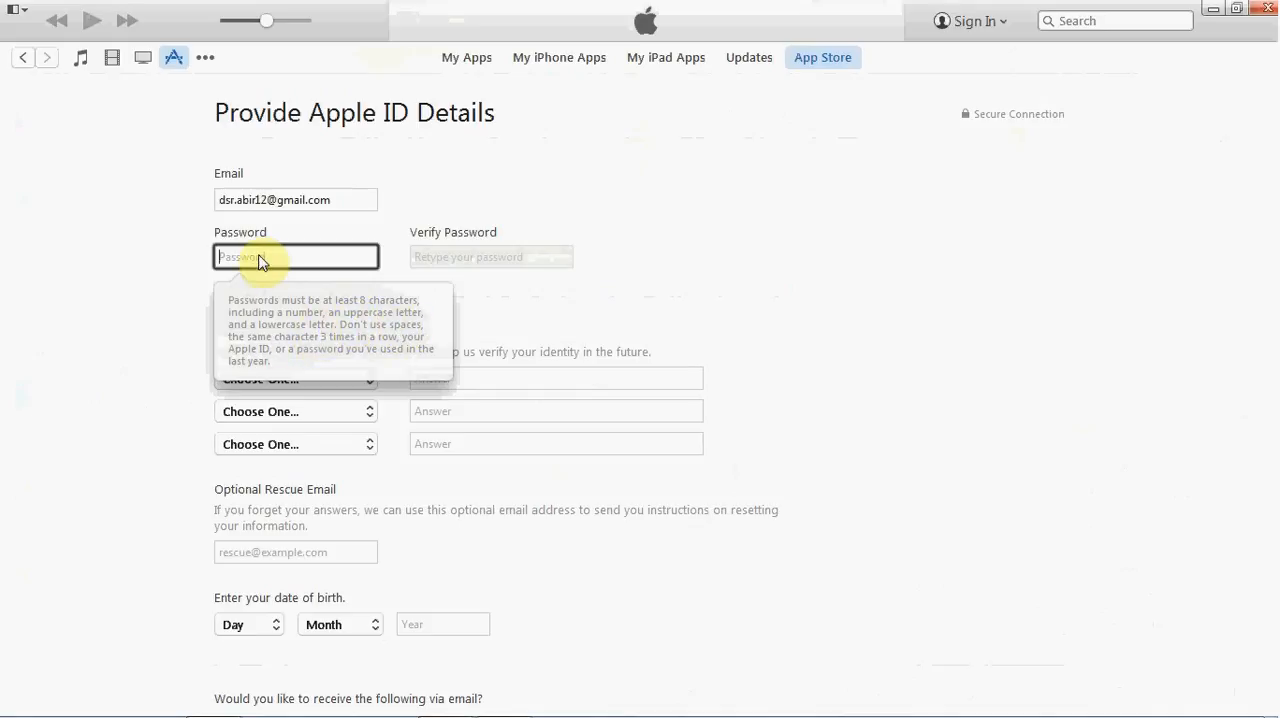
Type the account password and retype it in the Verify Password field
type("••")
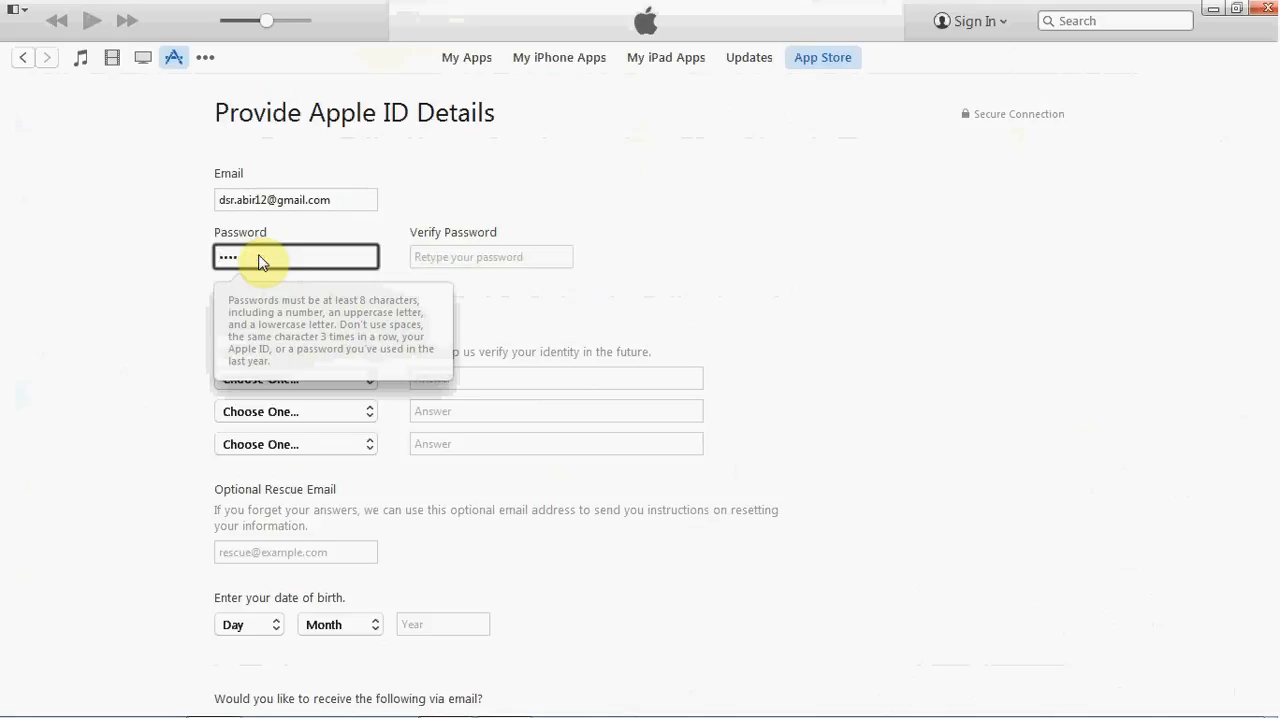
type("••••")
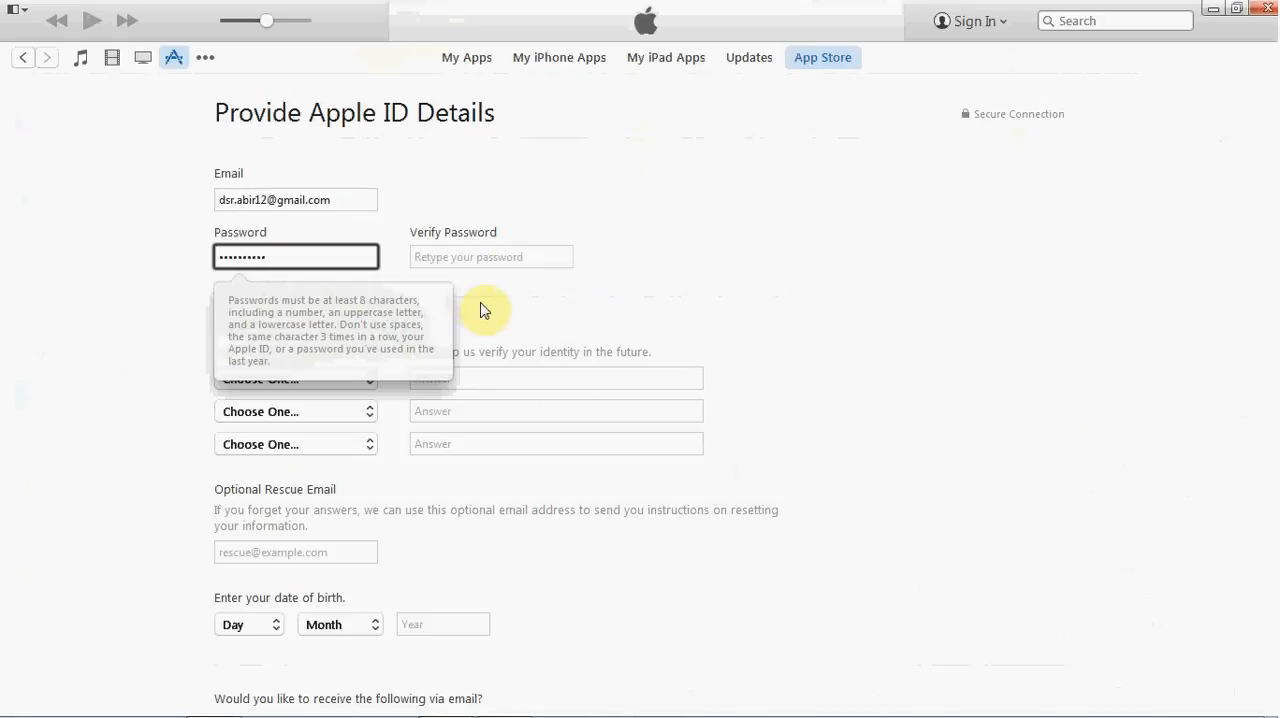
left_click(490, 257)
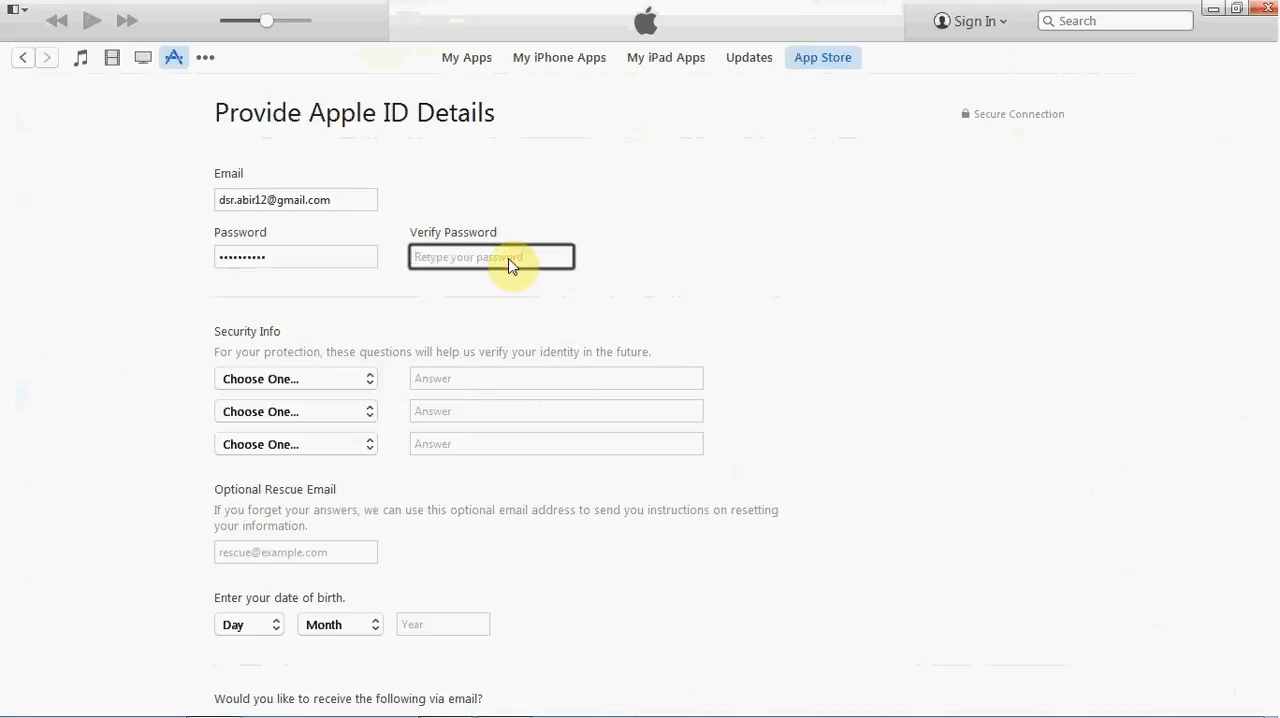
type("••")
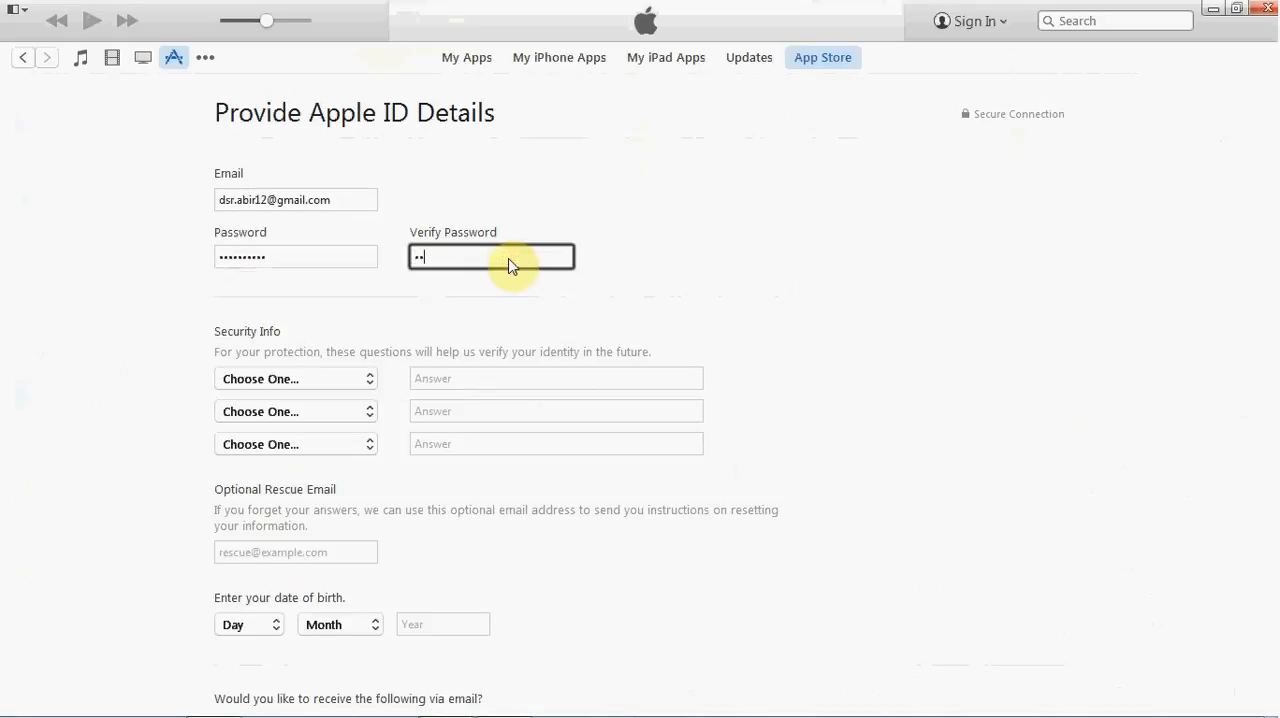
type("••")
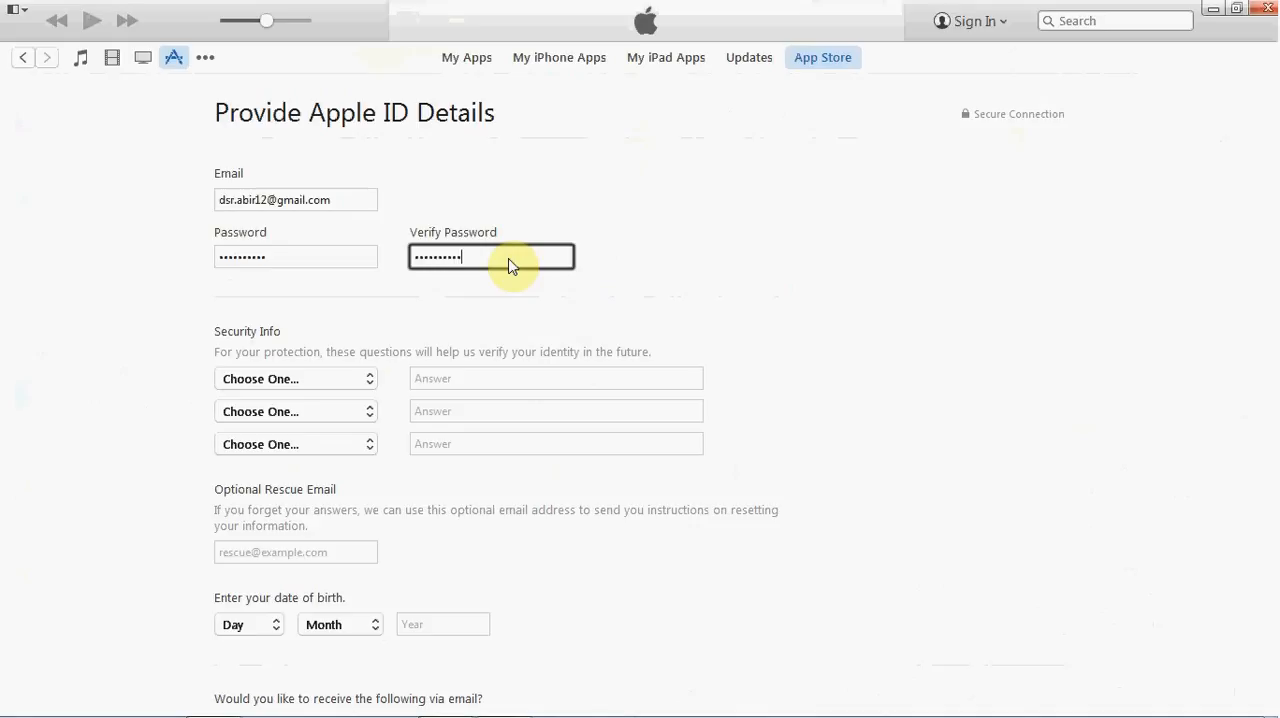
left_click(295, 378)
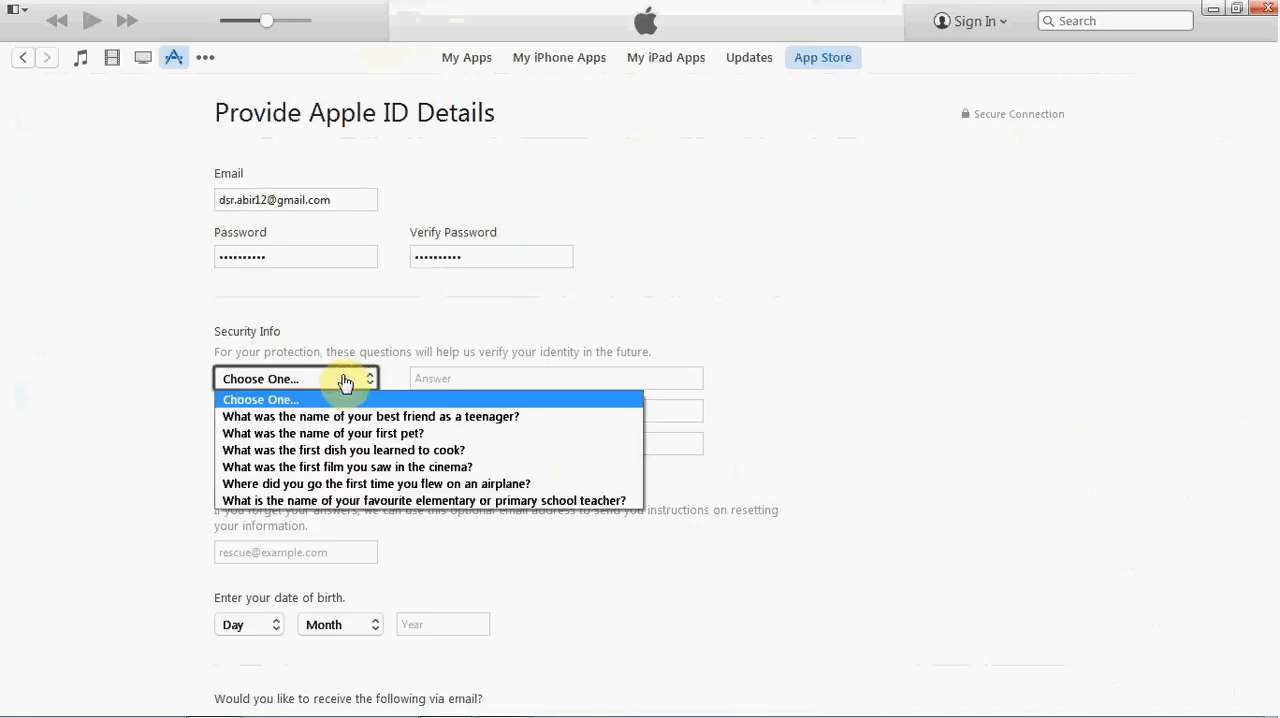
mouse_move(440, 416)
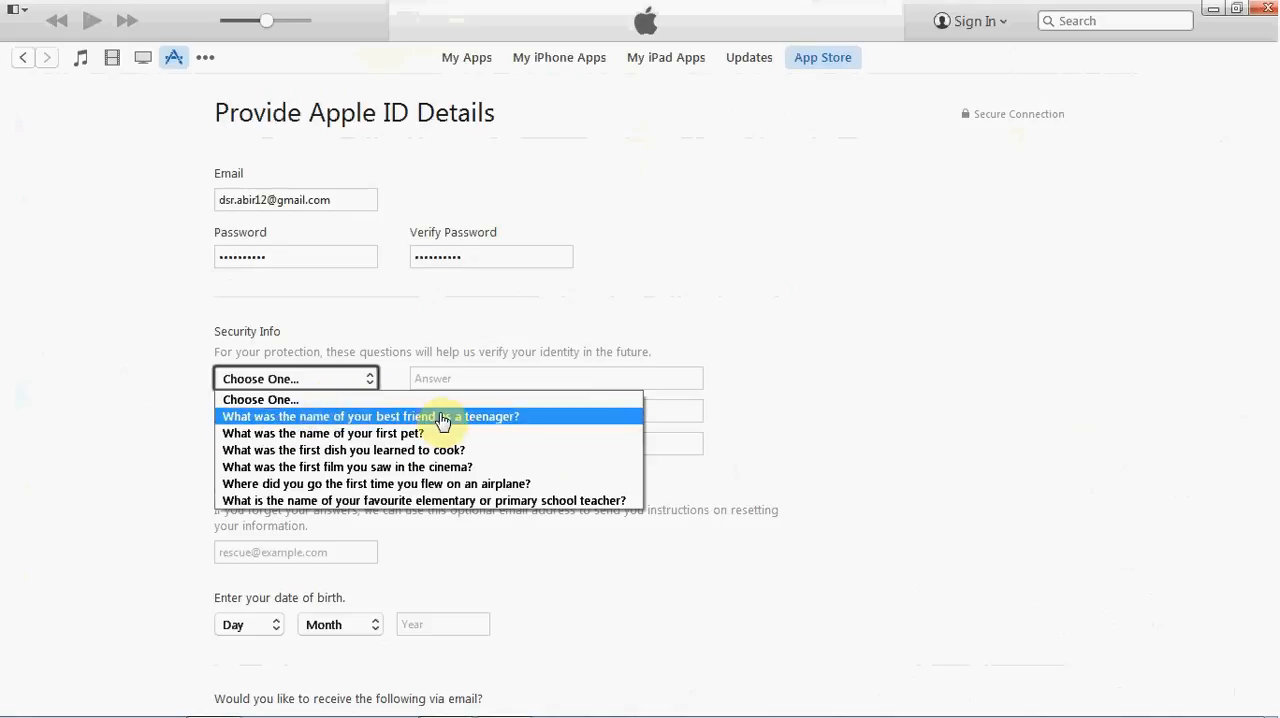
left_click(370, 416)
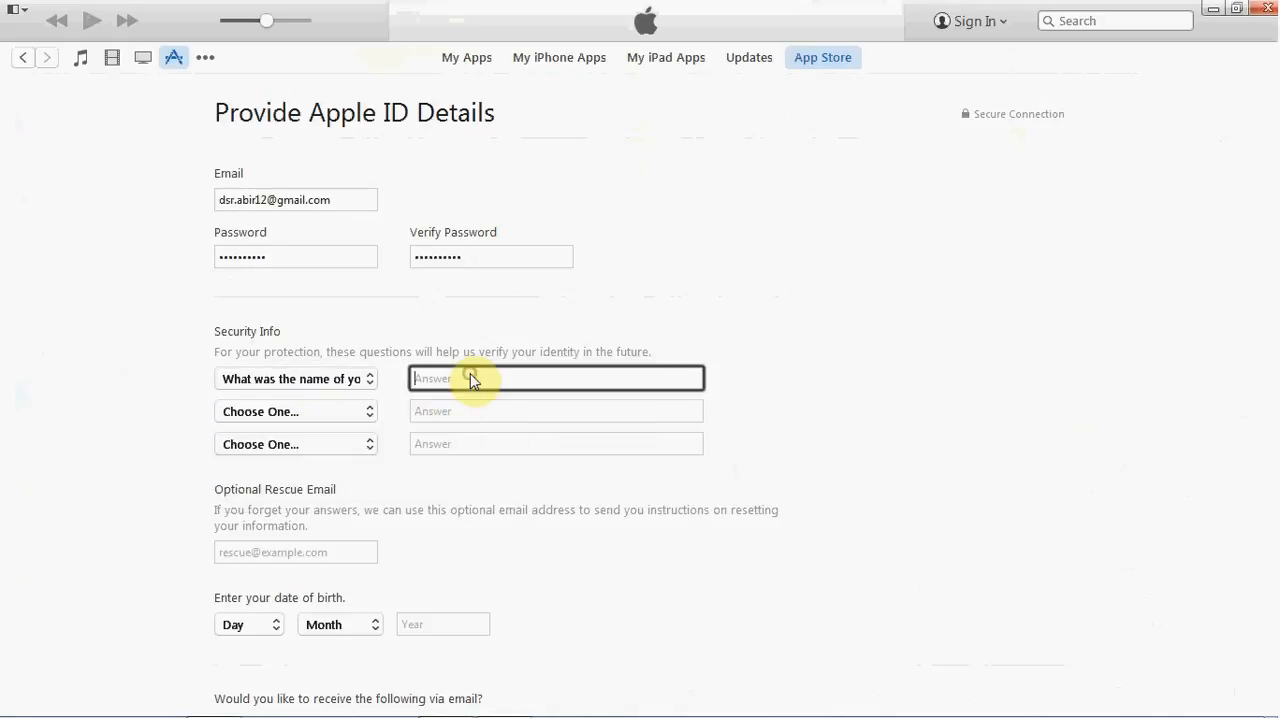
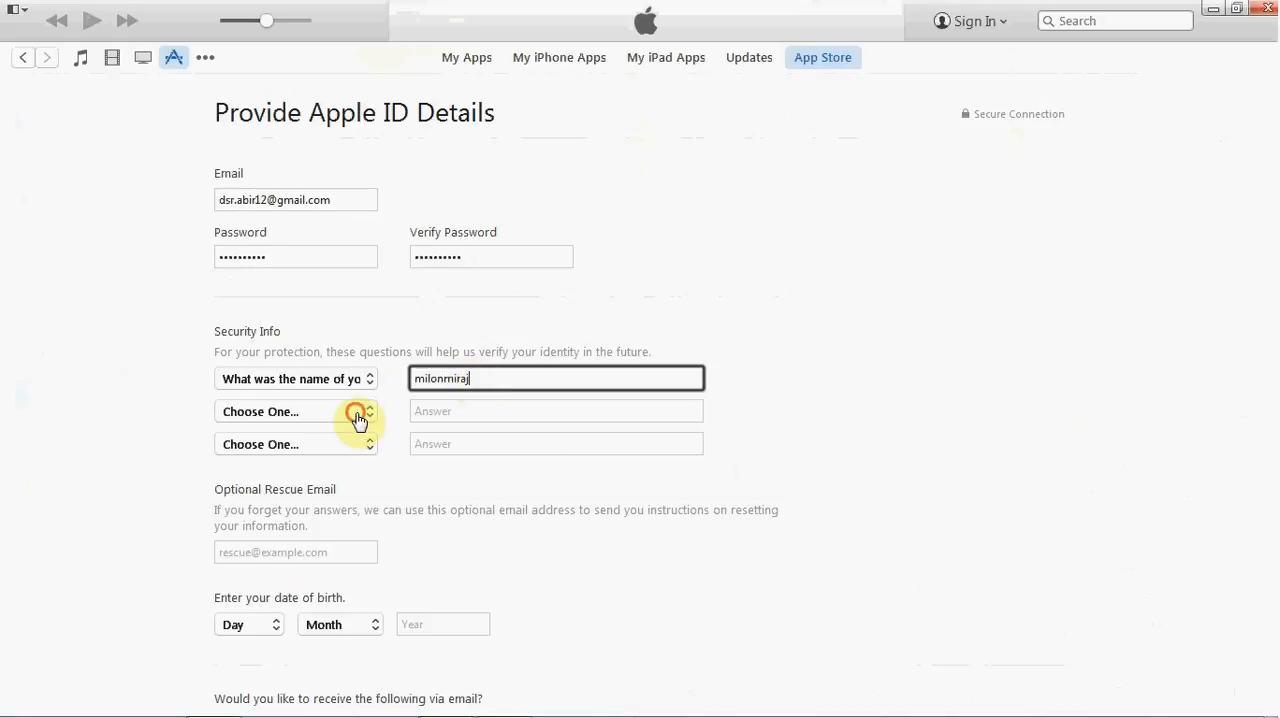
left_click(295, 411)
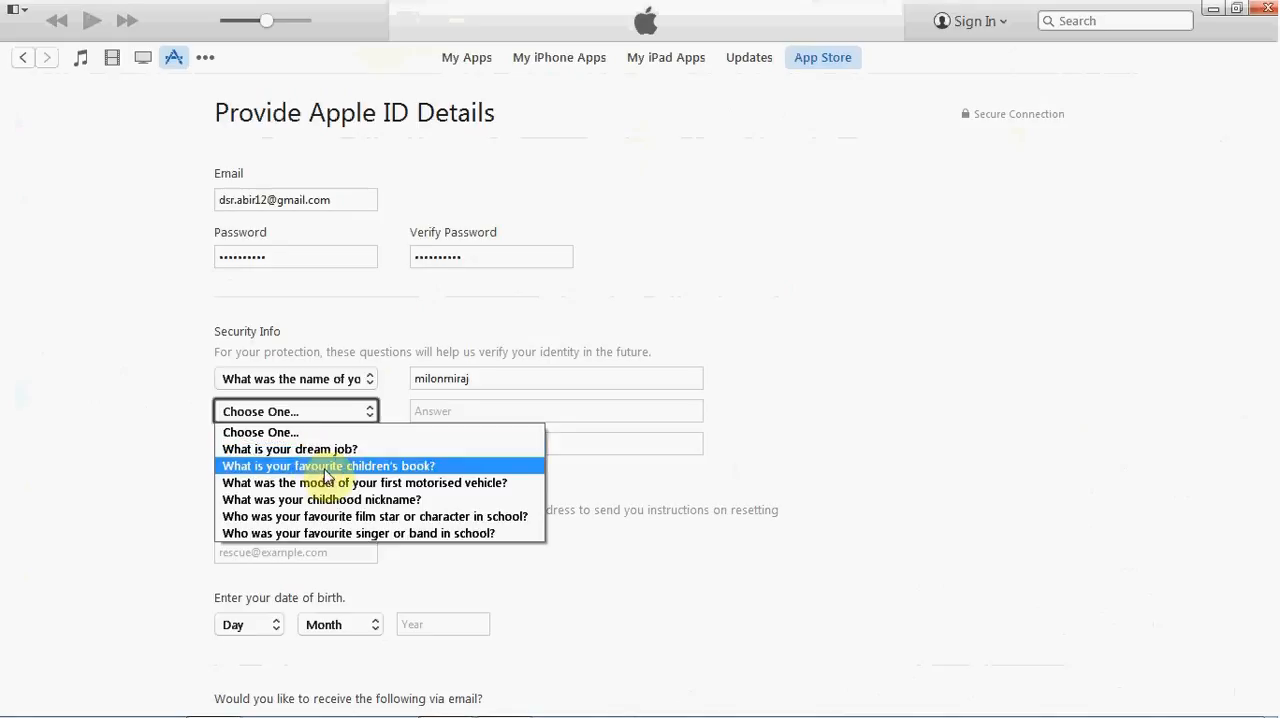
mouse_move(320, 499)
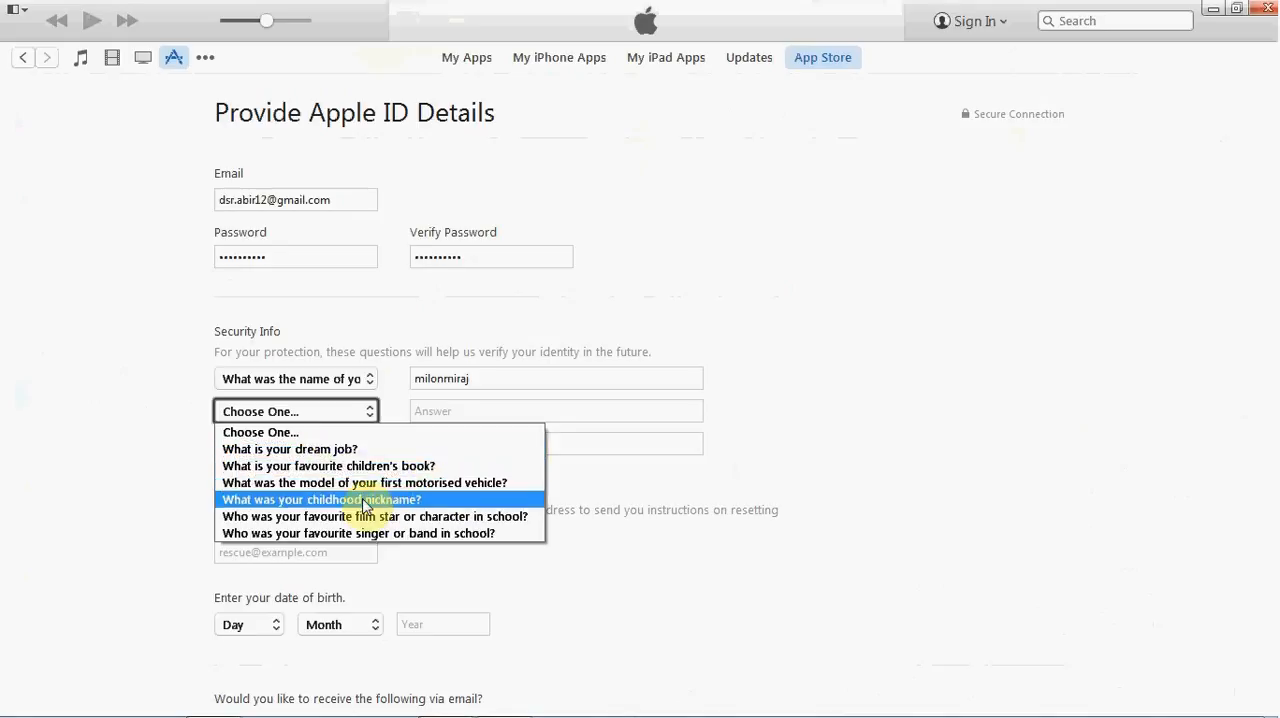
left_click(320, 499)
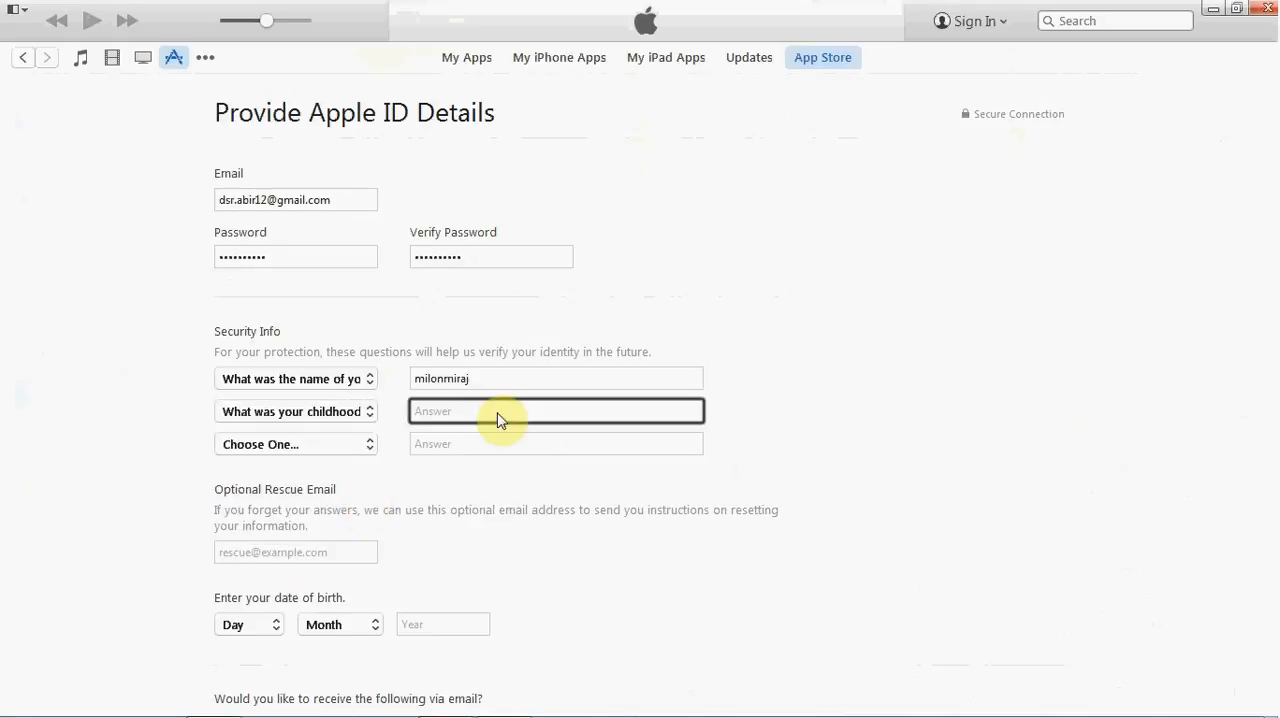
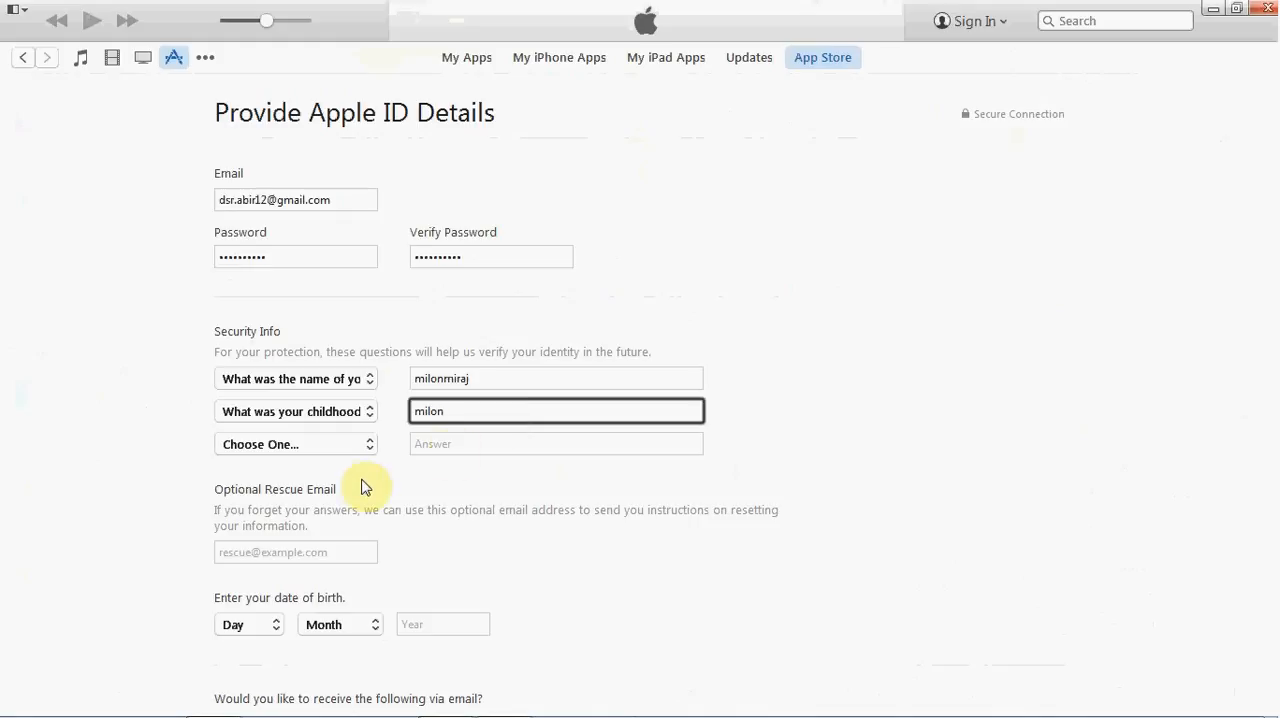
left_click(295, 444)
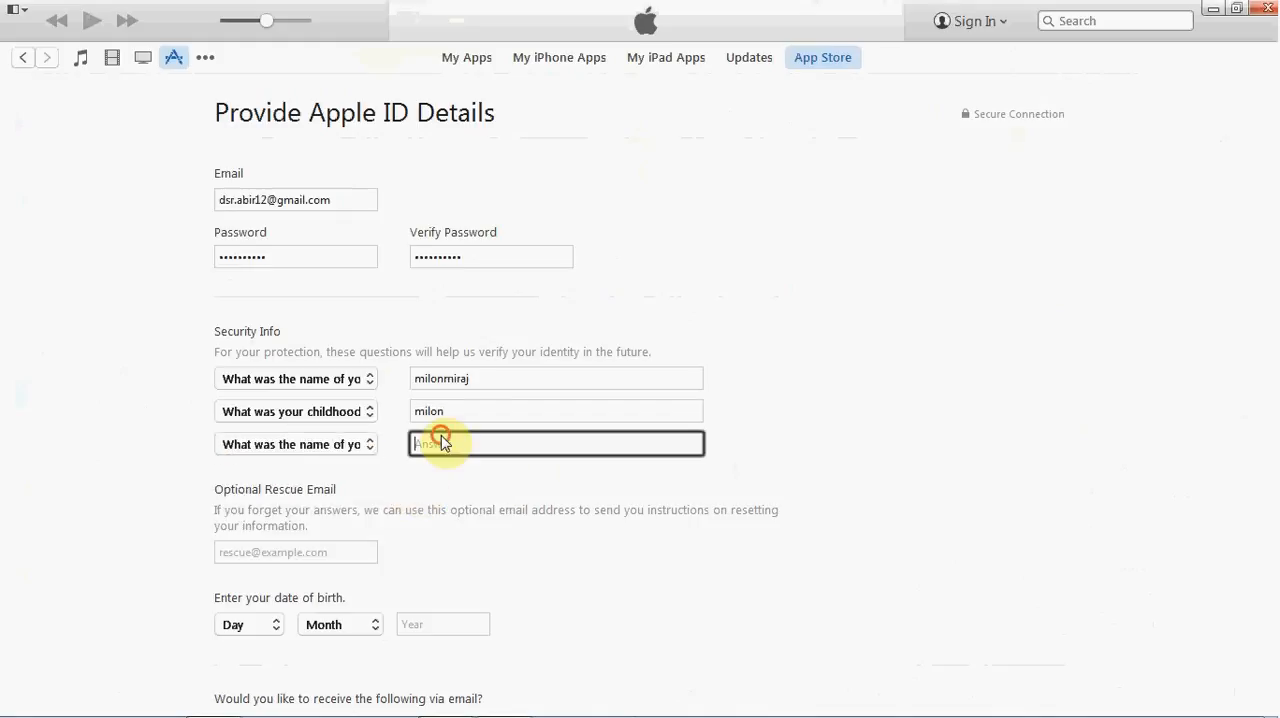
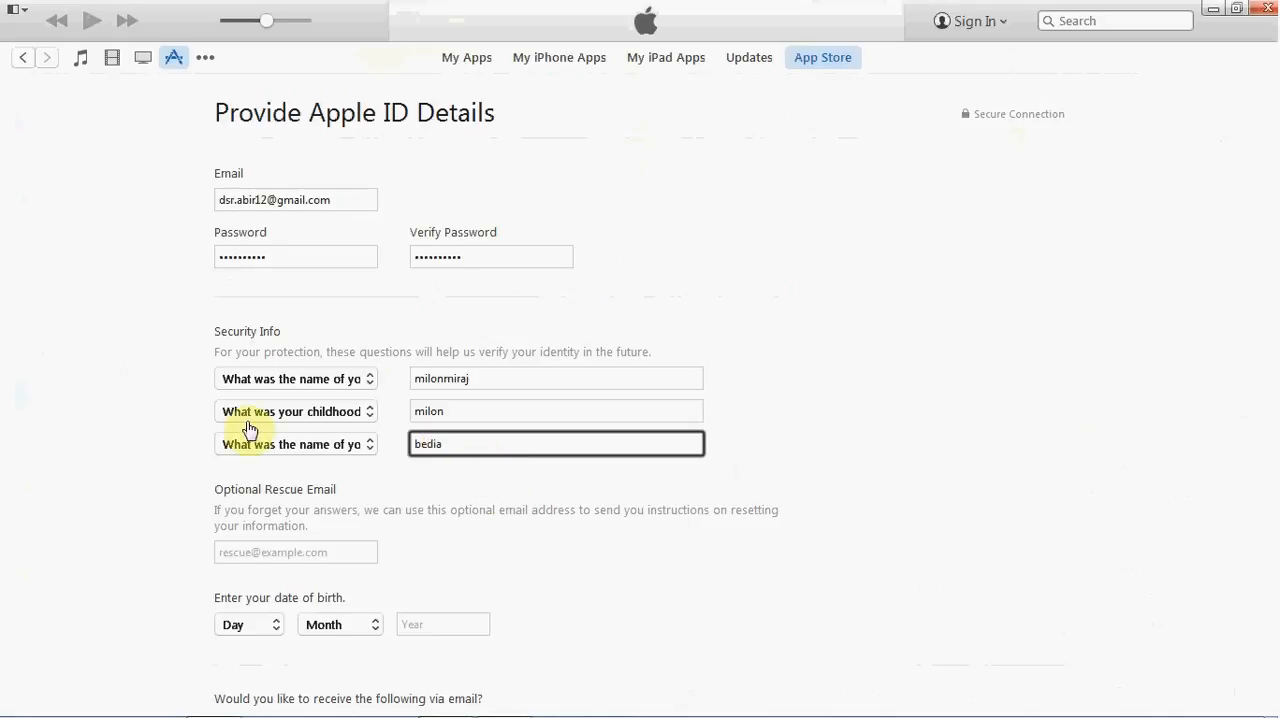
Type a Gmail address into the Optional Rescue Email field
scroll("down", 3)
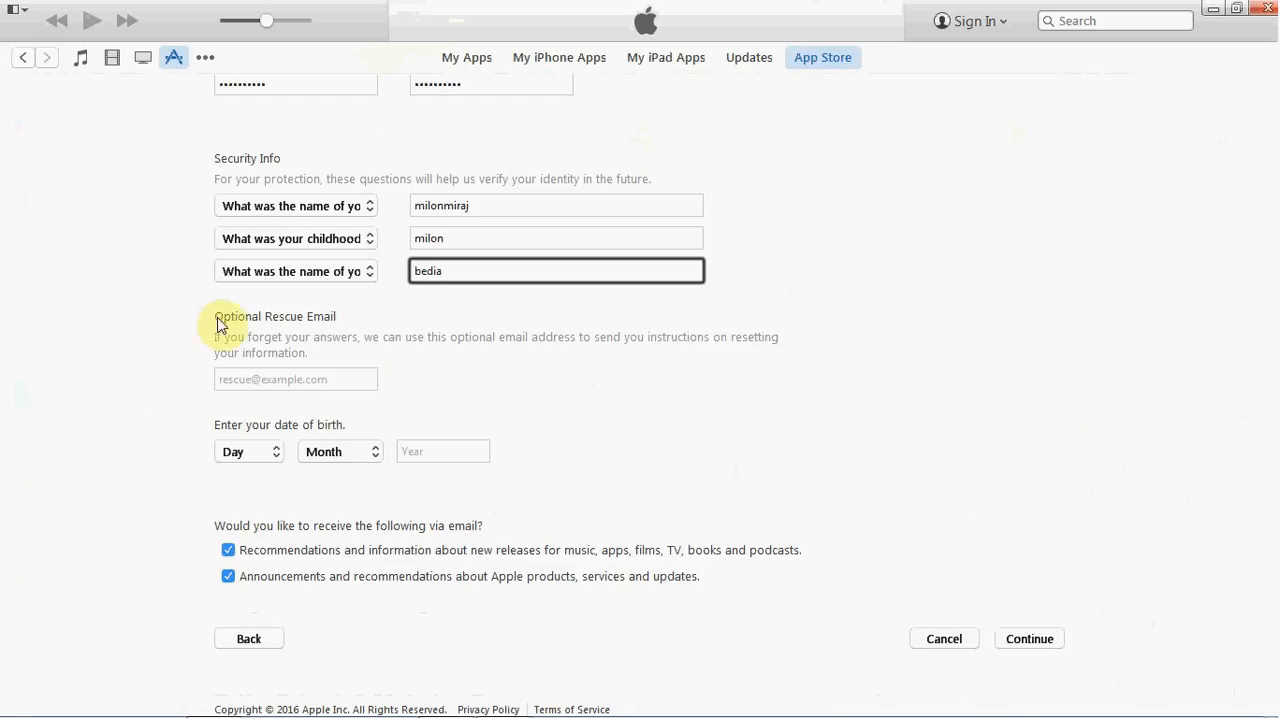
mouse_move(254, 379)
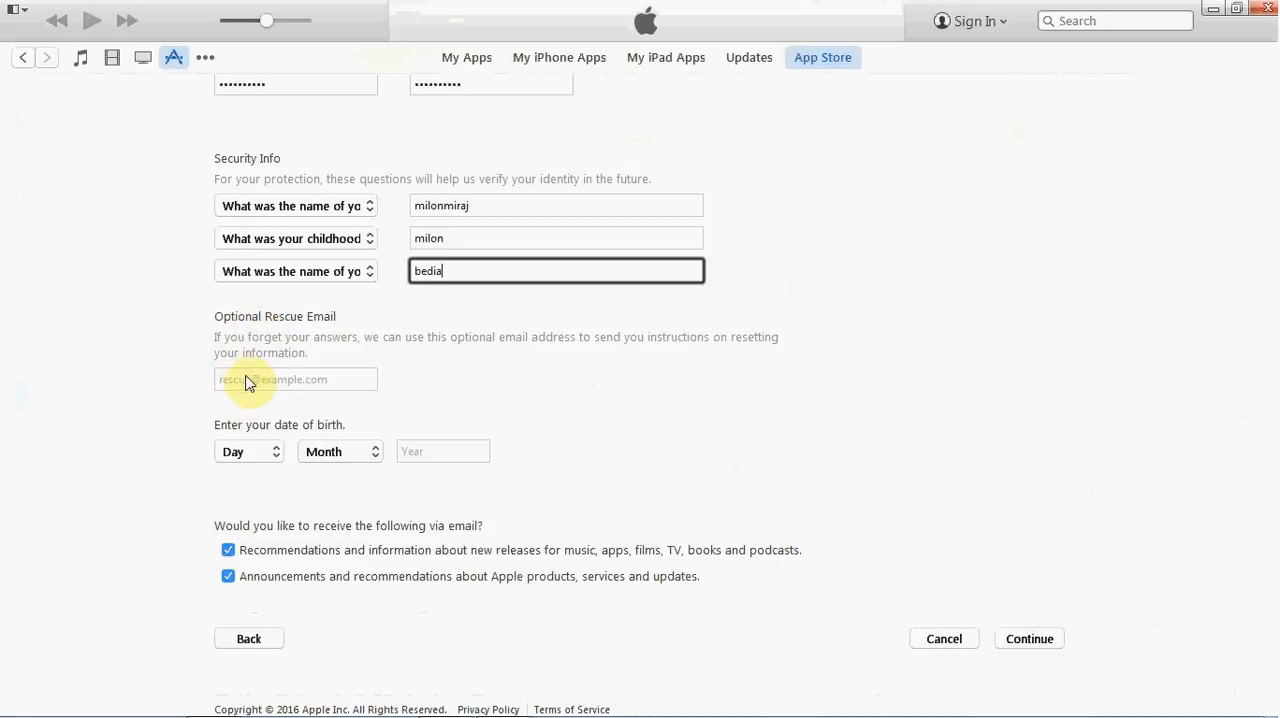
mouse_move(258, 384)
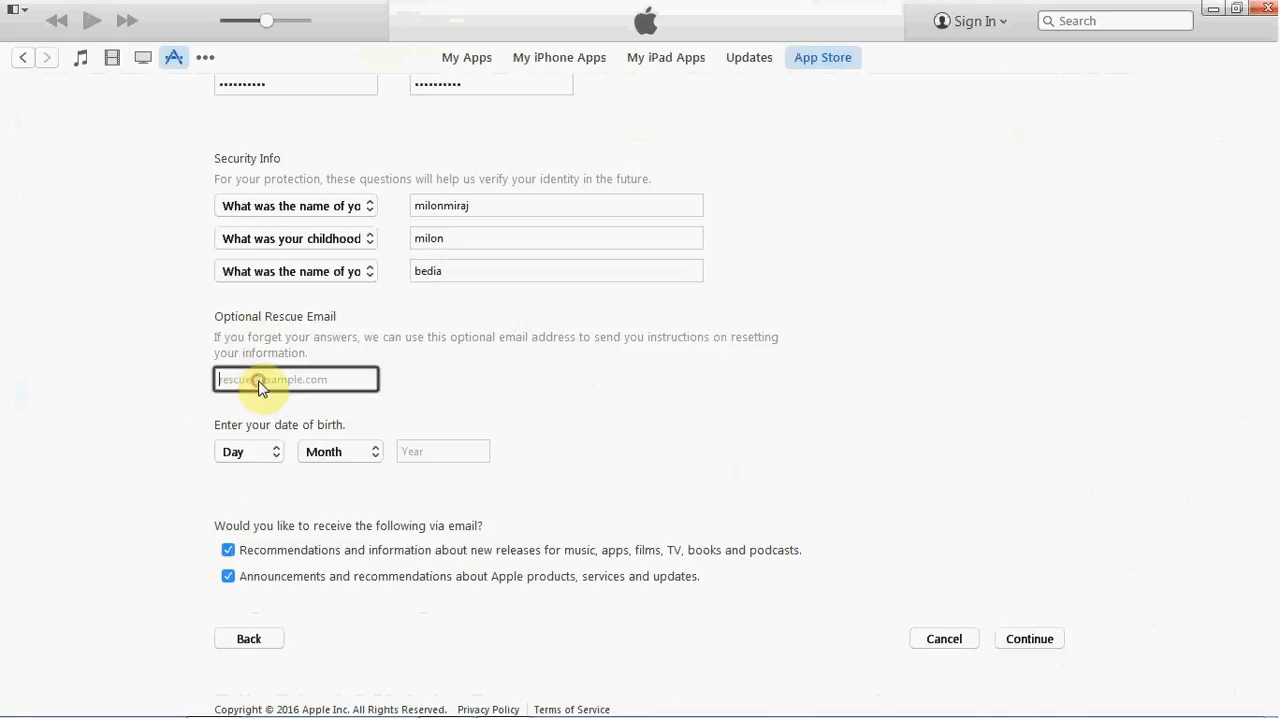
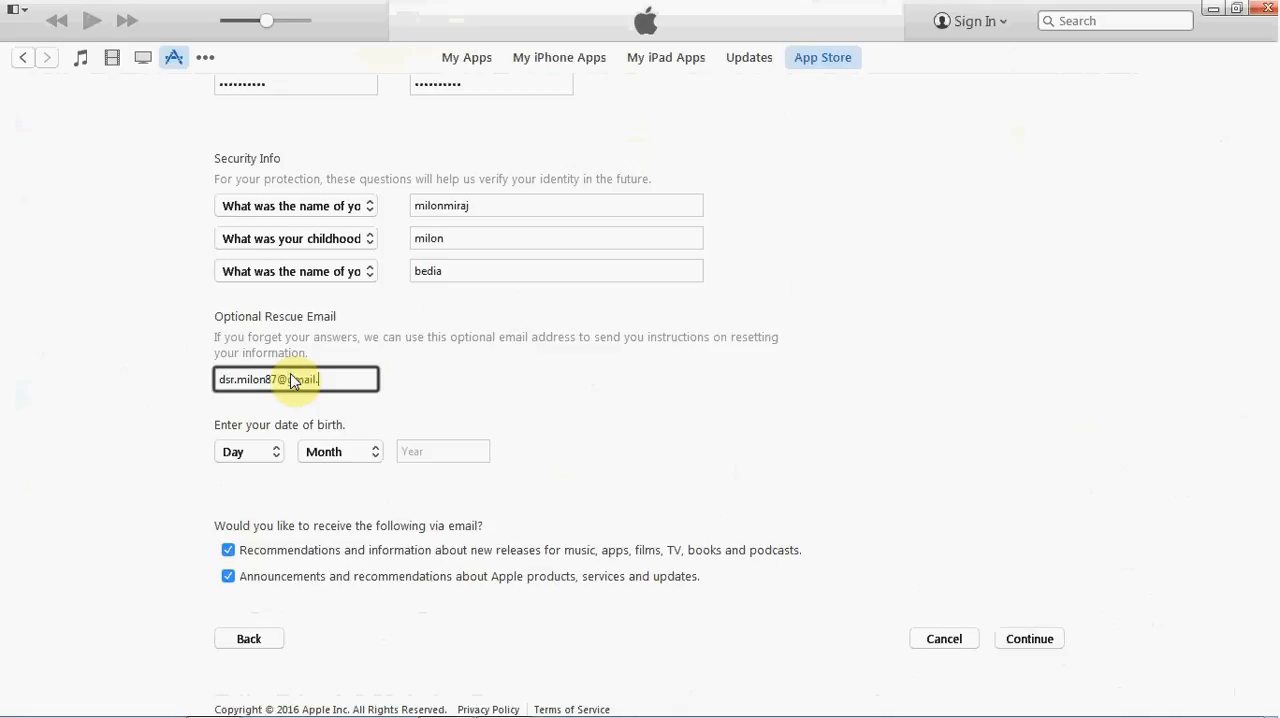
left_click(249, 451)
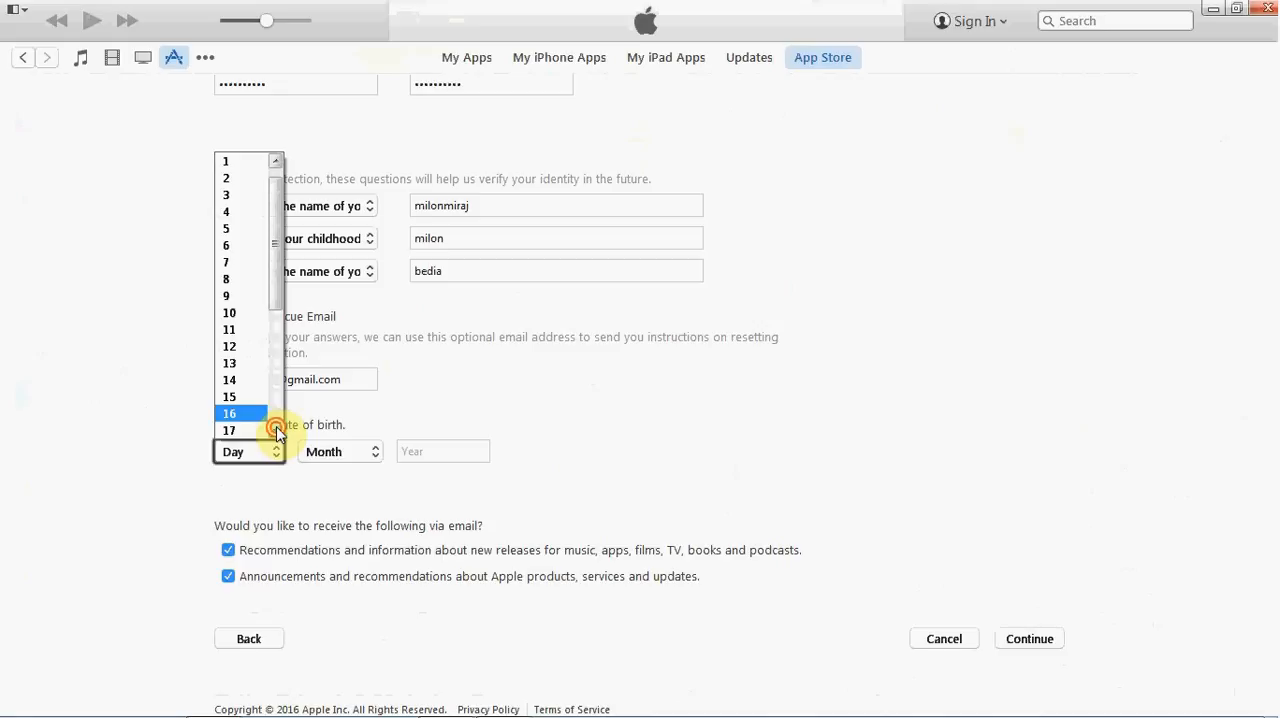
scroll("down", 3)
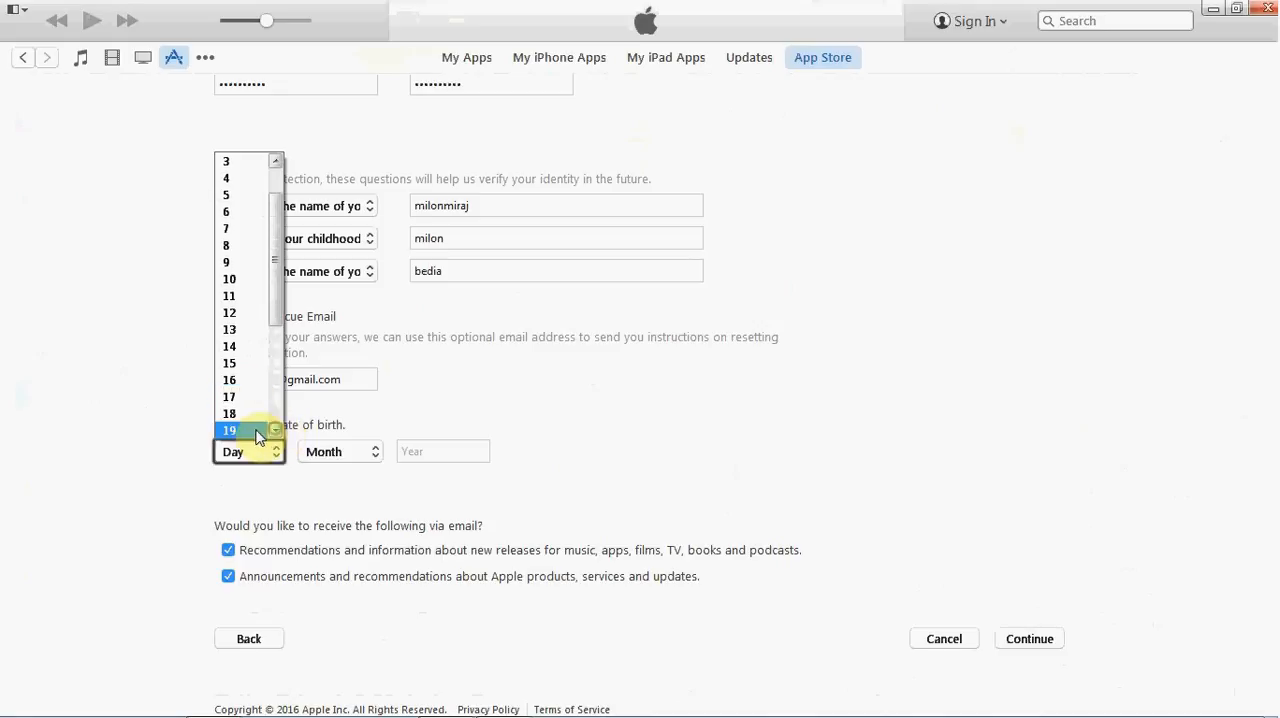
left_click(340, 451)
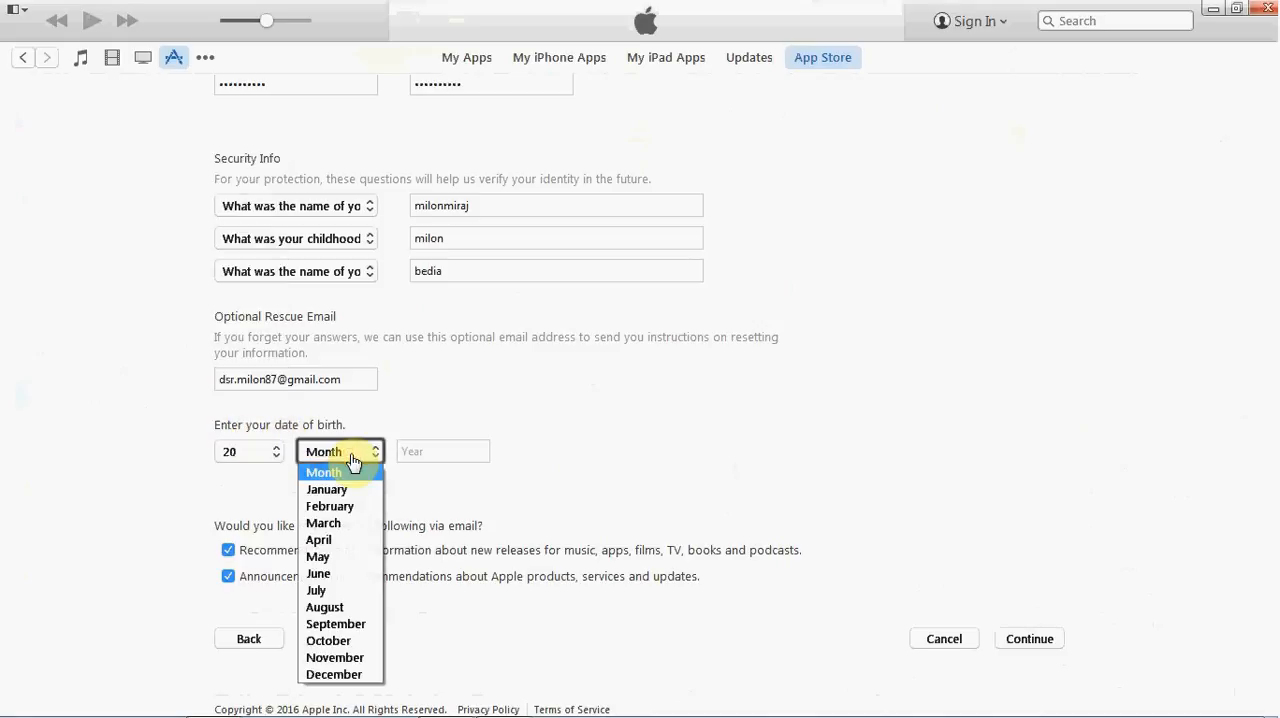
left_click(316, 590)
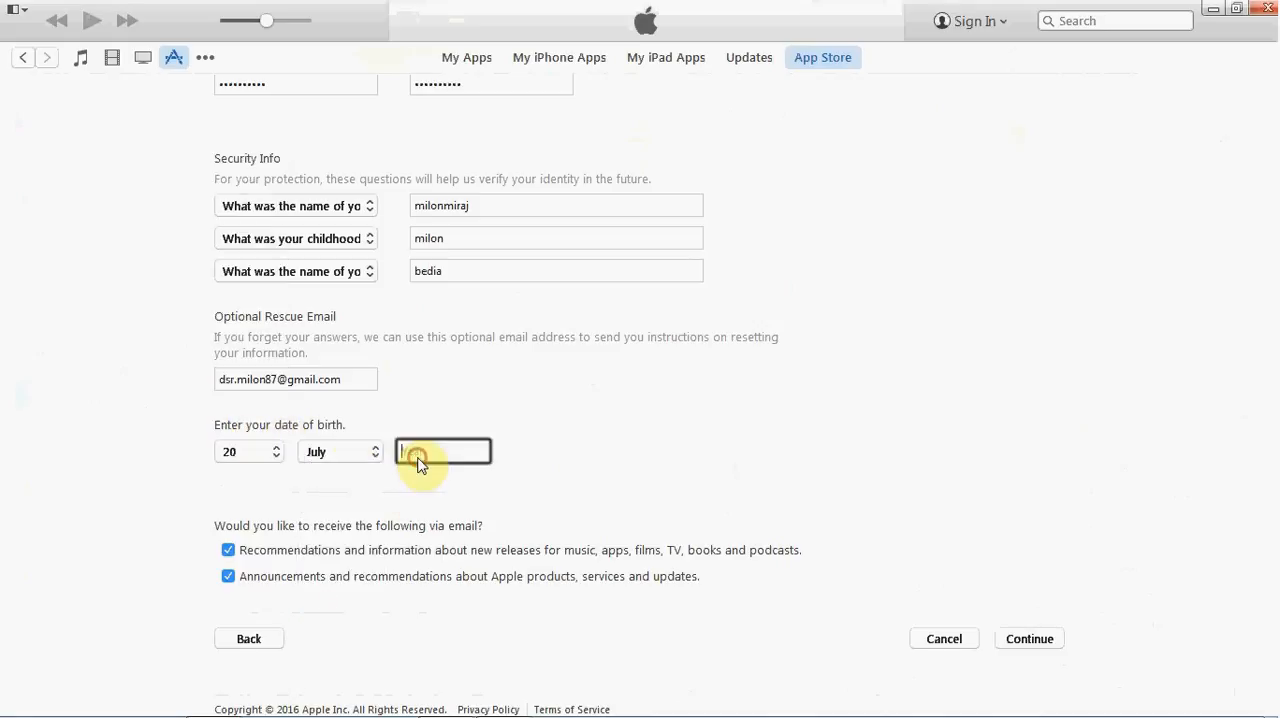
type("1988")
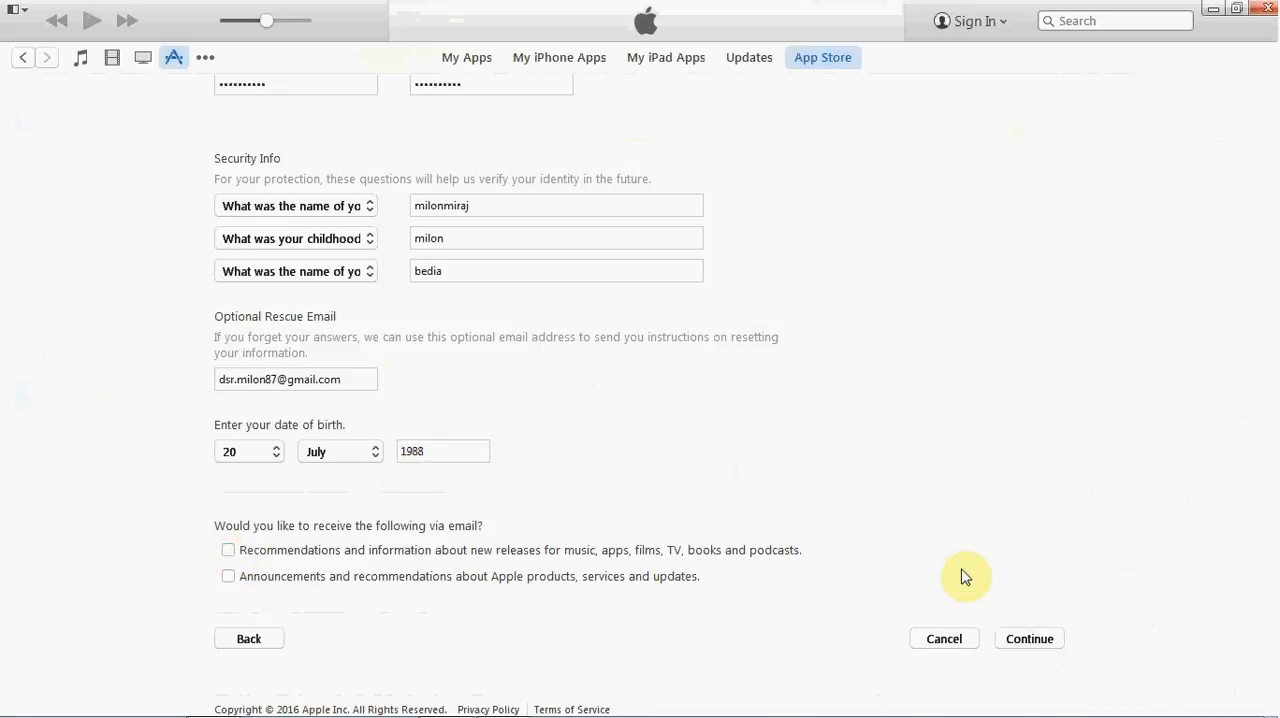
left_click(1029, 638)
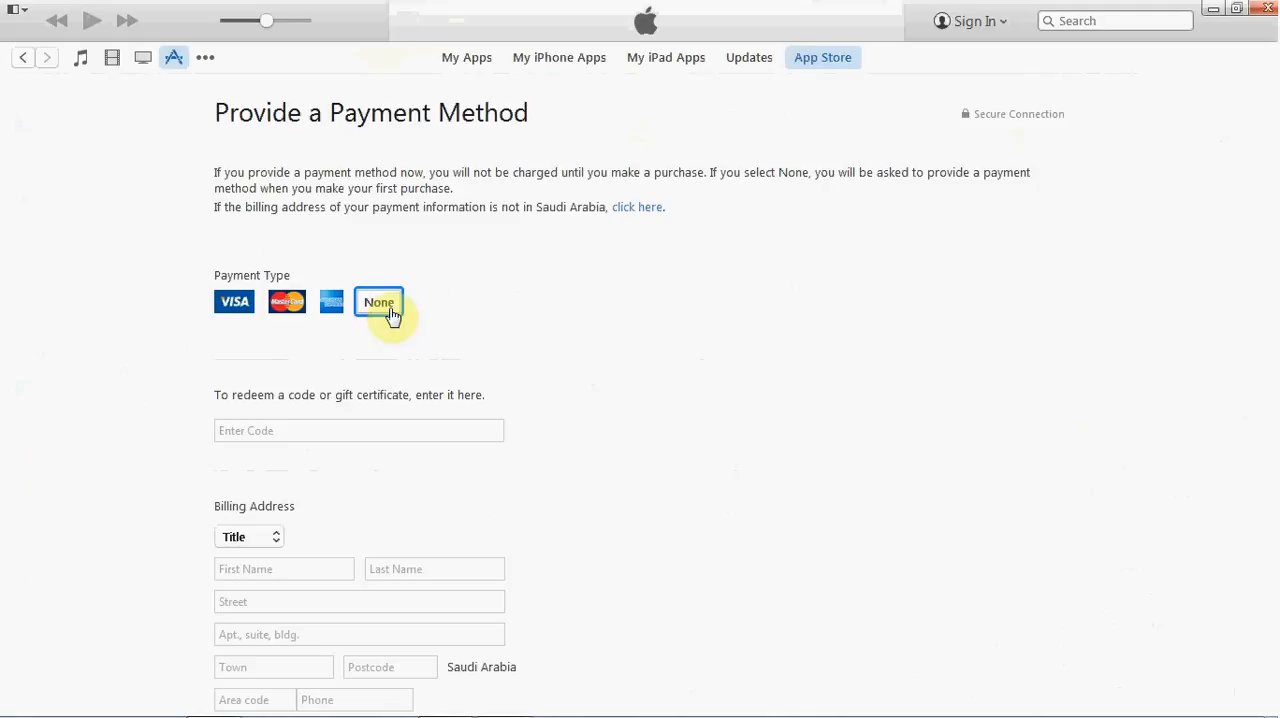
Choose Mr. as the billing title and enter the first and last names
scroll("down", 3)
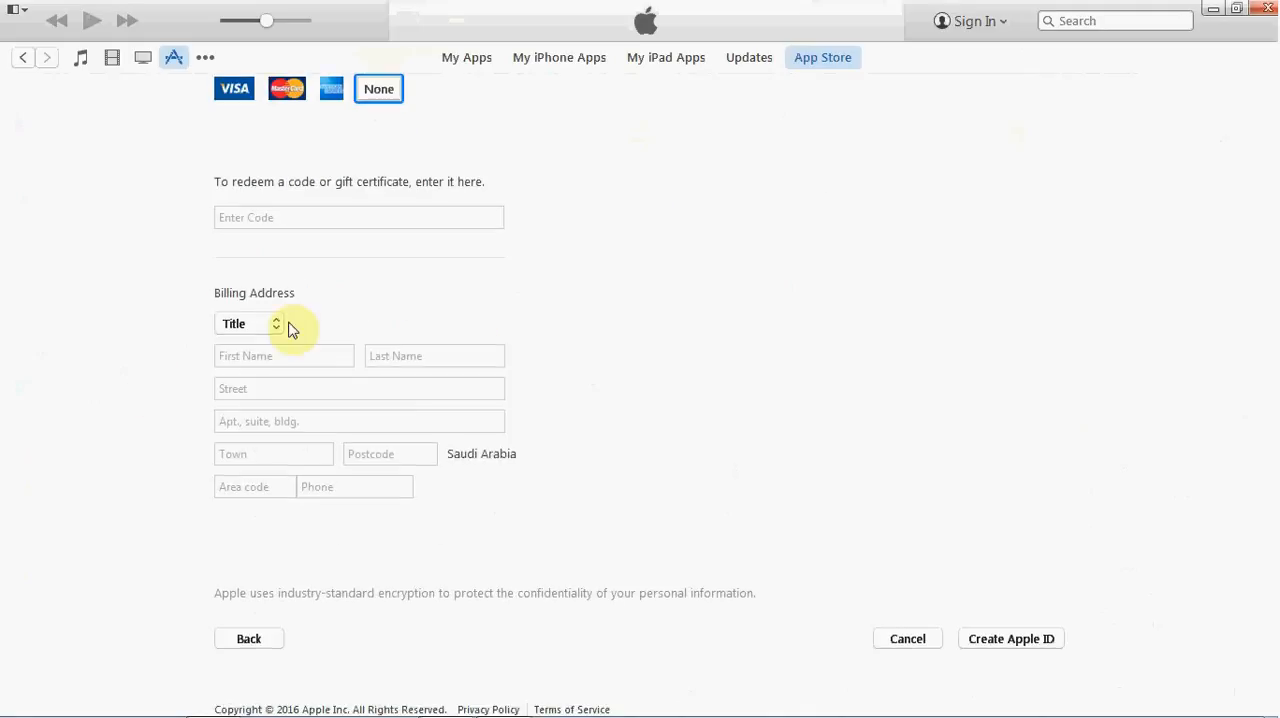
mouse_move(90, 331)
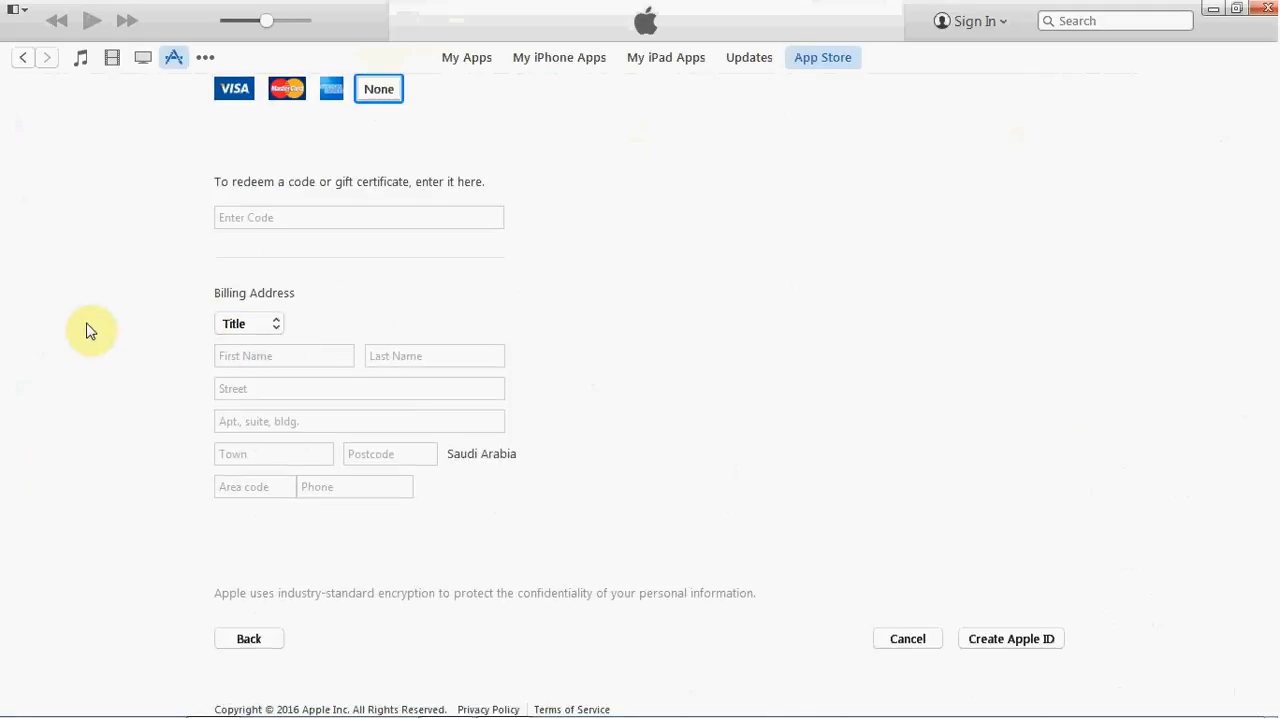
left_click(248, 323)
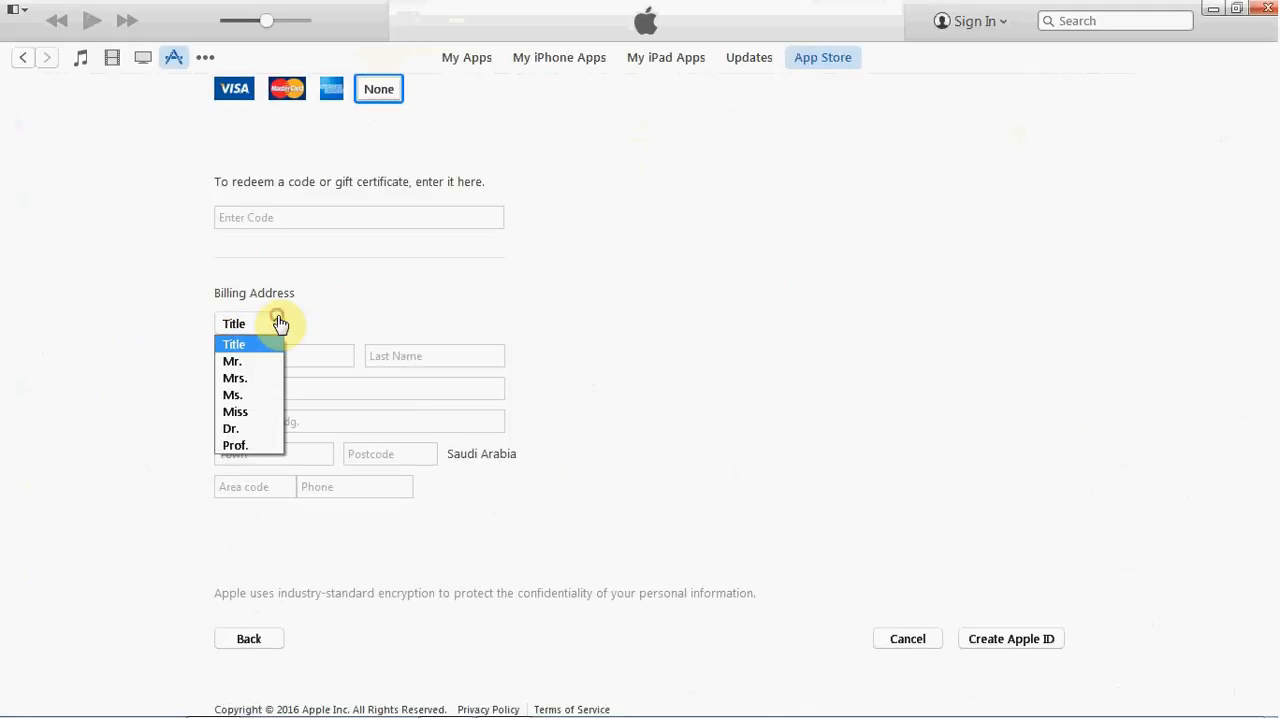
left_click(232, 361)
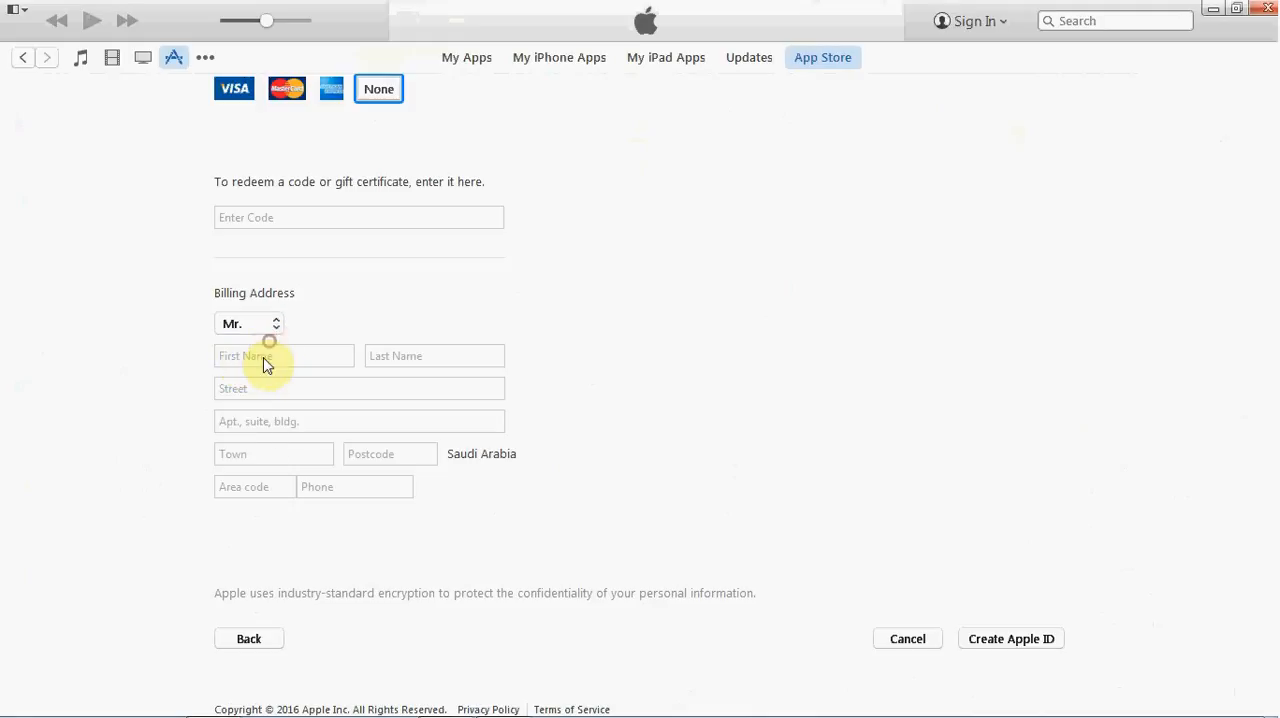
type("milo")
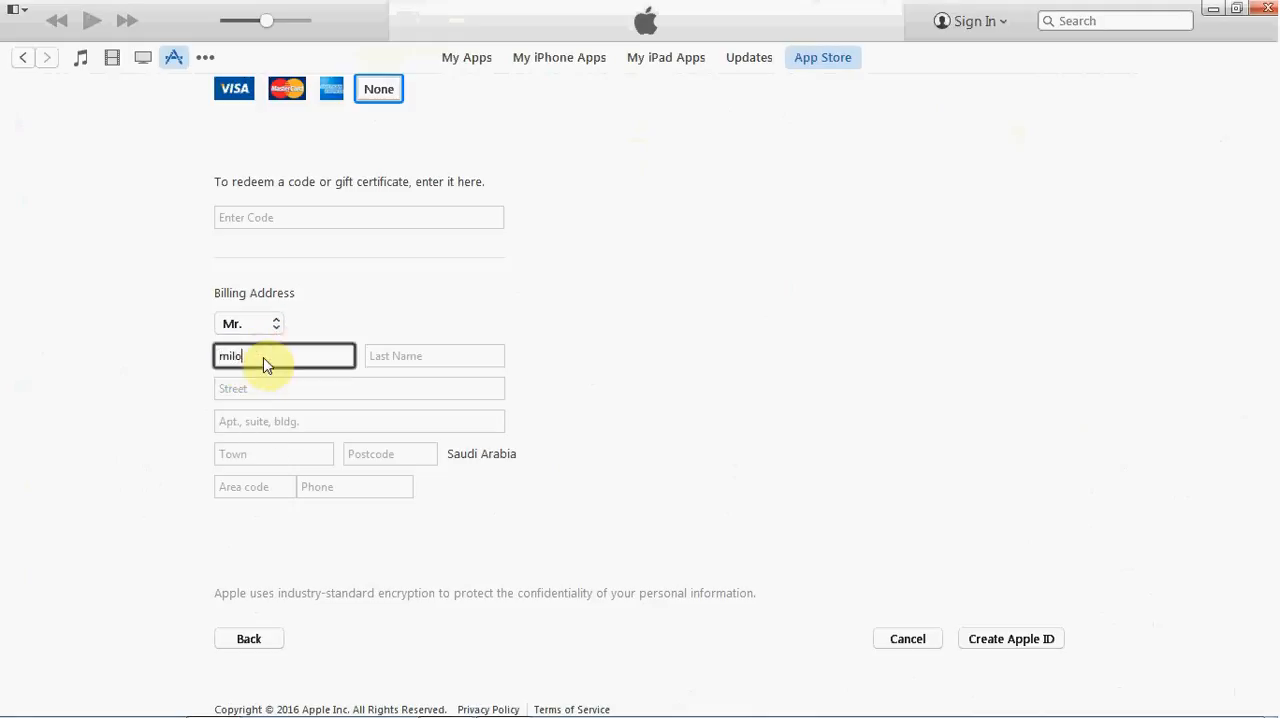
left_click(434, 355)
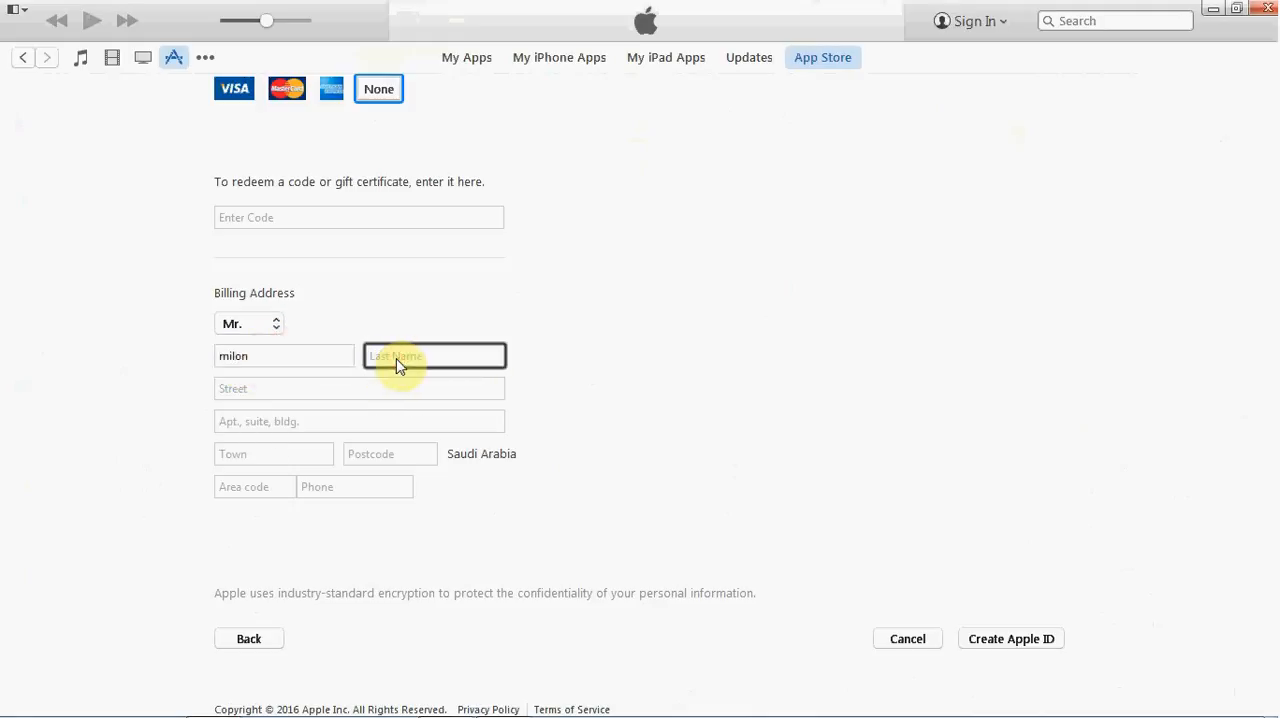
type("mil")
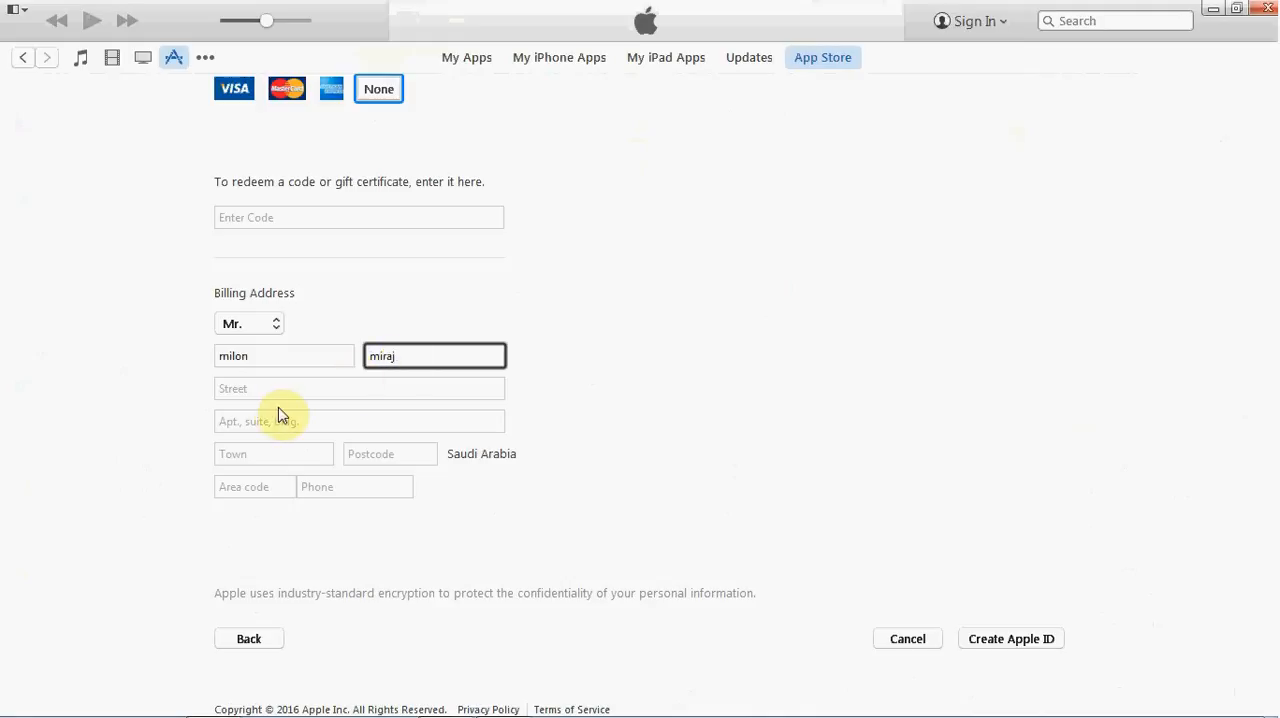
left_click(359, 388)
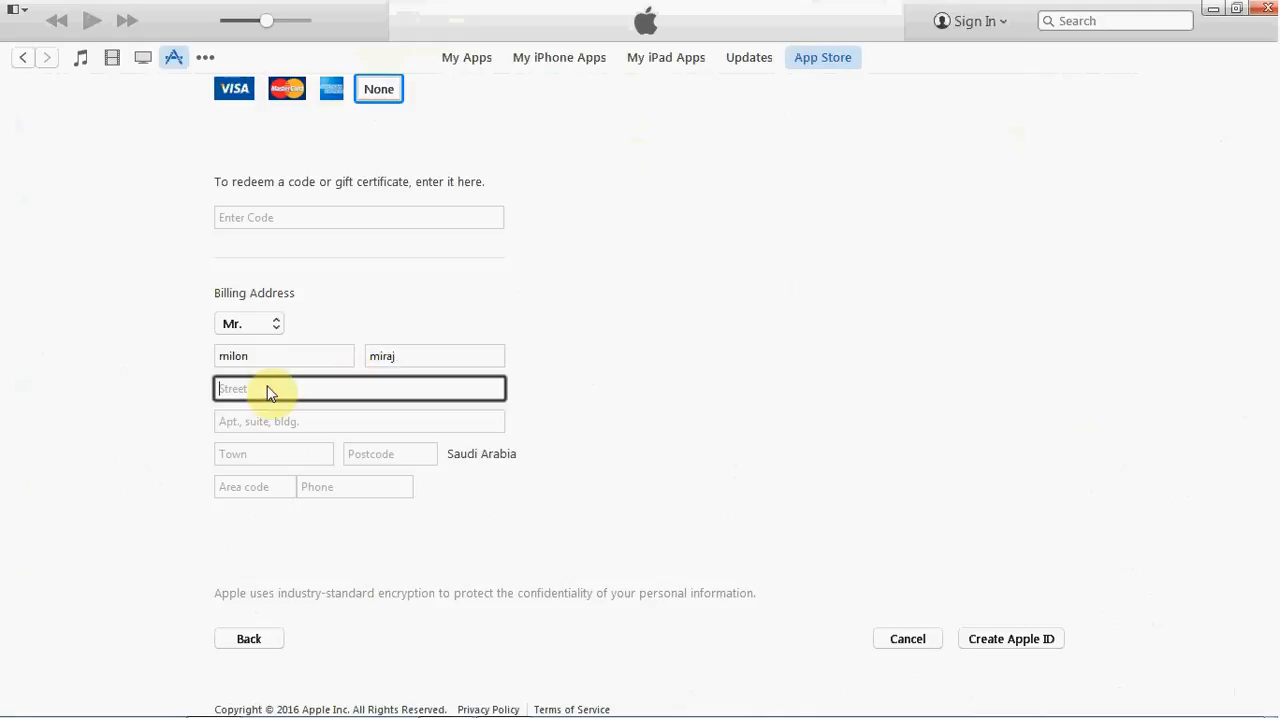
Enter the billing street and the town Riyadh
type("abi ad duha")
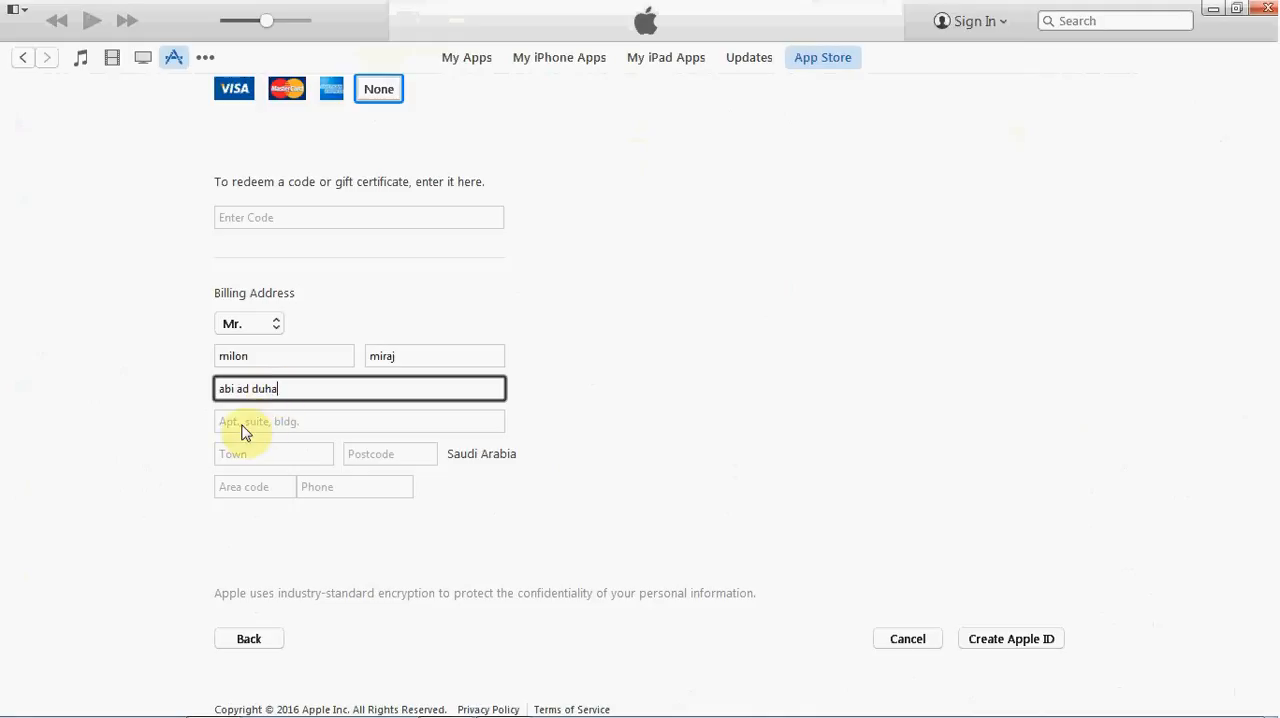
left_click(358, 421)
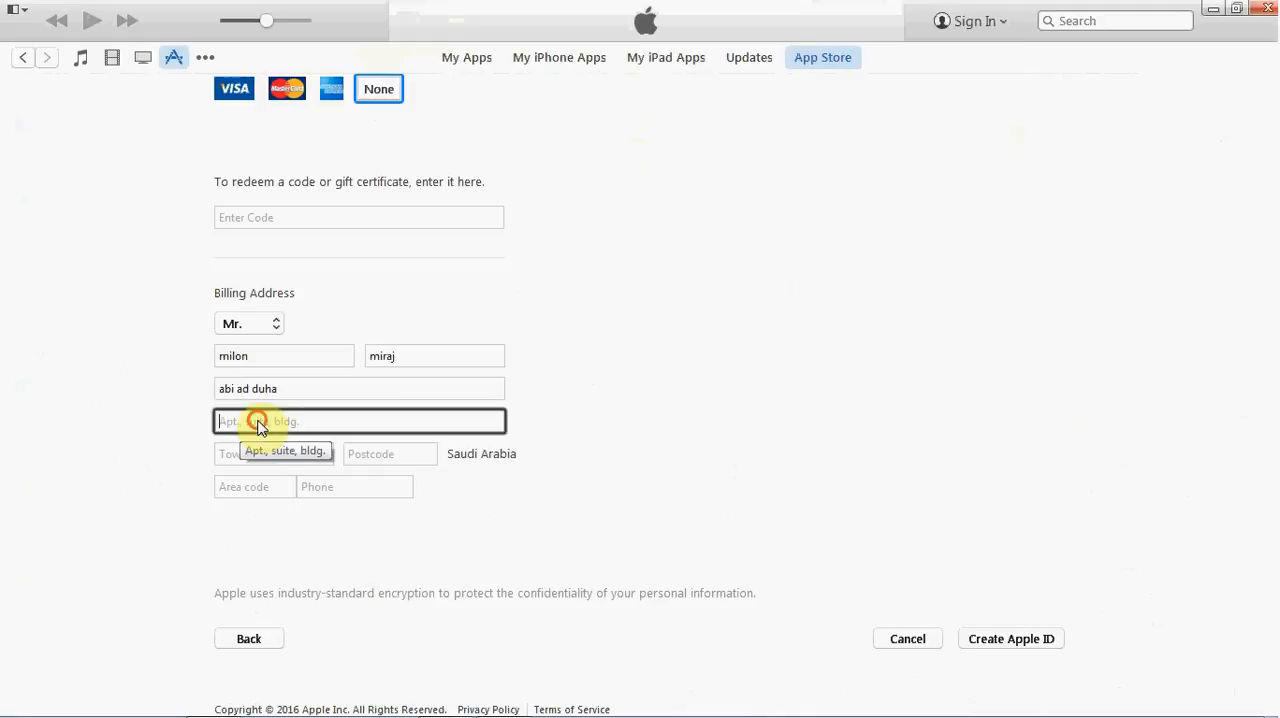
left_click(273, 453)
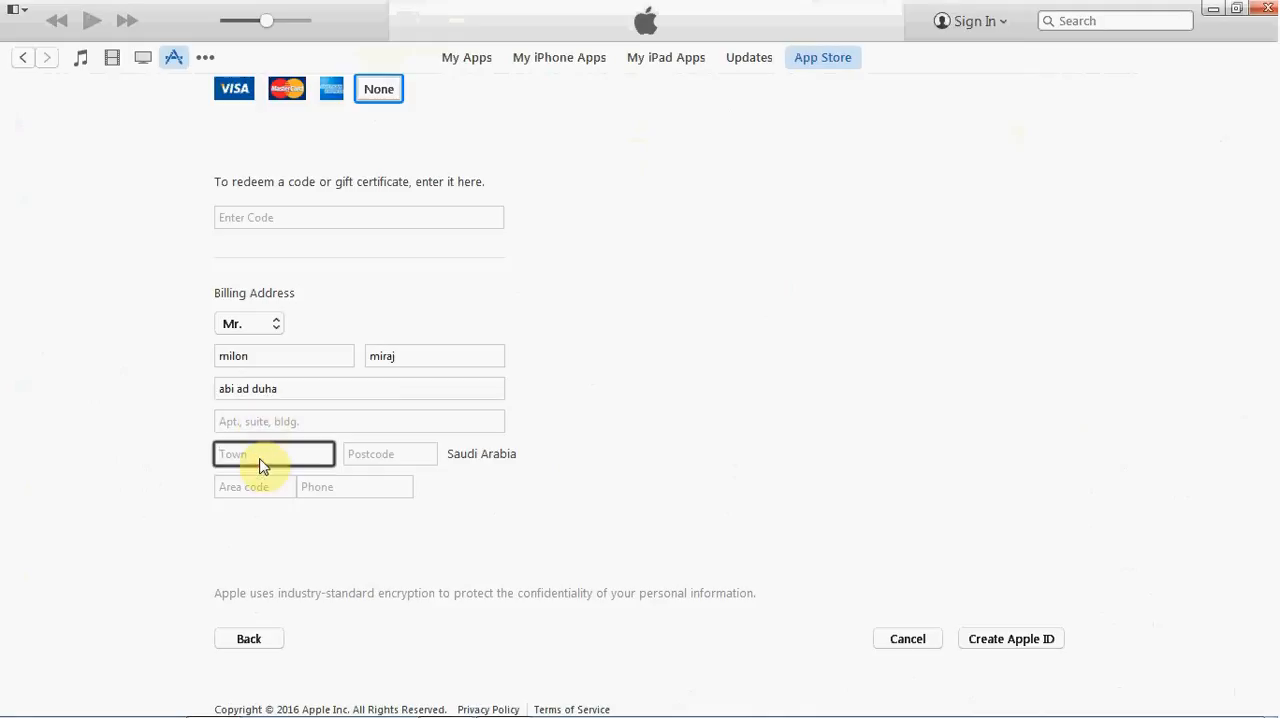
type("r")
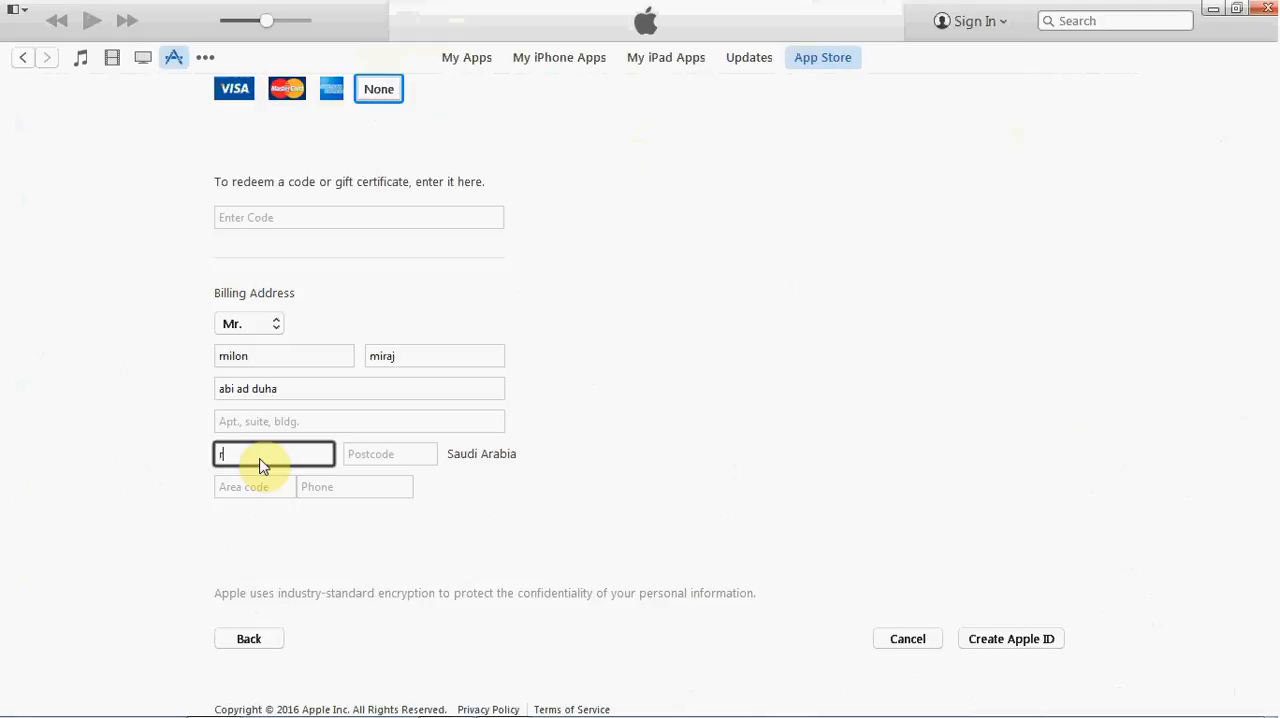
type("iyadh")
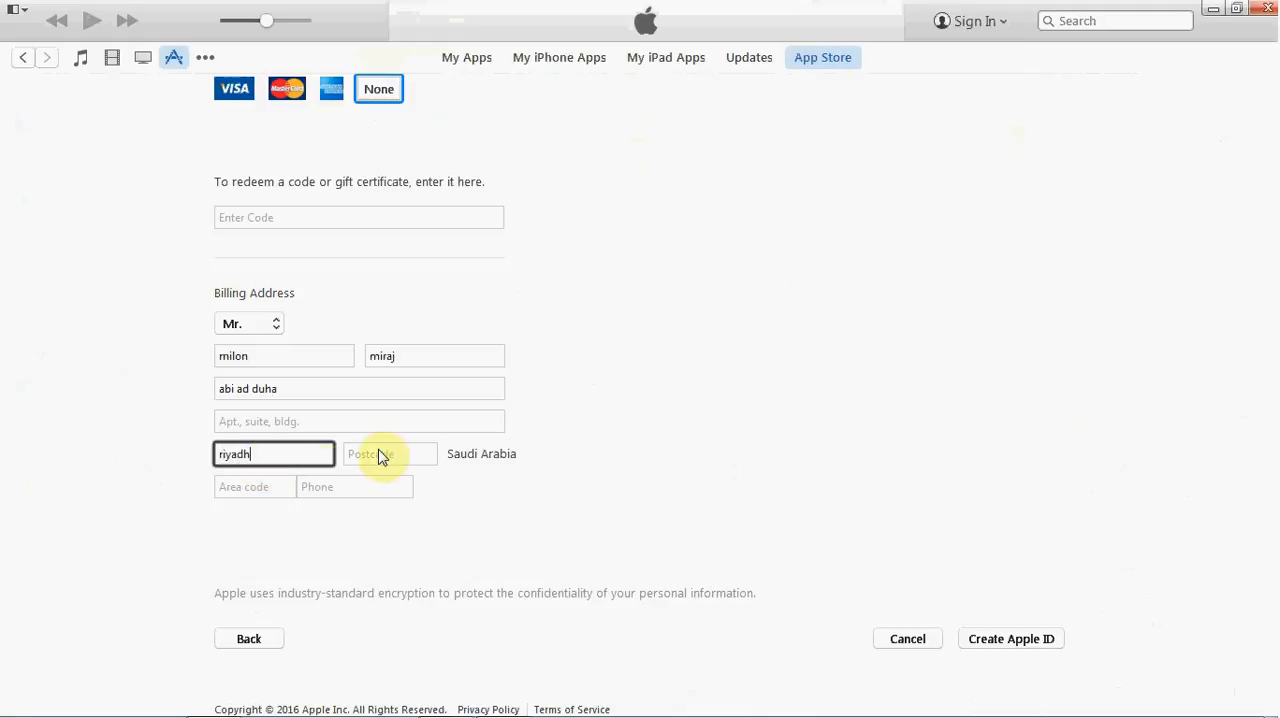
Enter postcode 54001 and phone area code 966, beginning the phone number
left_click(389, 453)
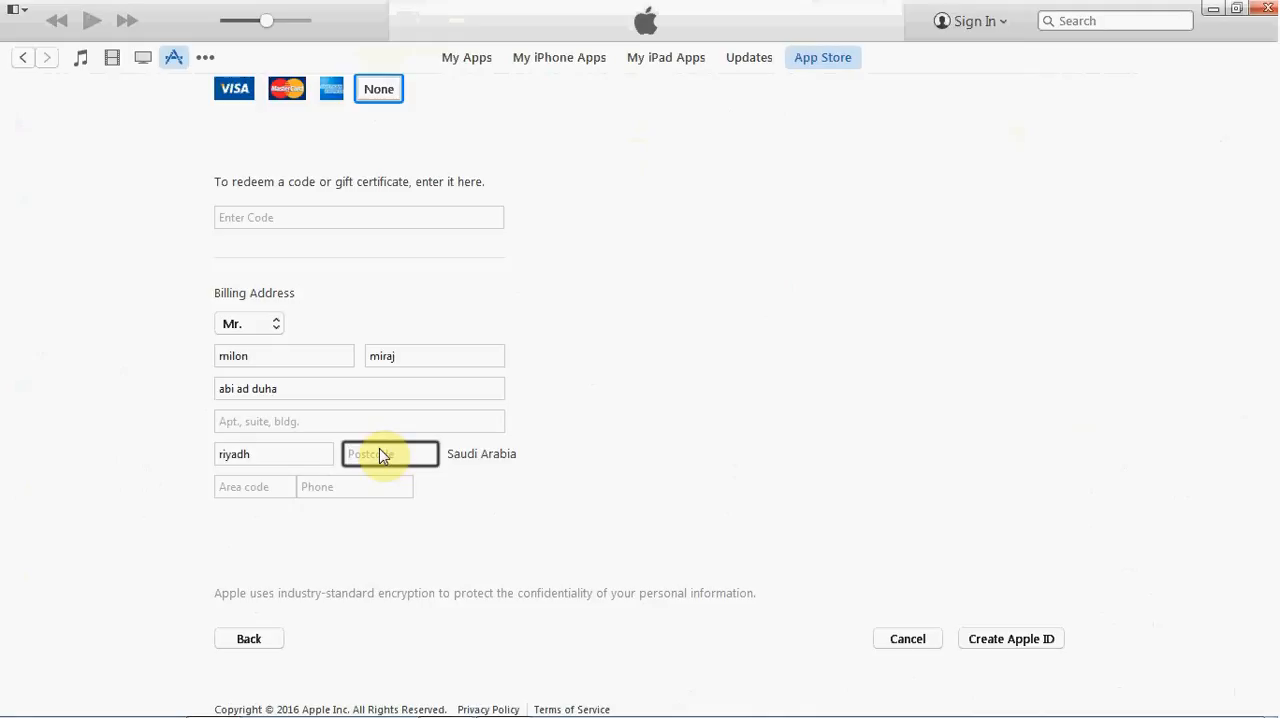
type("54001")
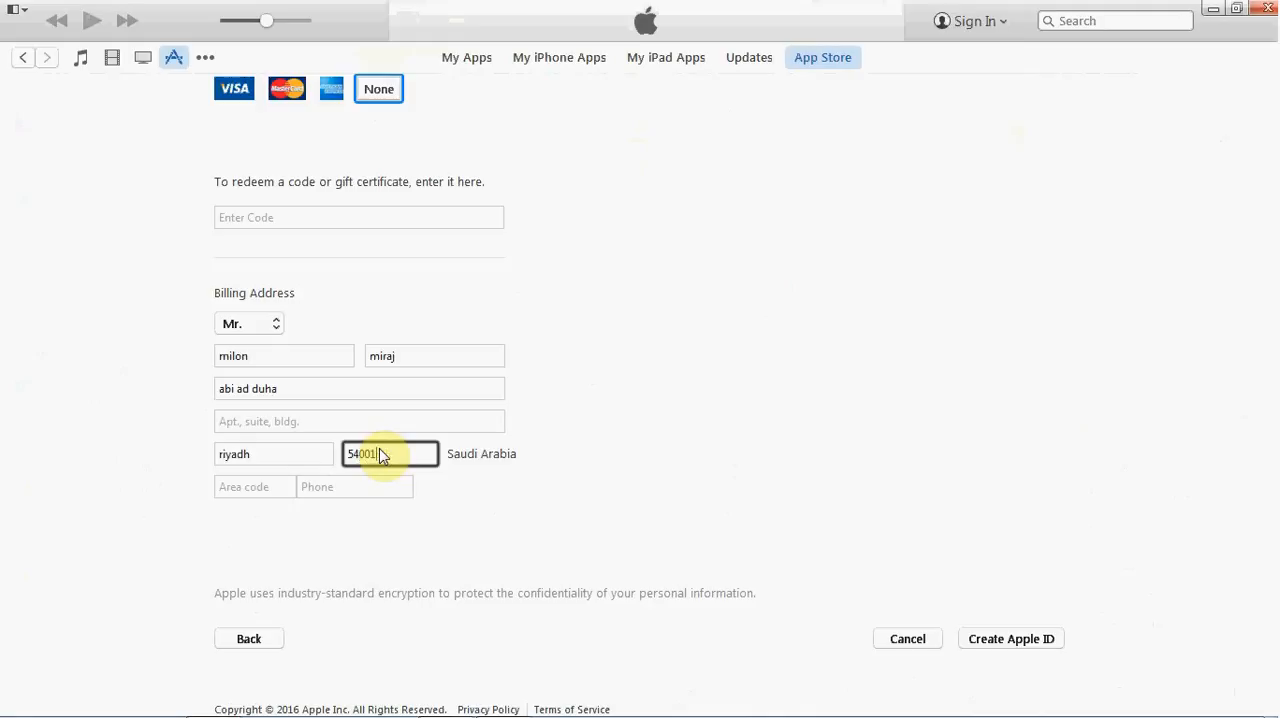
left_click(253, 487)
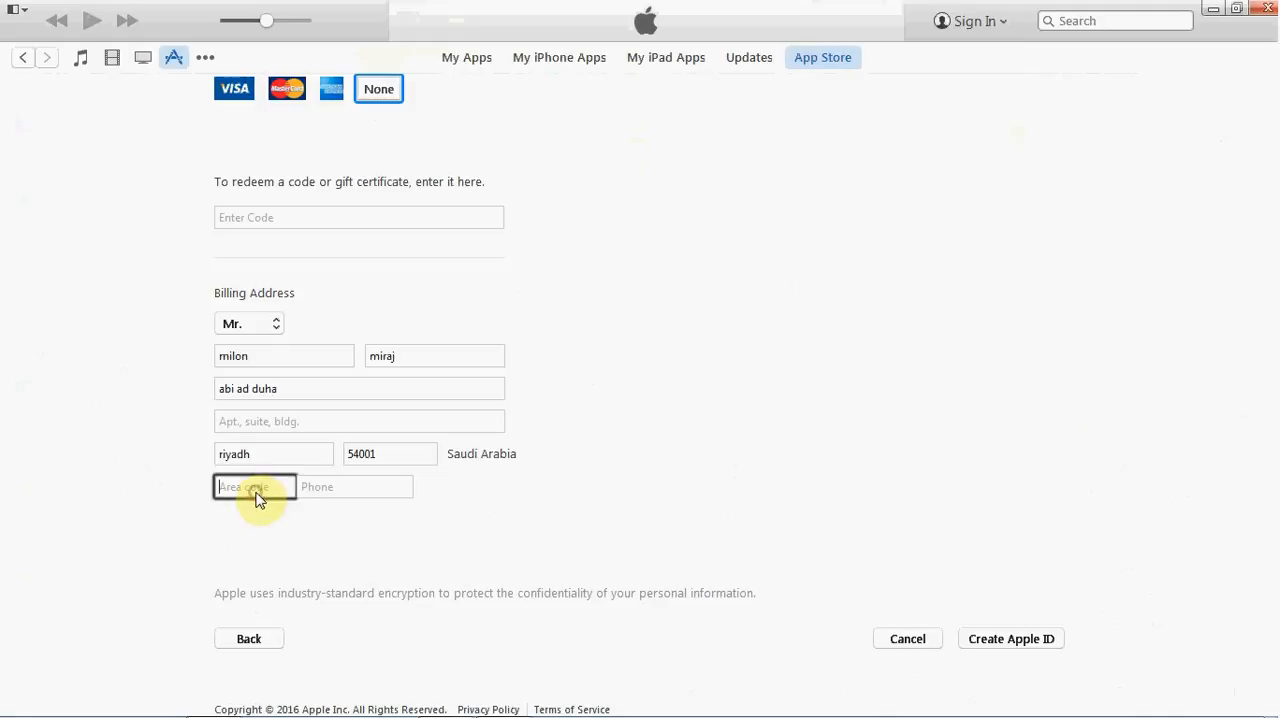
left_click(254, 487)
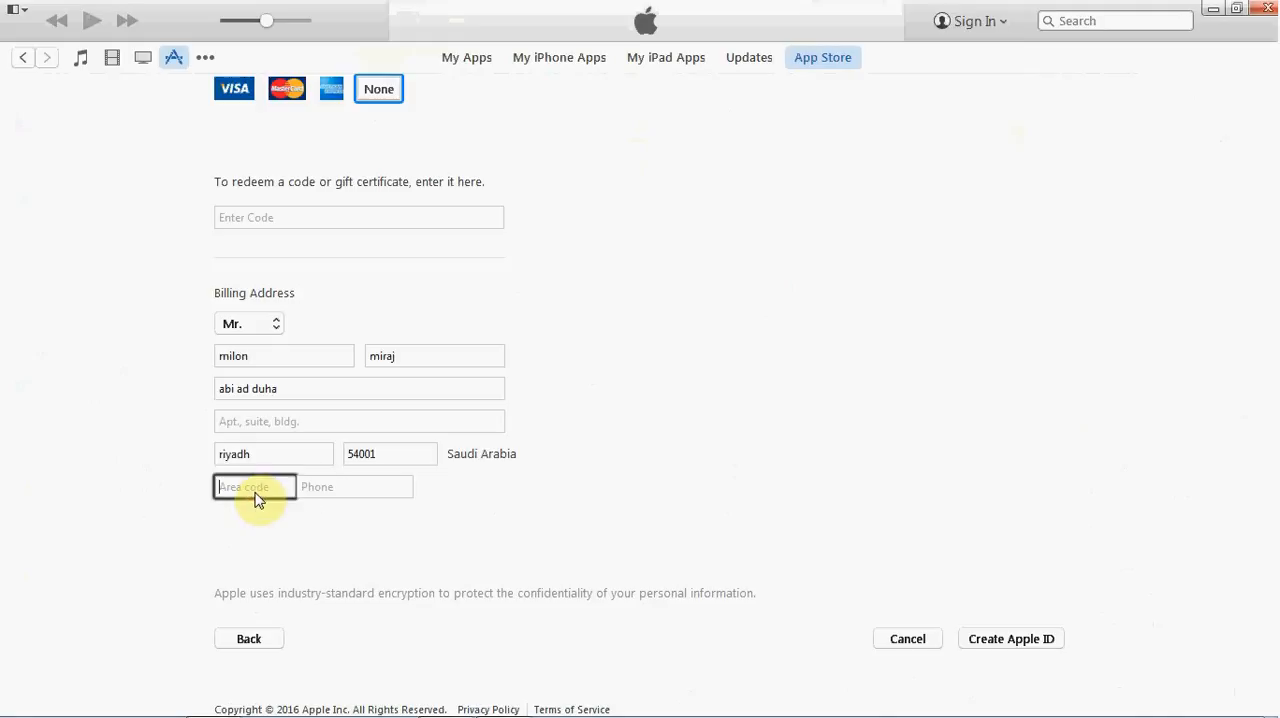
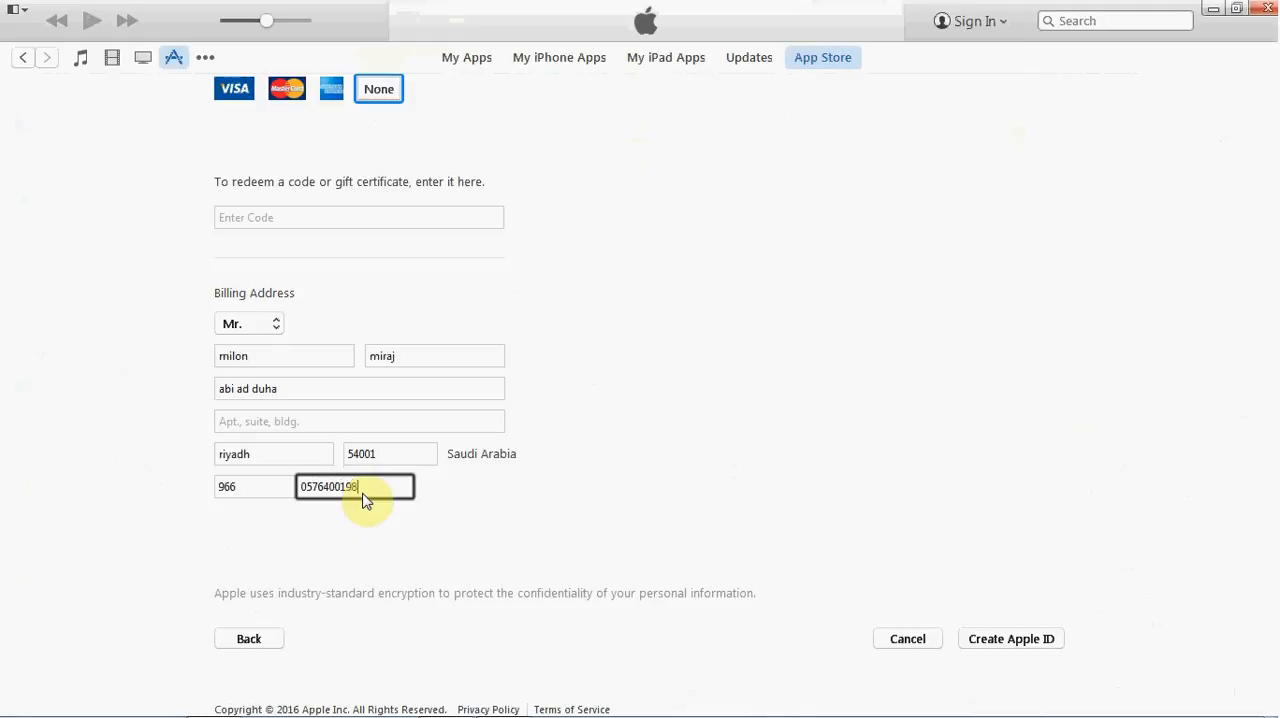
Submit the completed billing details with Create Apple ID
left_click(1010, 638)
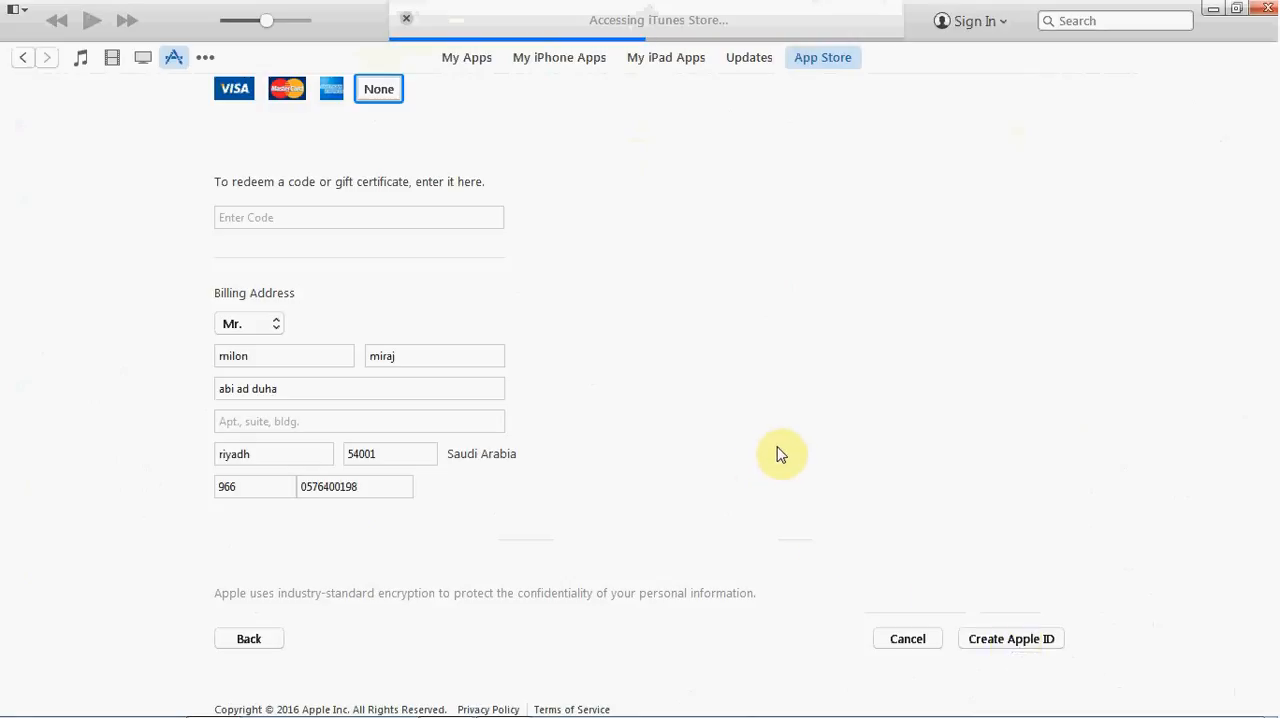
mouse_move(765, 435)
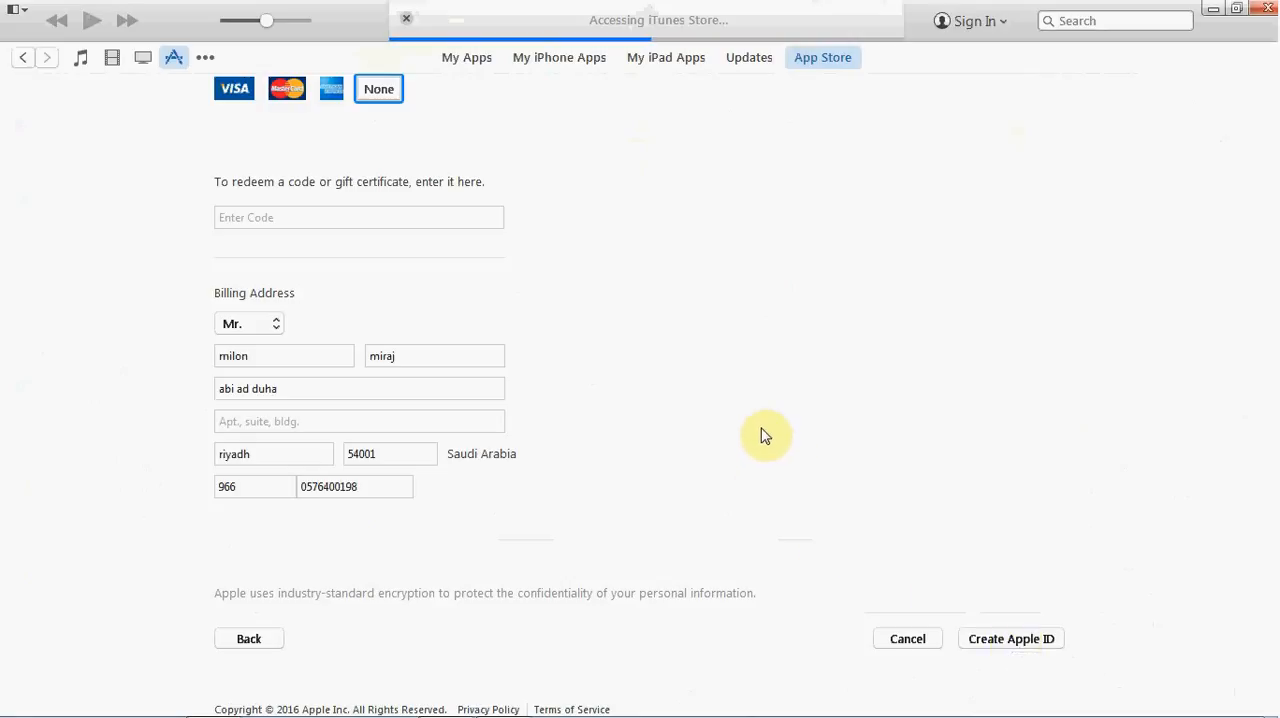
left_click(1010, 638)
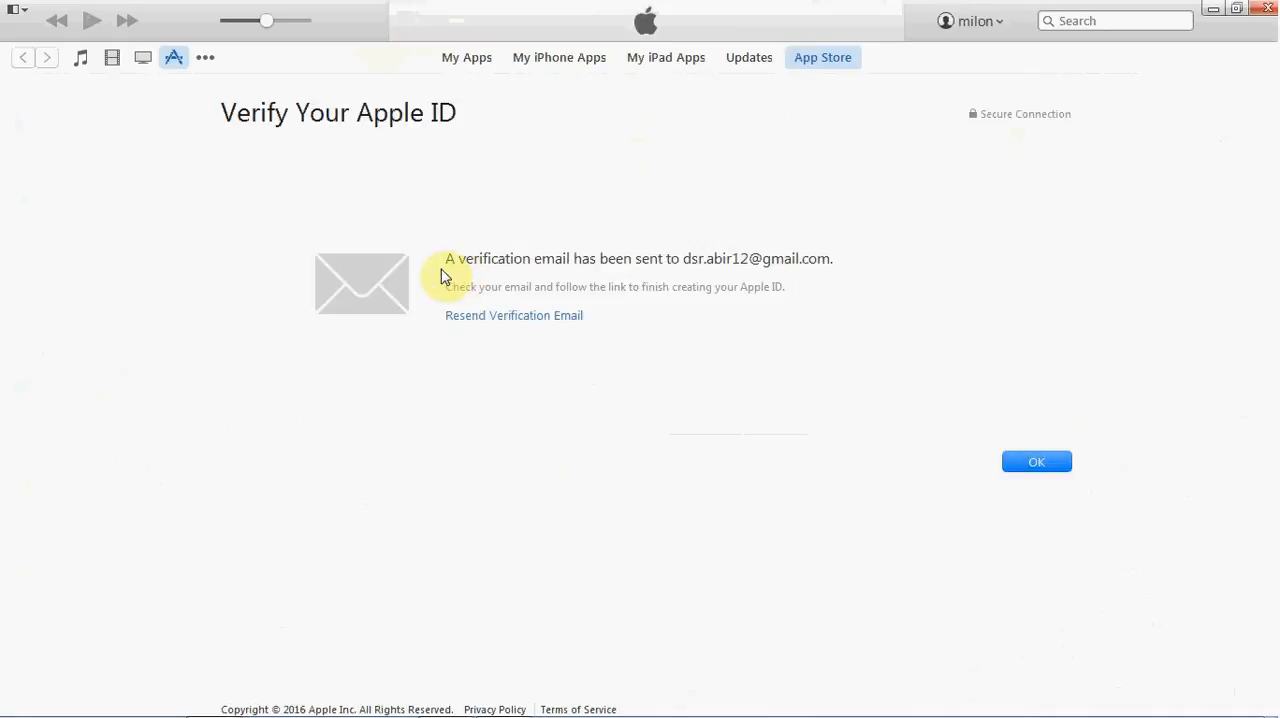
mouse_move(622, 272)
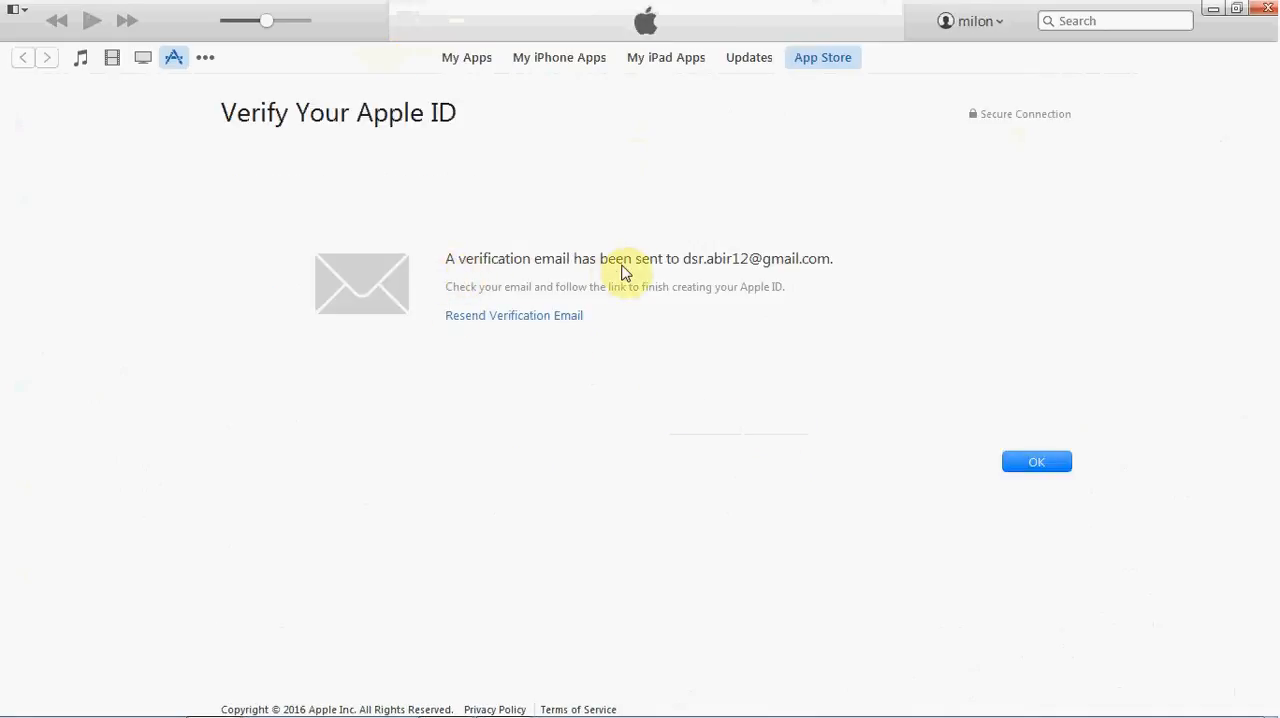
mouse_move(738, 272)
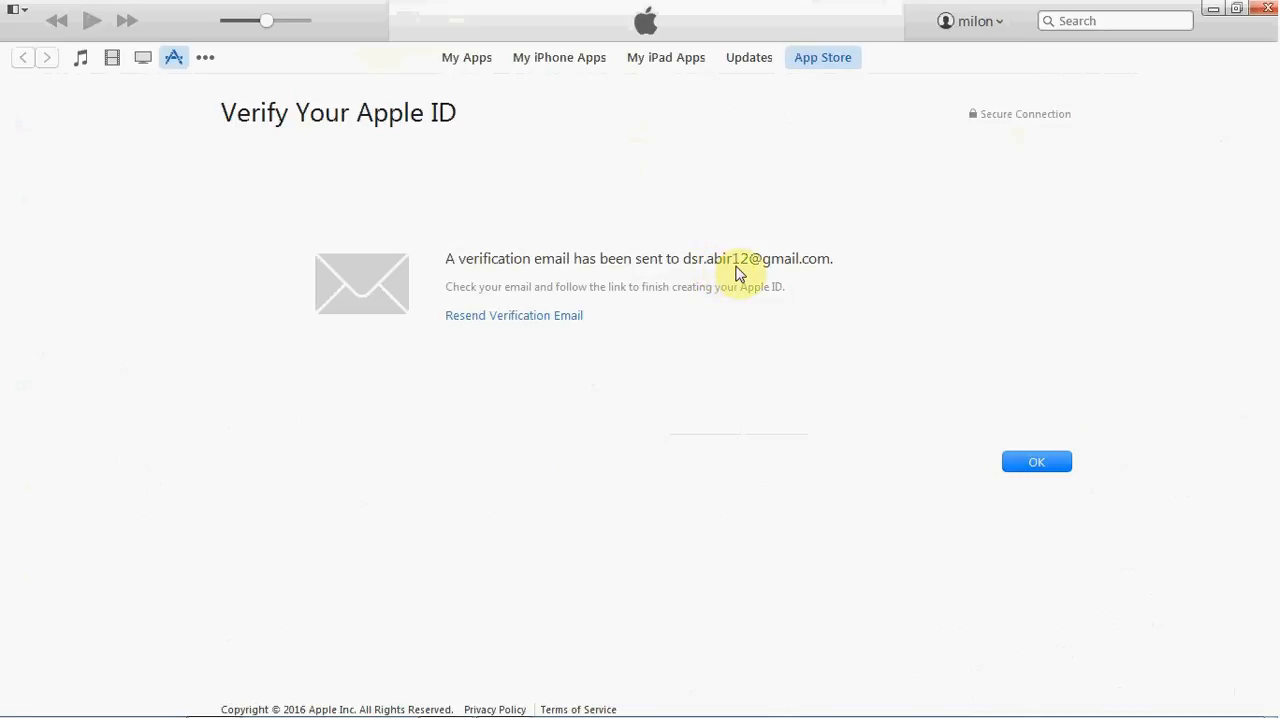
mouse_move(659, 323)
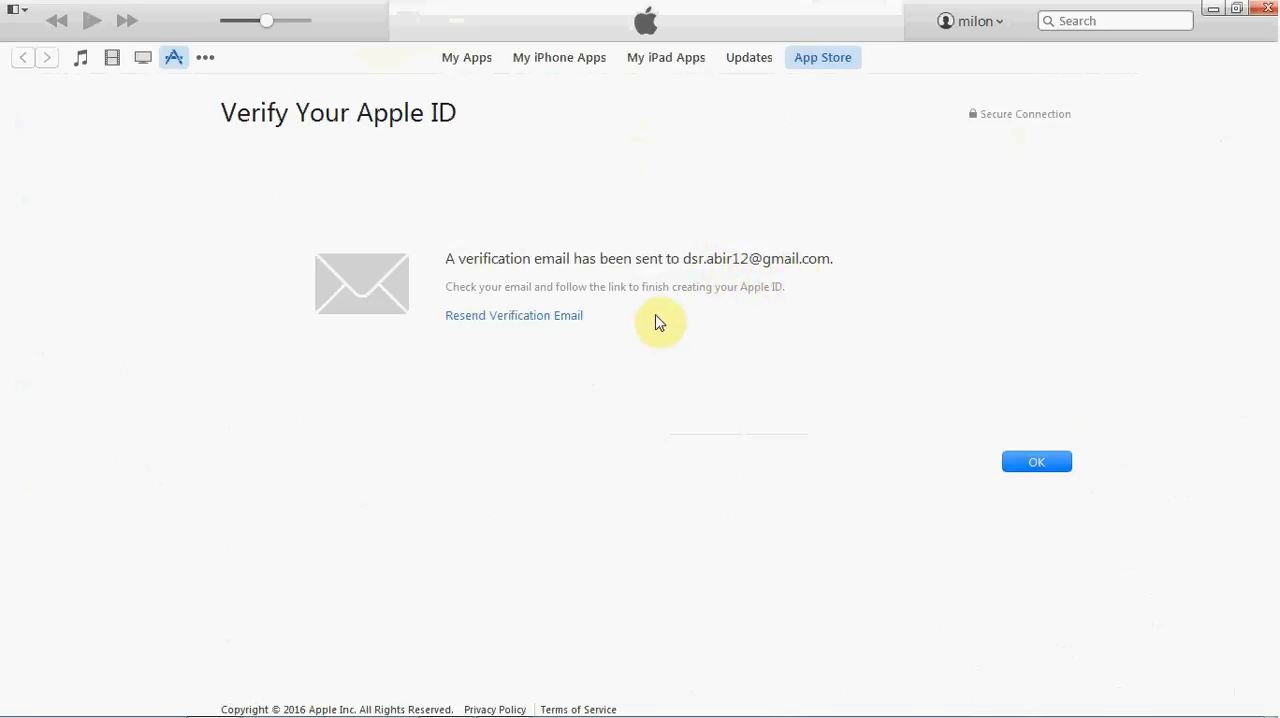
mouse_move(1050, 18)
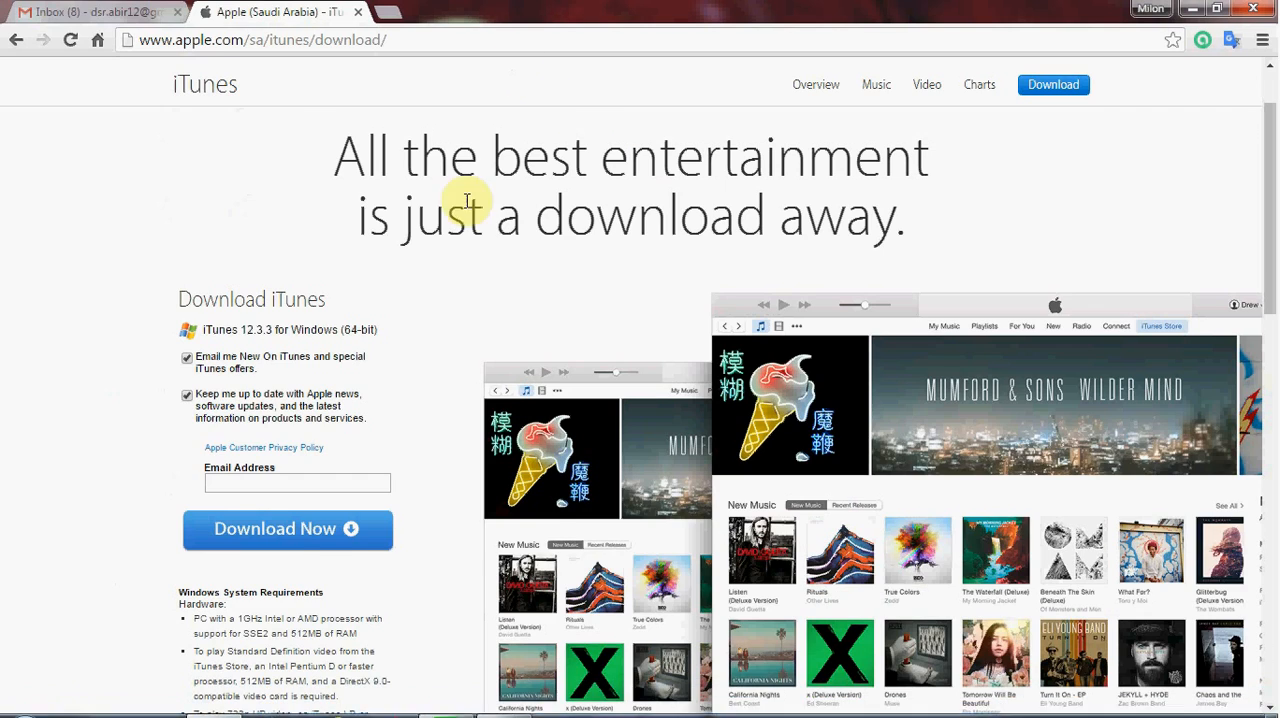
Open the 'Verify your Apple ID' email in Gmail and follow its Verify now link
left_click(90, 12)
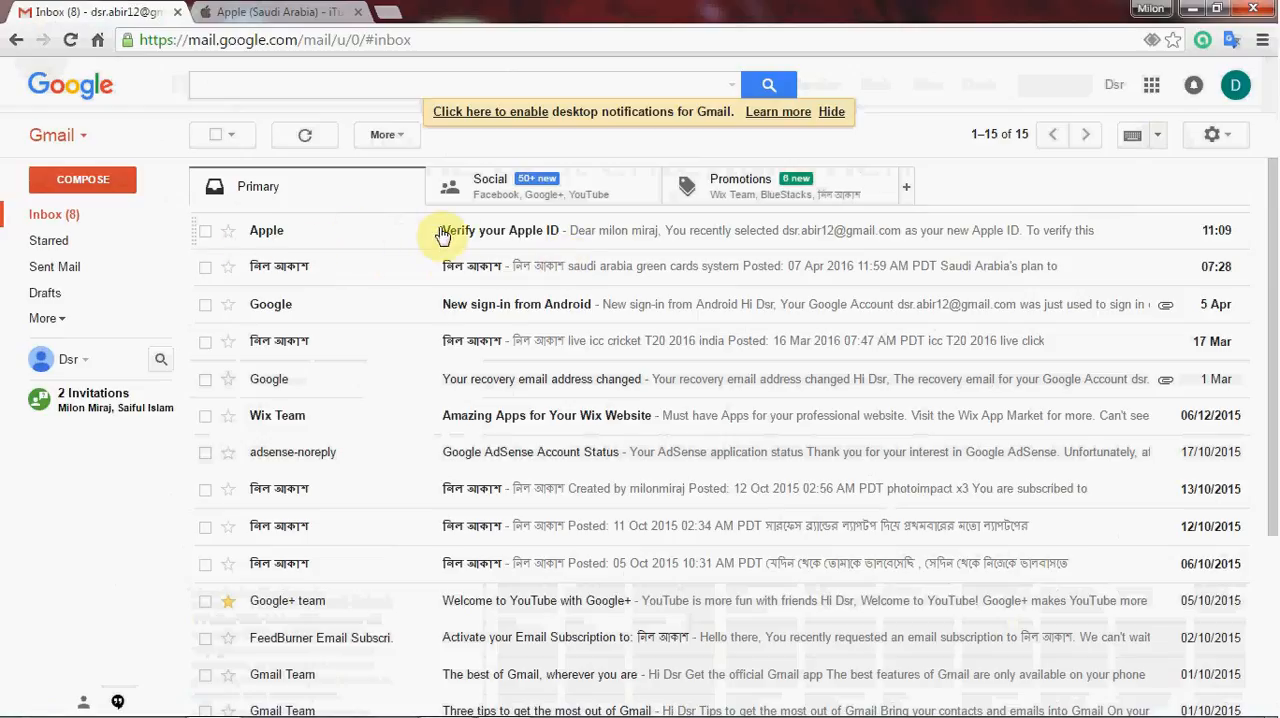
mouse_move(481, 244)
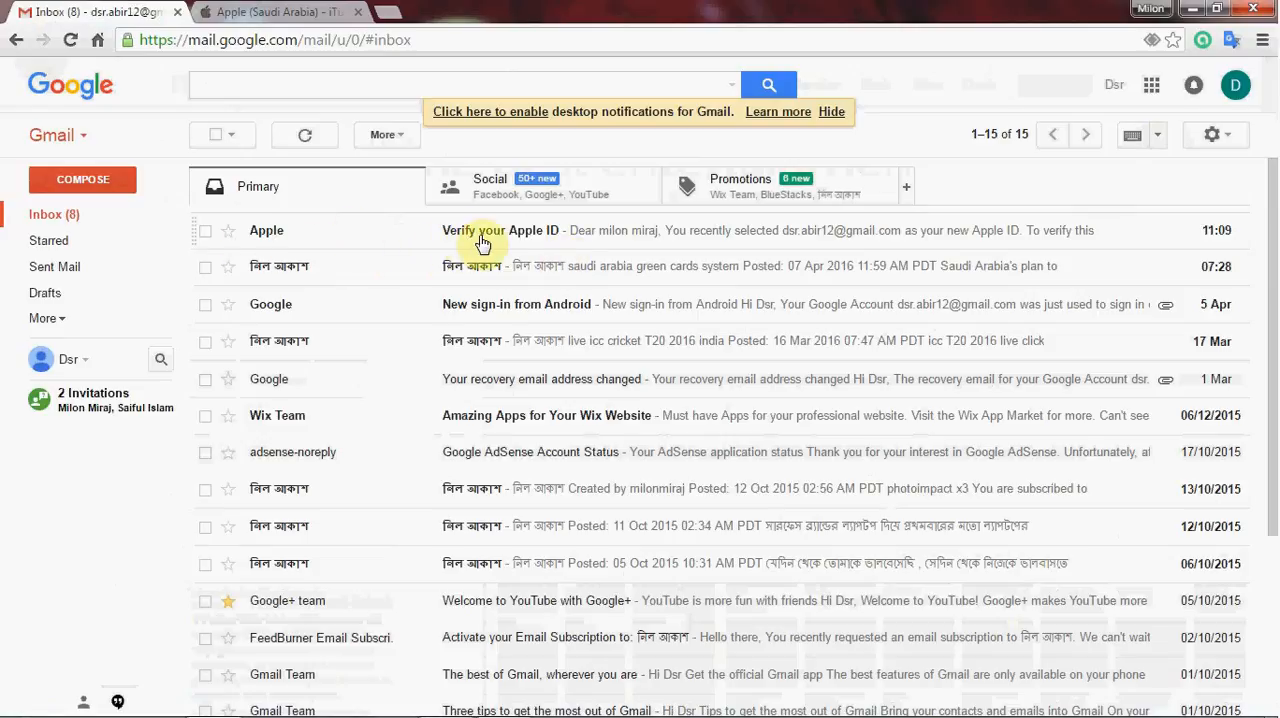
left_click(500, 230)
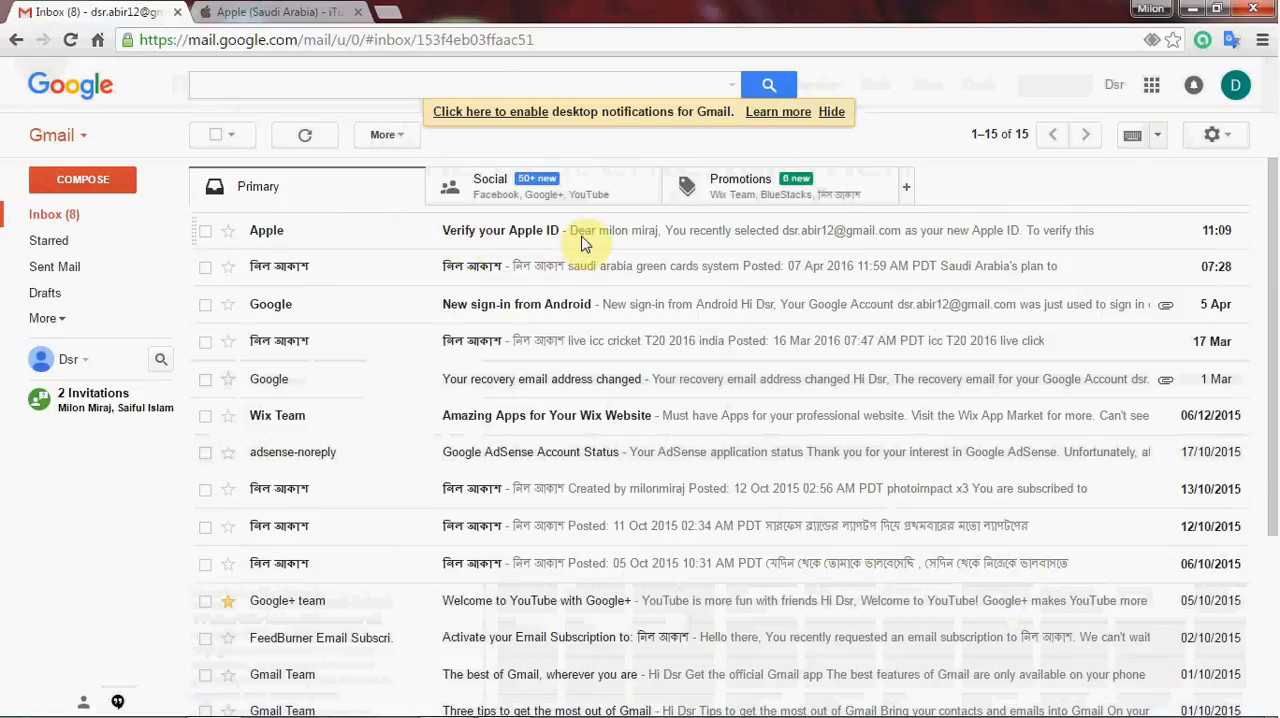
left_click(500, 230)
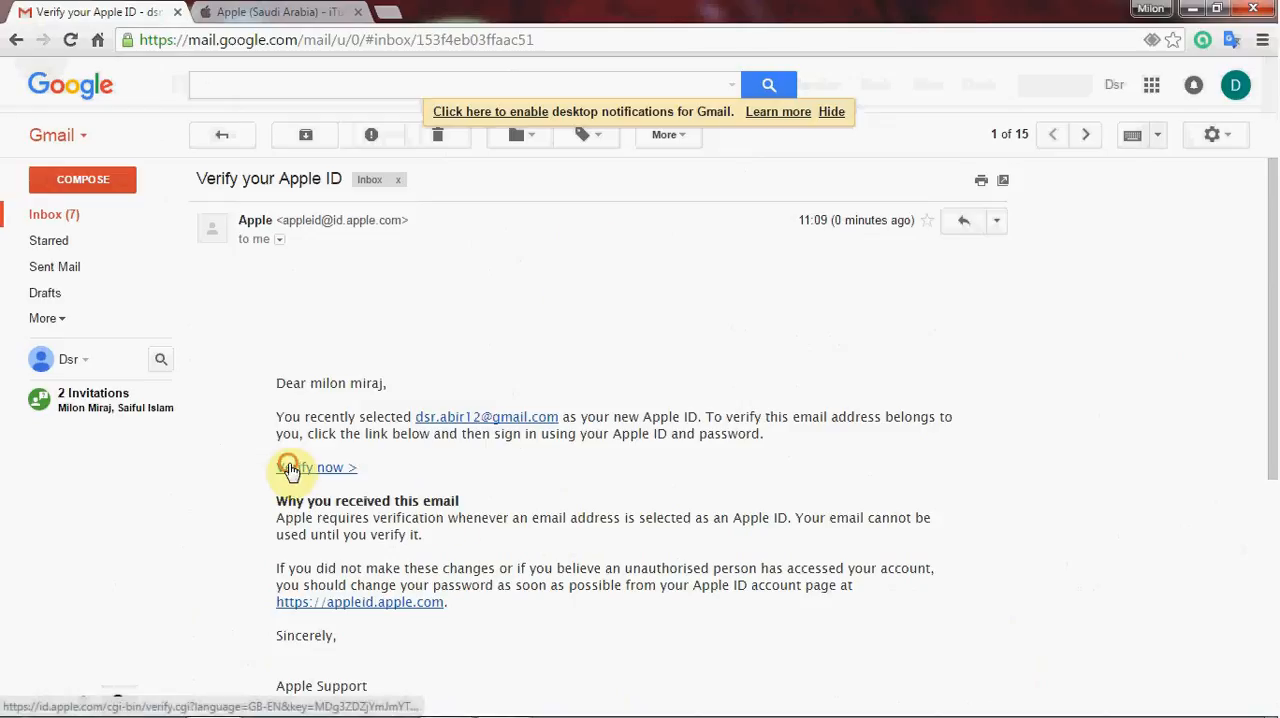
left_click(316, 467)
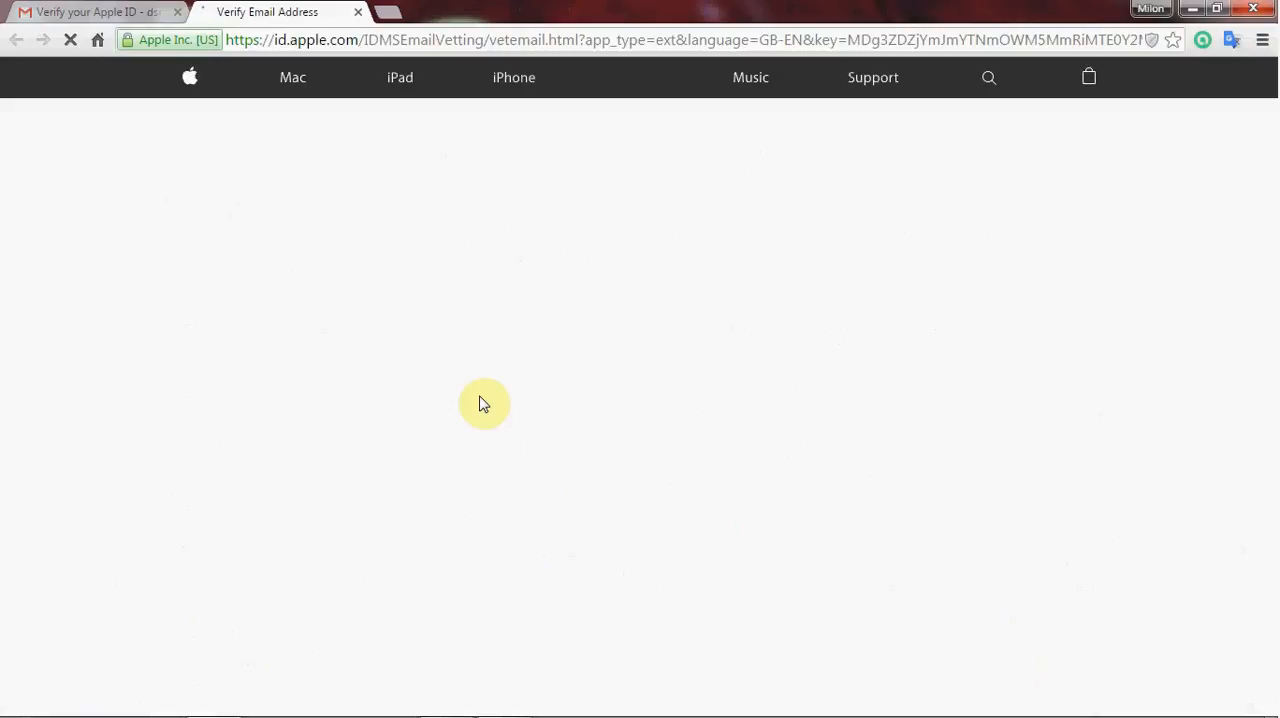
mouse_move(880, 392)
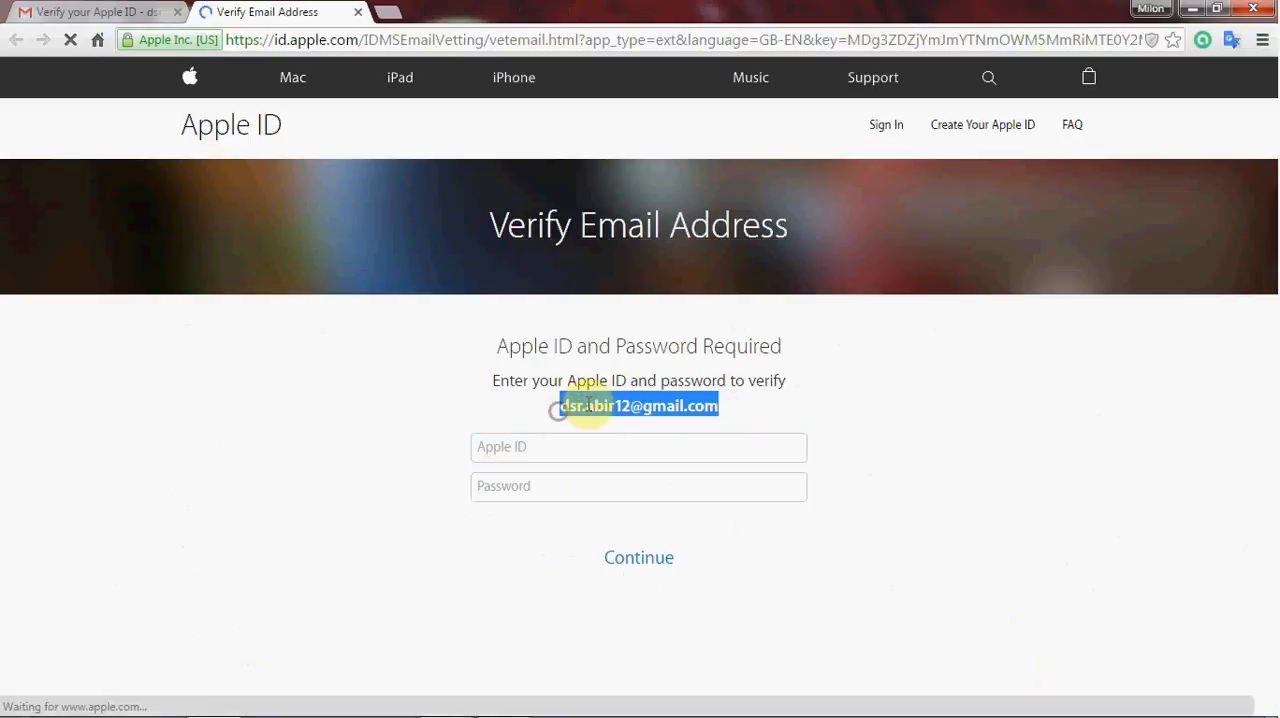
Copy the shown email address, enter the Apple ID and password, and submit them
right_click(540, 415)
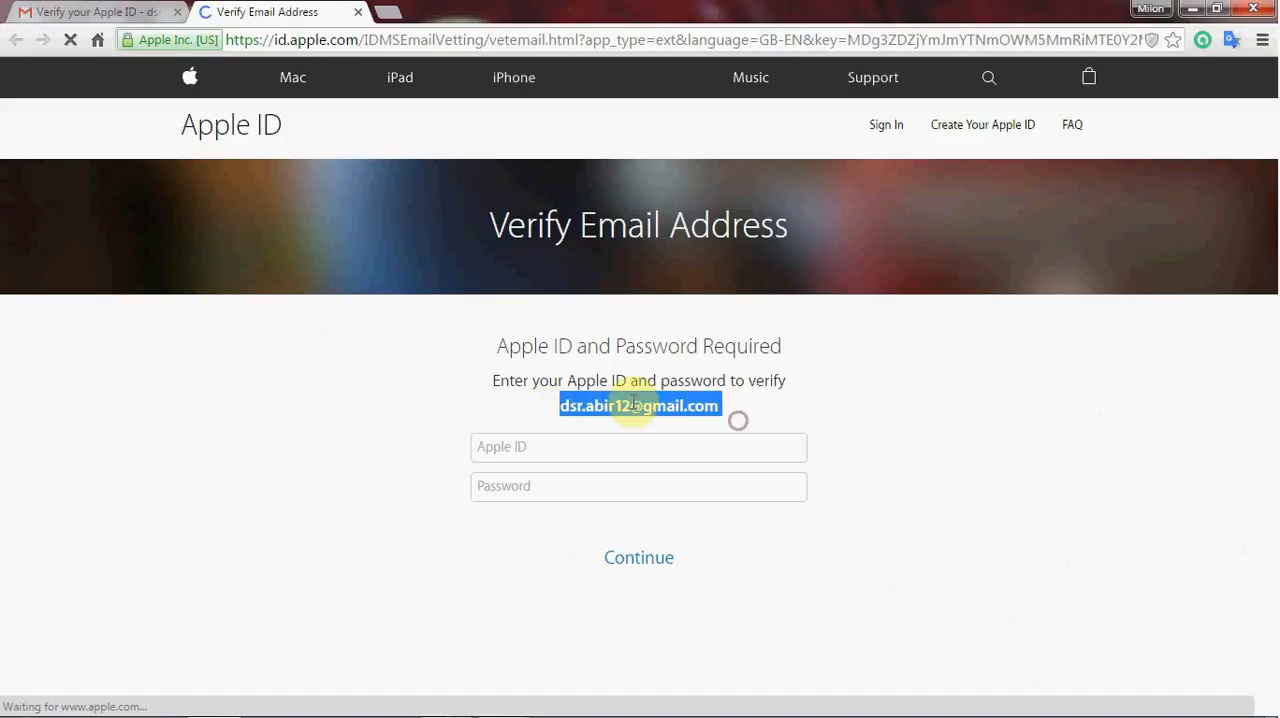
left_click(638, 446)
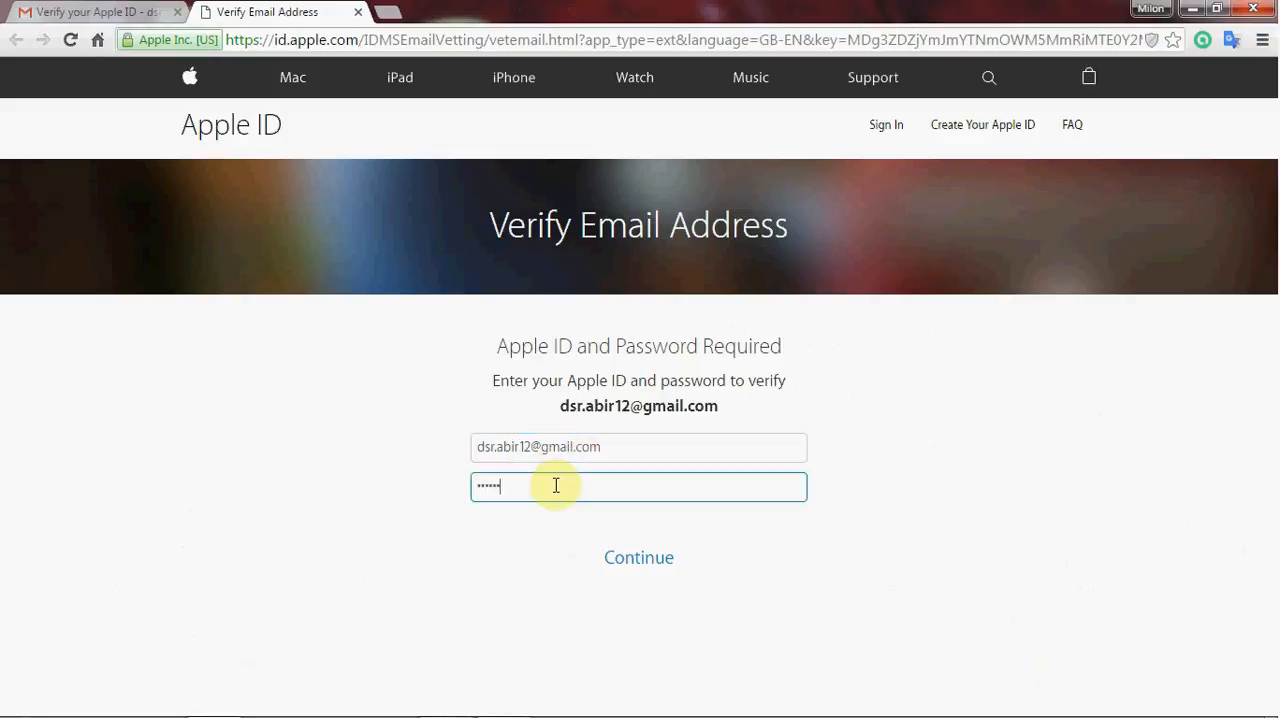
type("••")
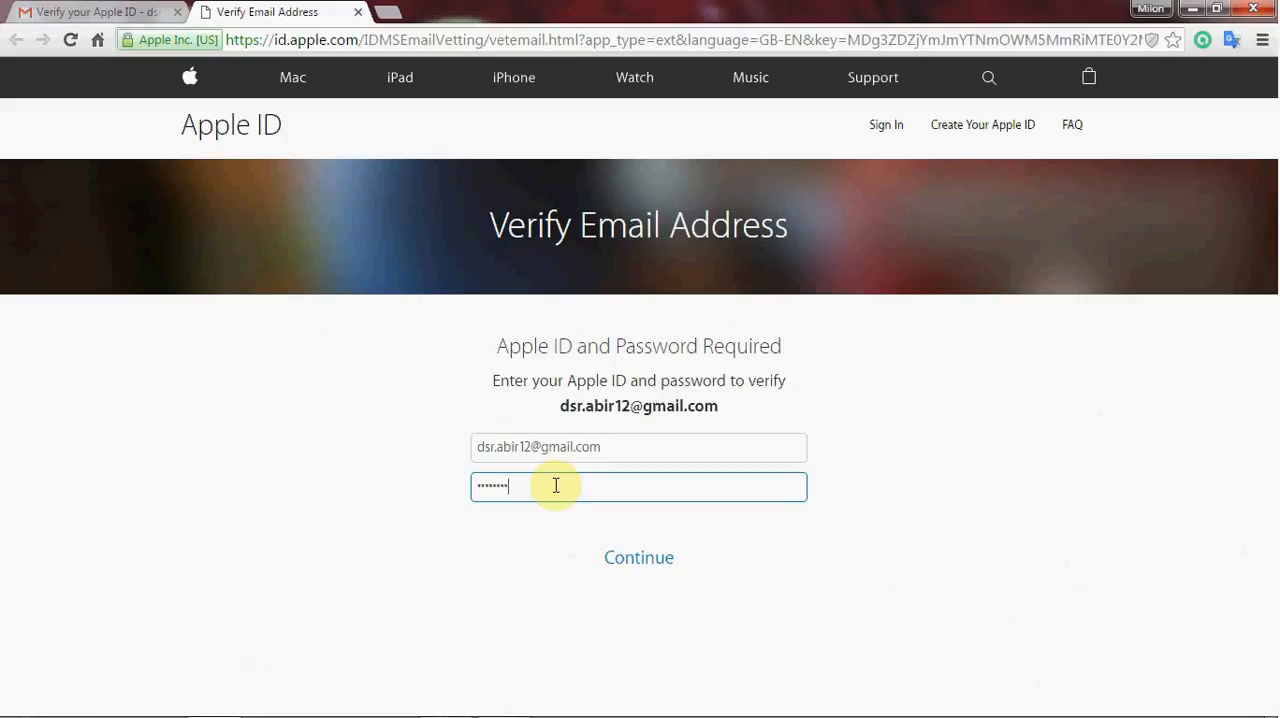
type("•")
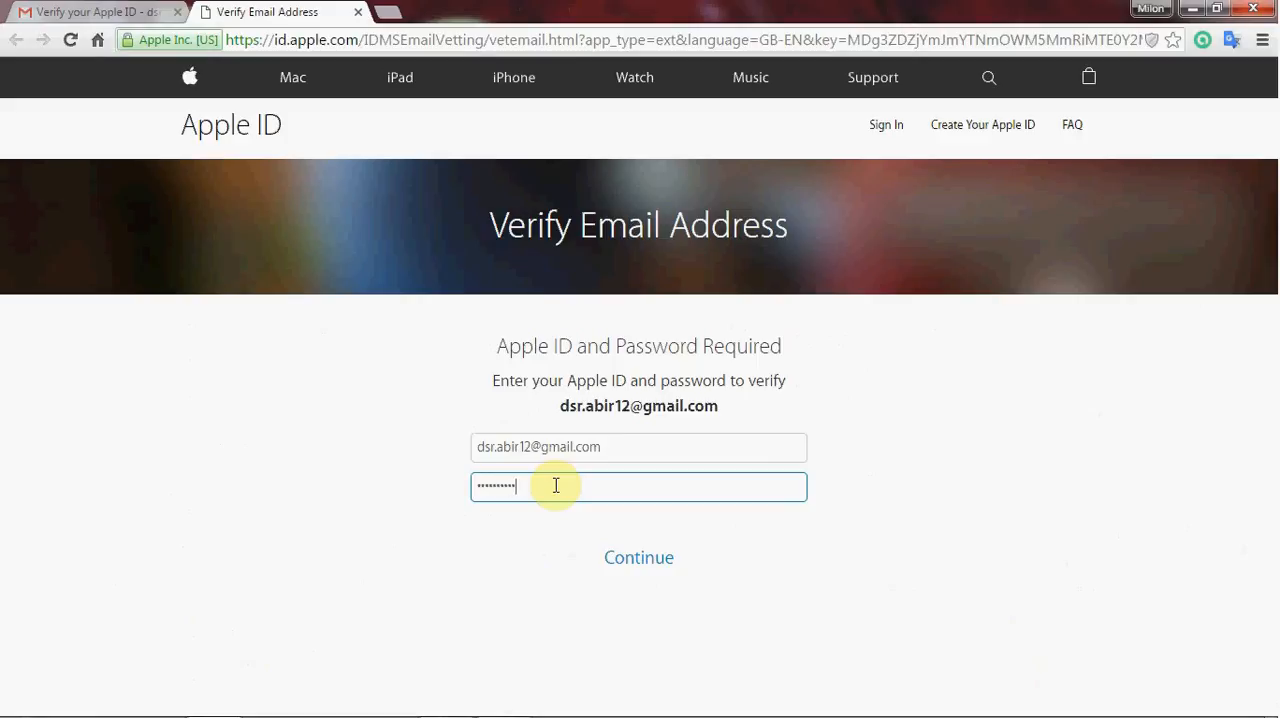
type("•")
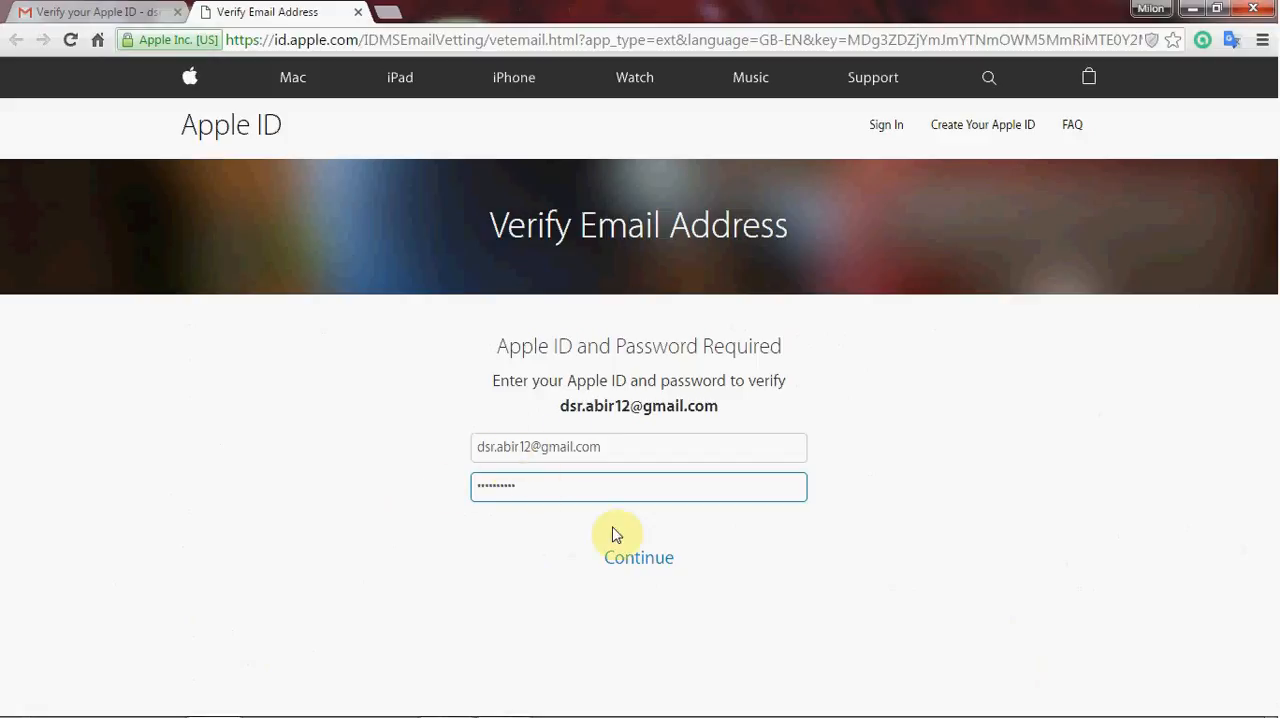
left_click(638, 557)
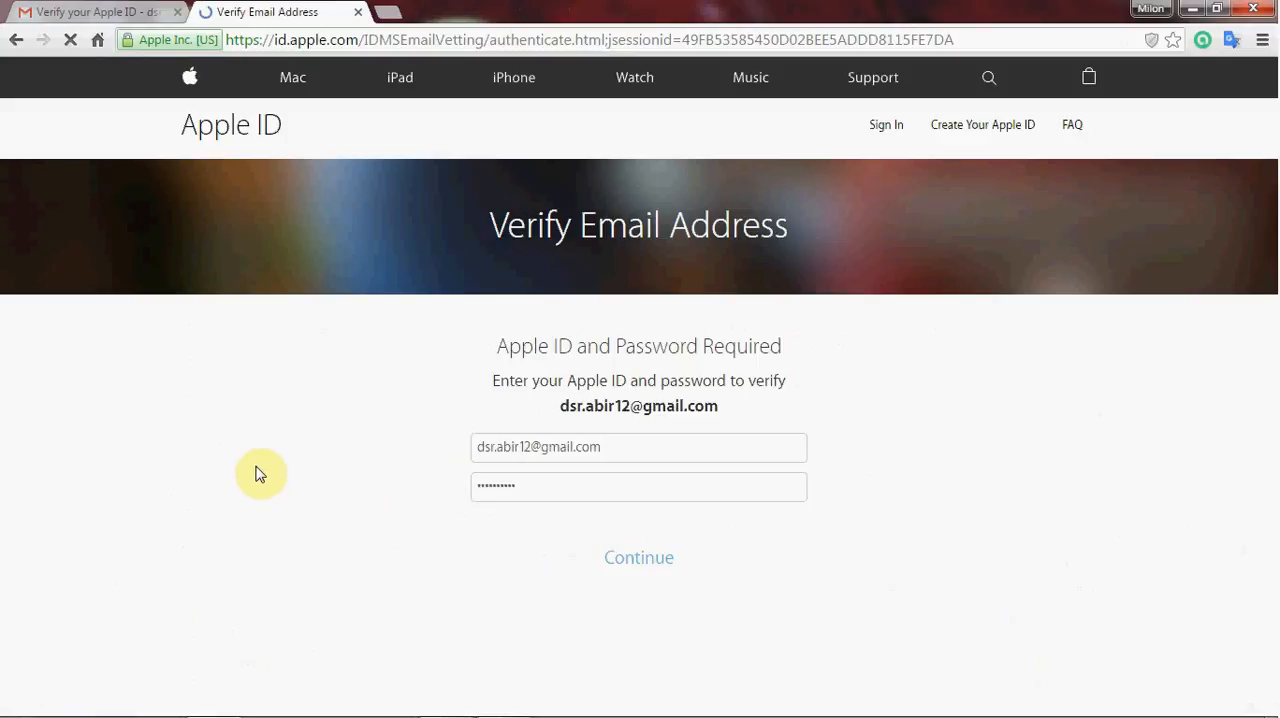
left_click(639, 557)
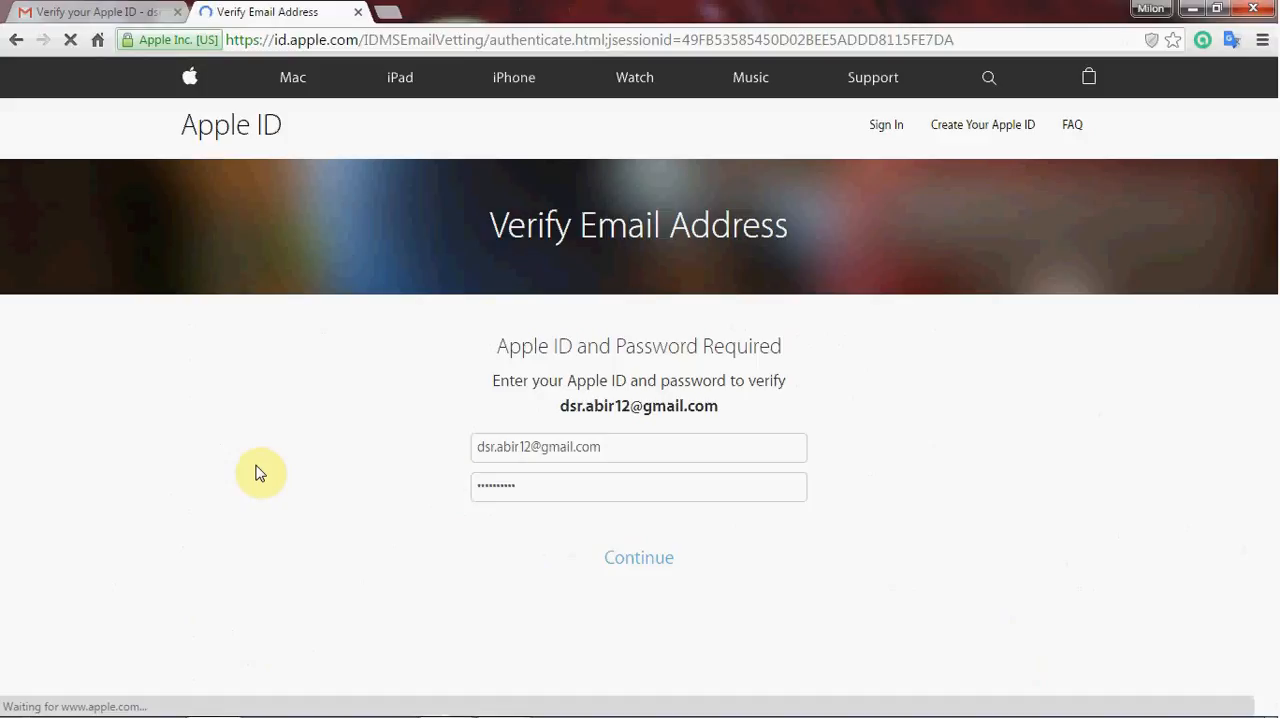
mouse_move(256, 457)
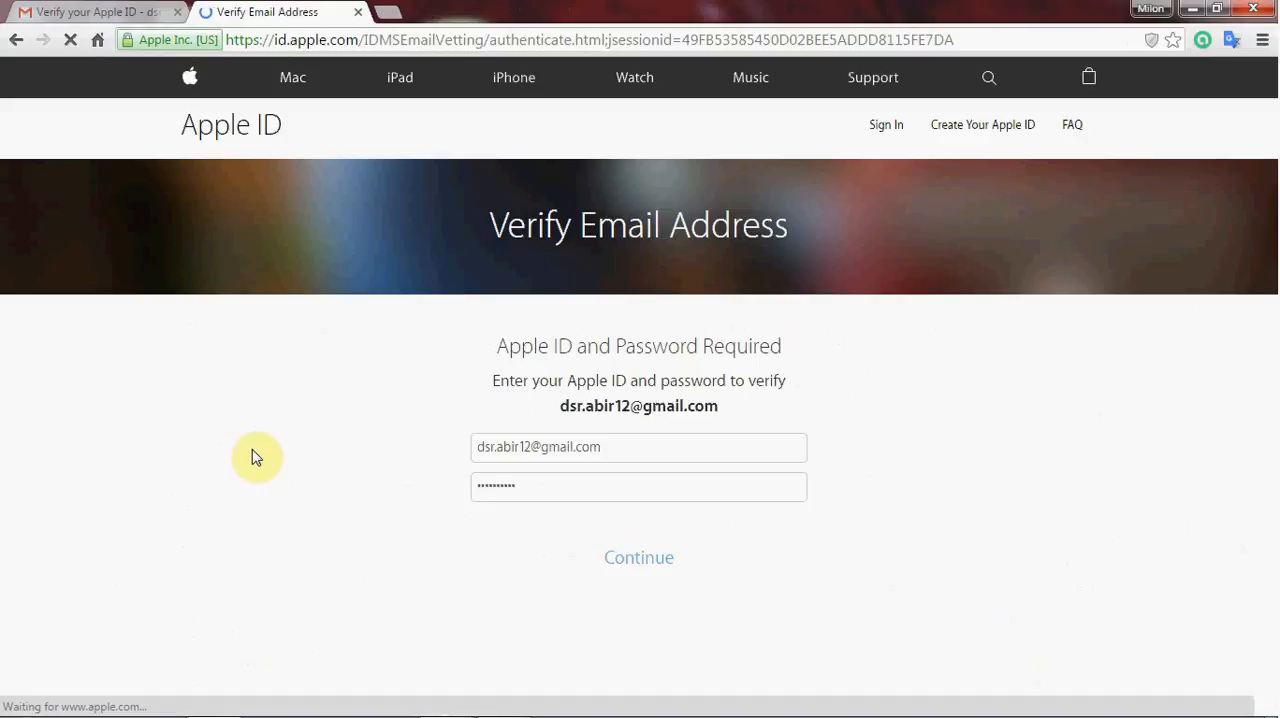
mouse_move(270, 452)
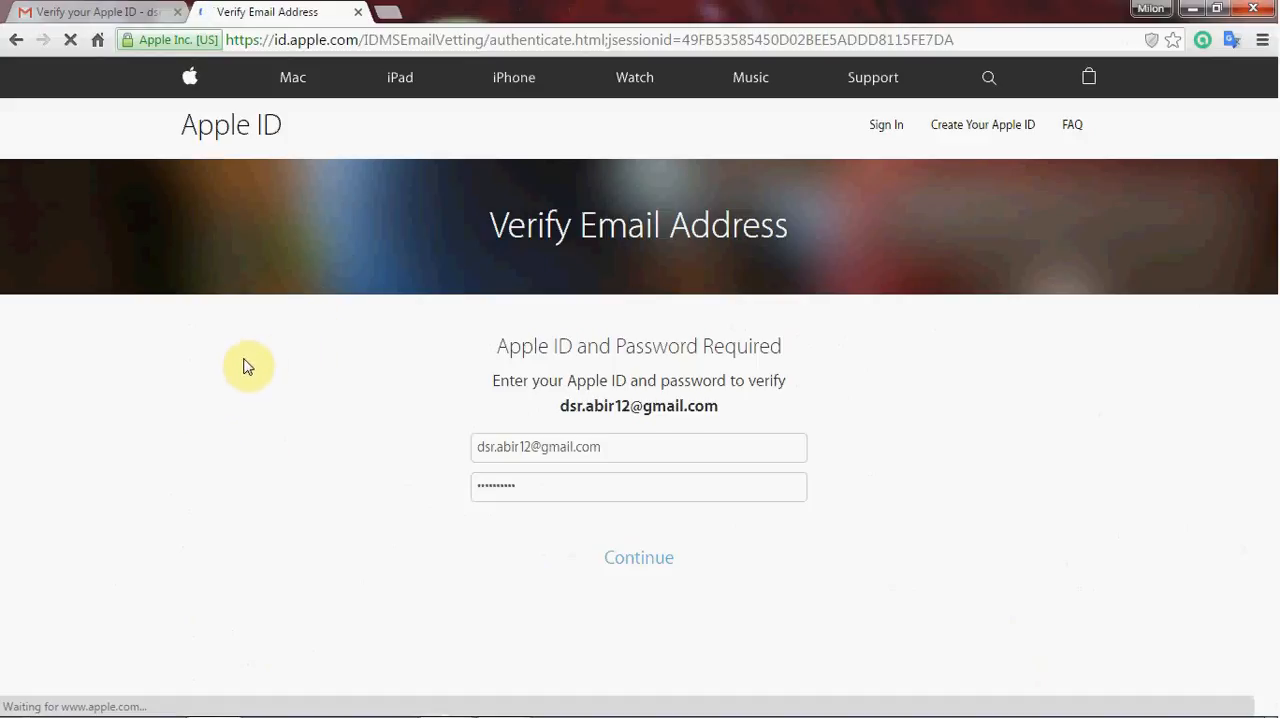
mouse_move(165, 348)
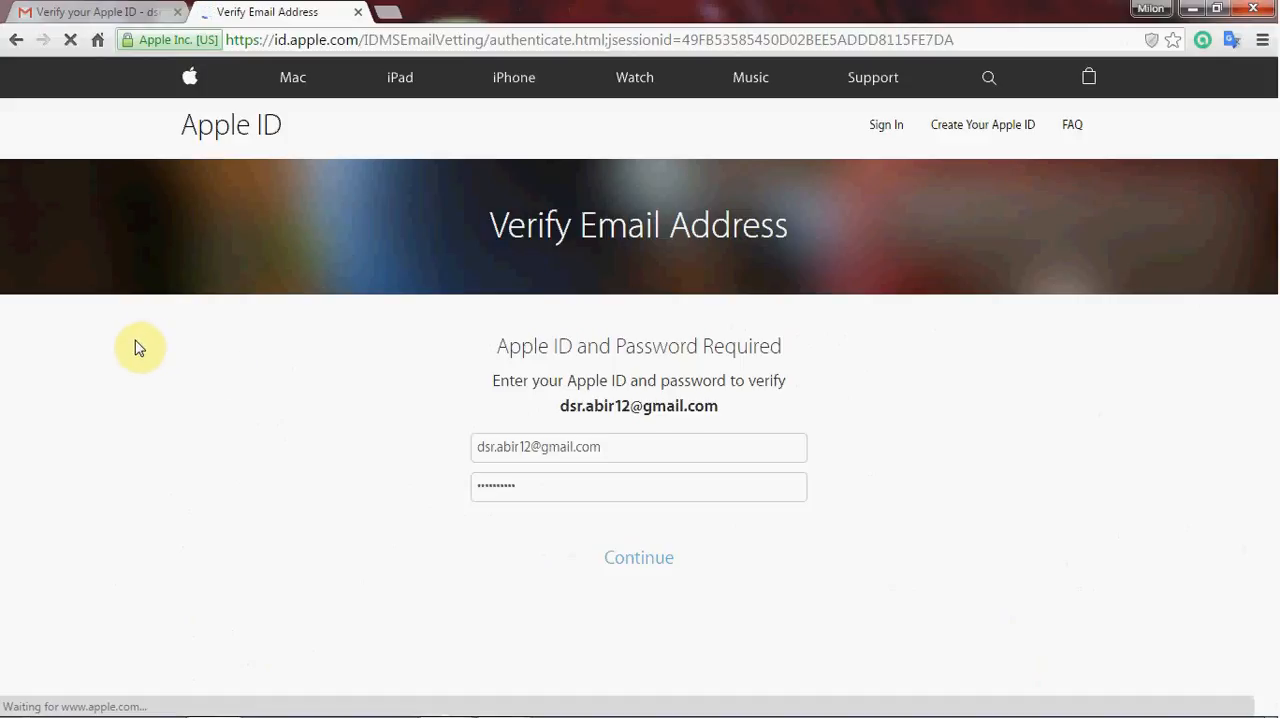
mouse_move(888, 471)
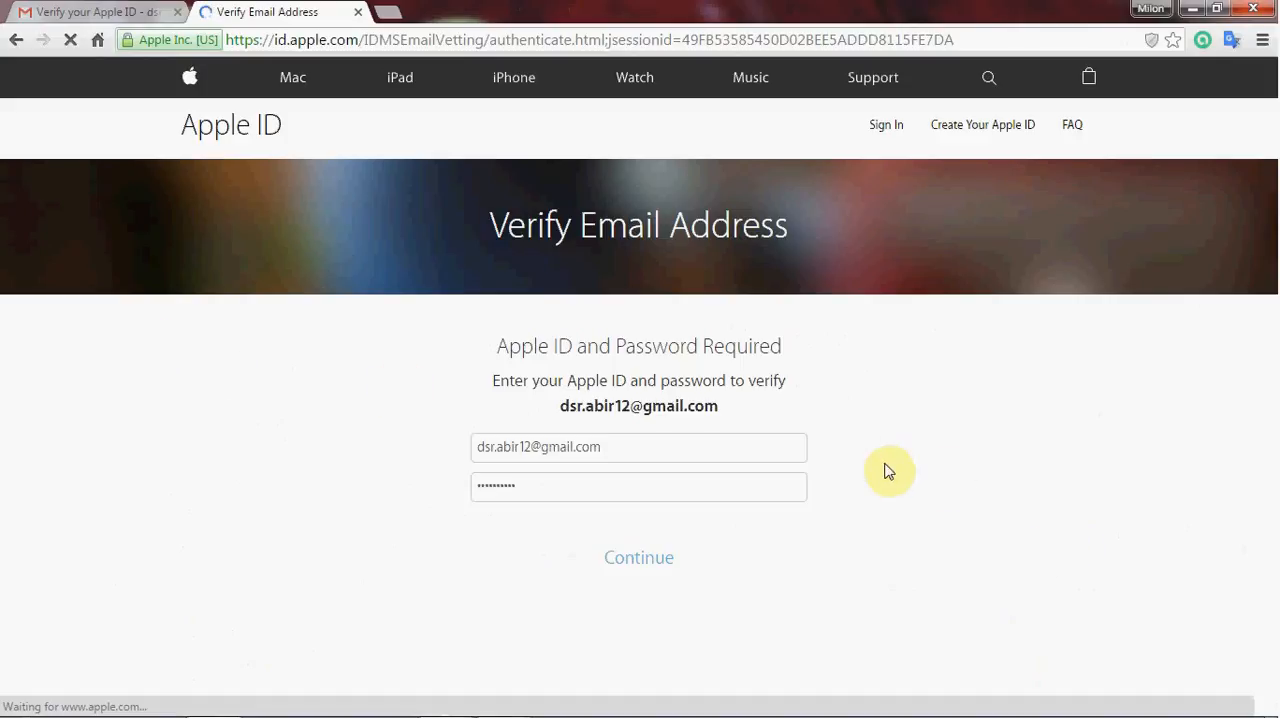
mouse_move(350, 207)
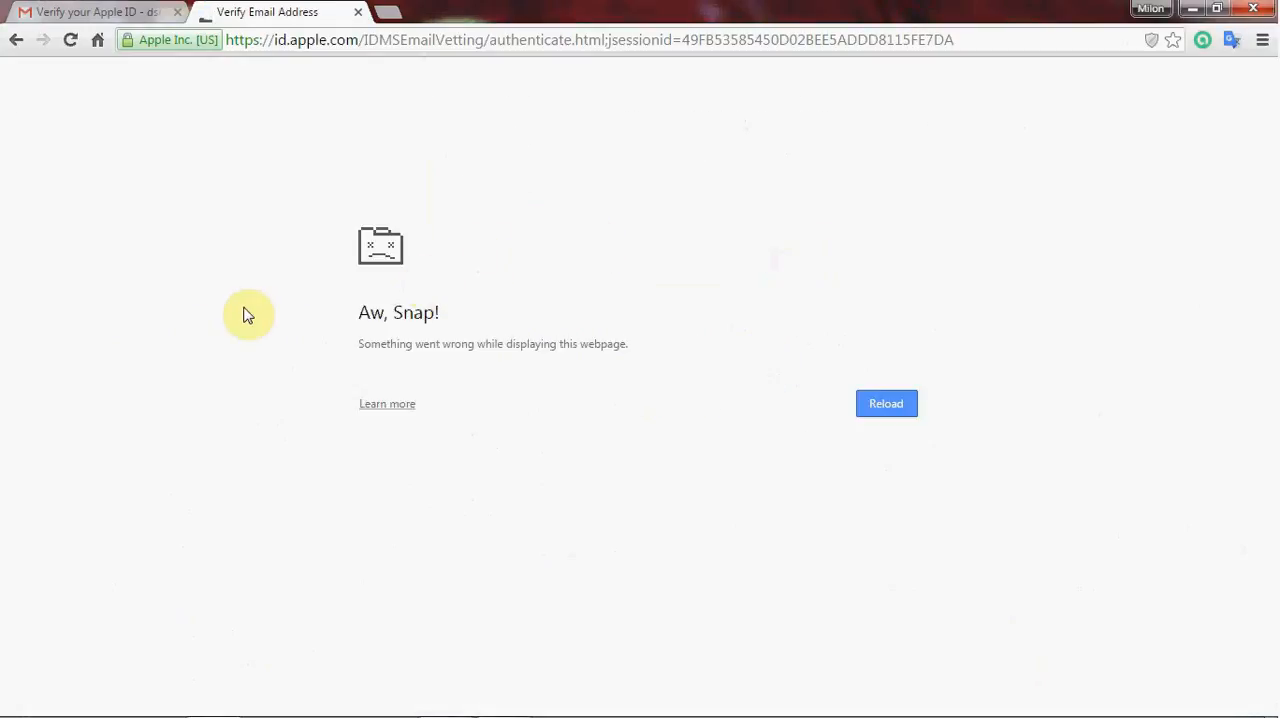
Reload the crashed page, confirm Done on Email Address Verified, and reach the iTunes download page
left_click(885, 403)
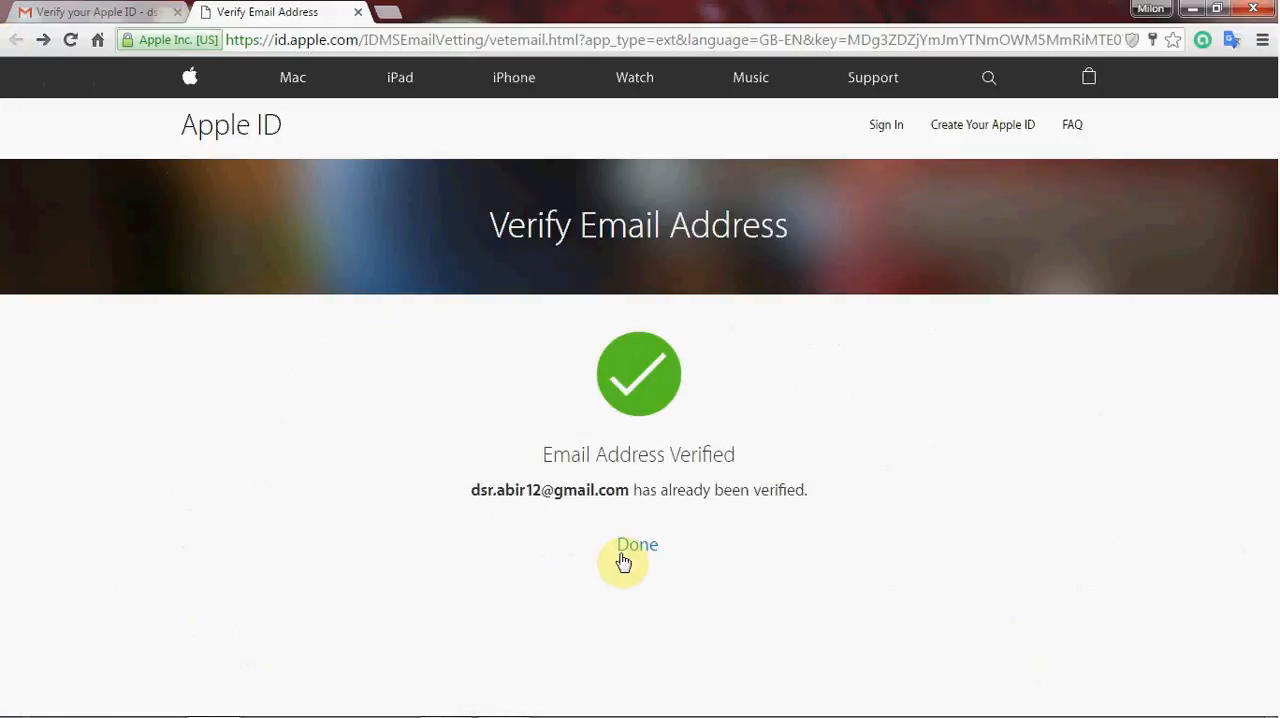
left_click(637, 544)
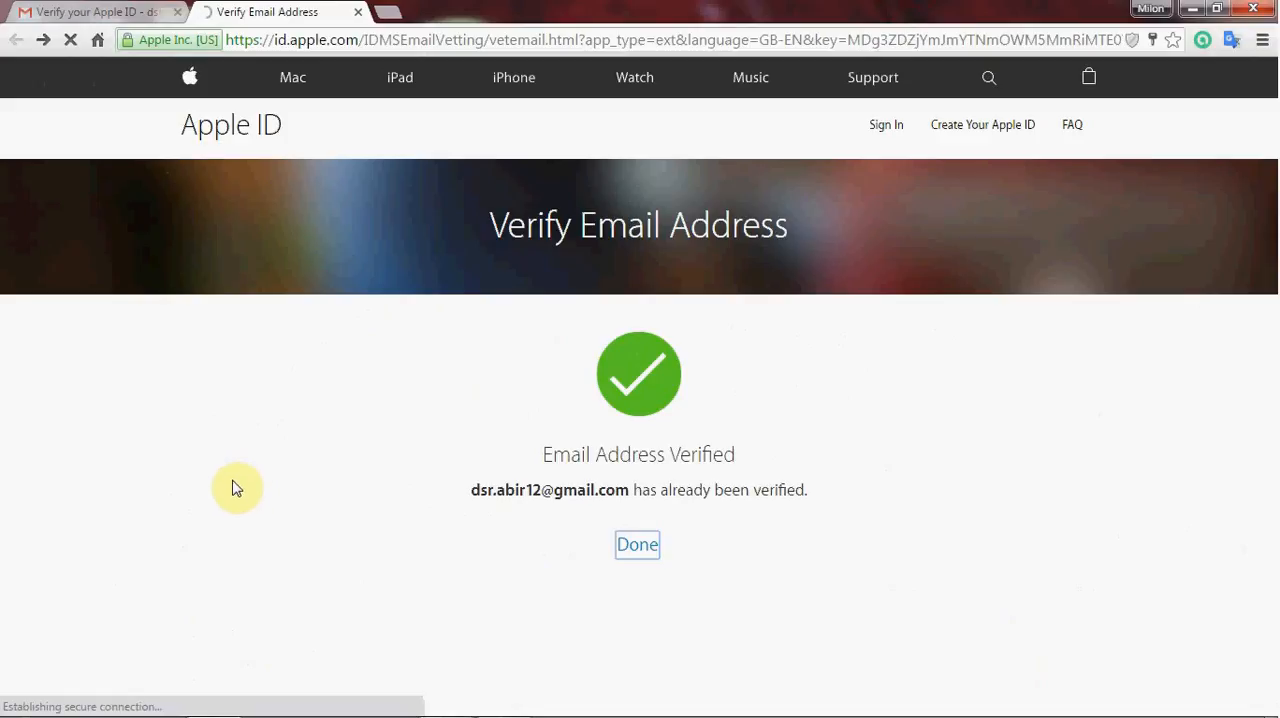
left_click(637, 544)
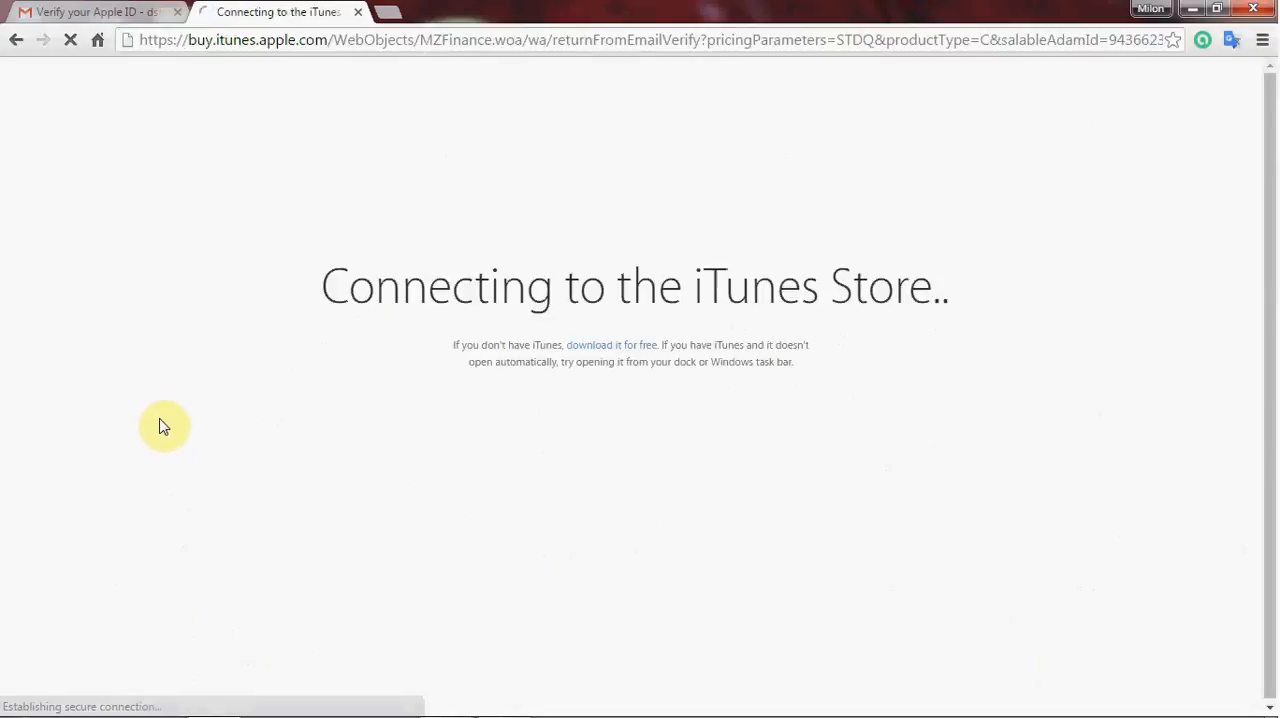
left_click(611, 345)
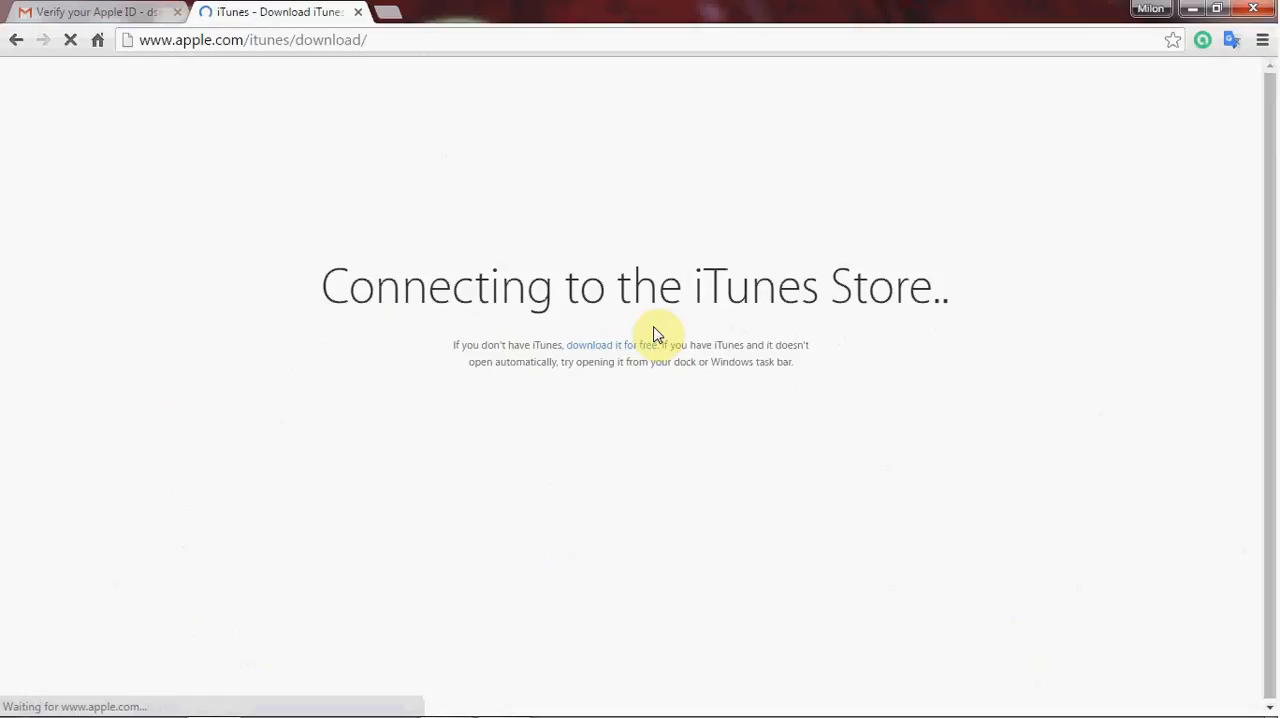
mouse_move(770, 298)
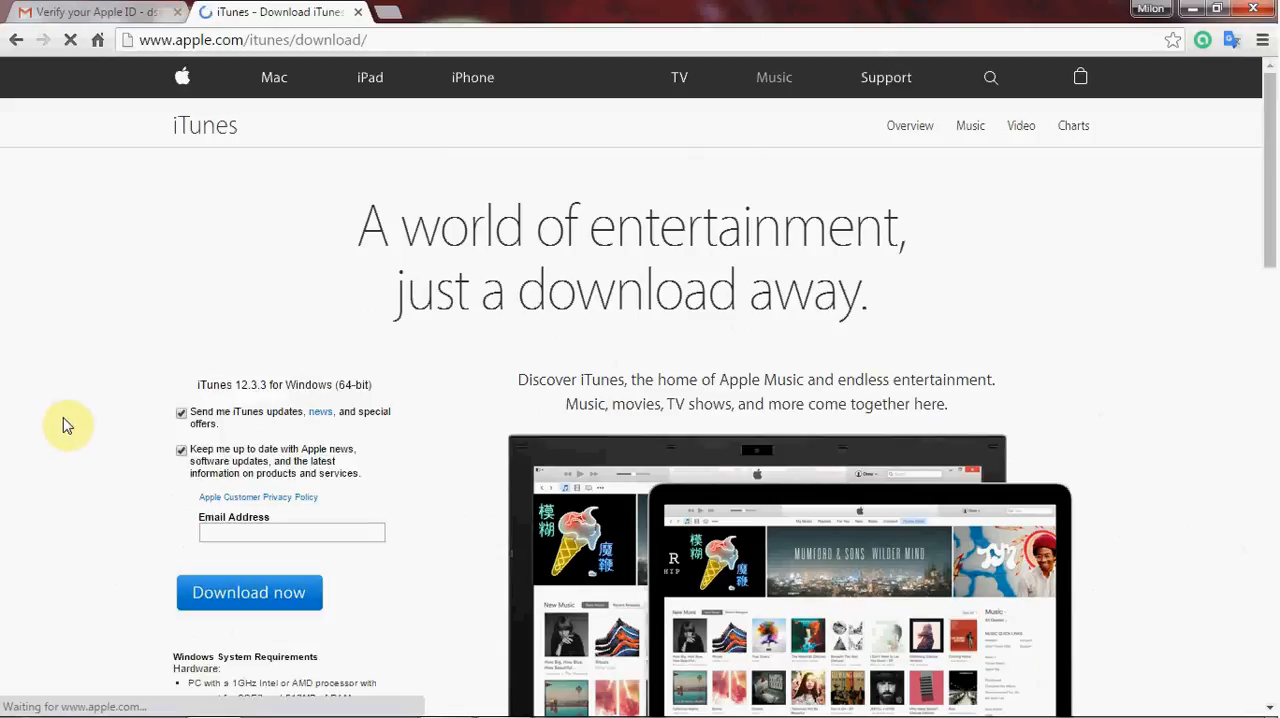
scroll("down", 3)
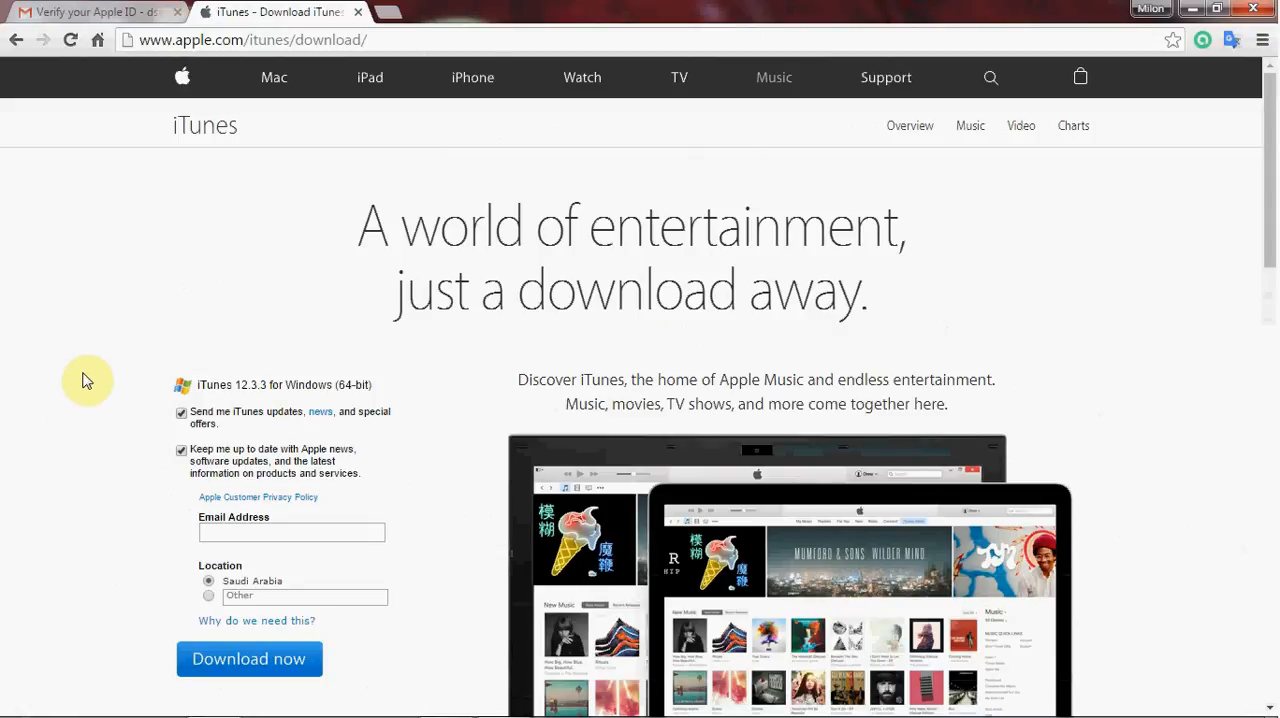
mouse_move(78, 386)
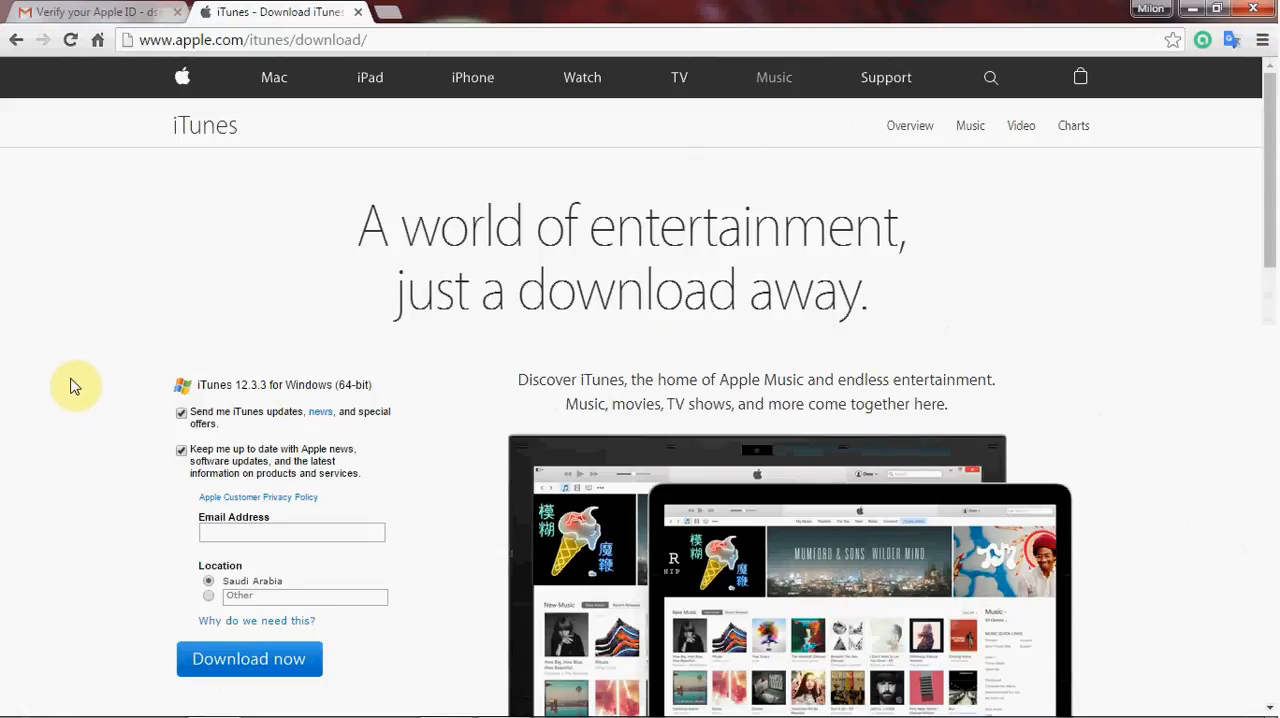
mouse_move(73, 387)
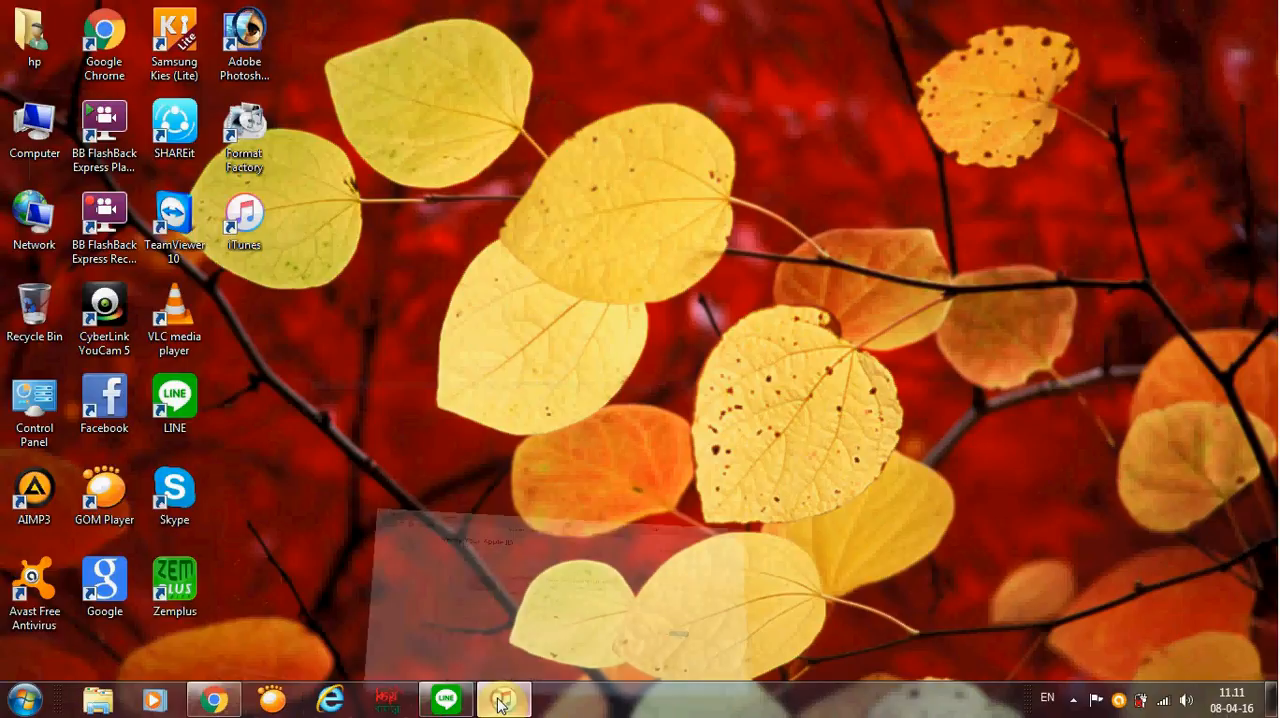
Switch back to iTunes and confirm OK on the Verify Your Apple ID notice
left_click(503, 698)
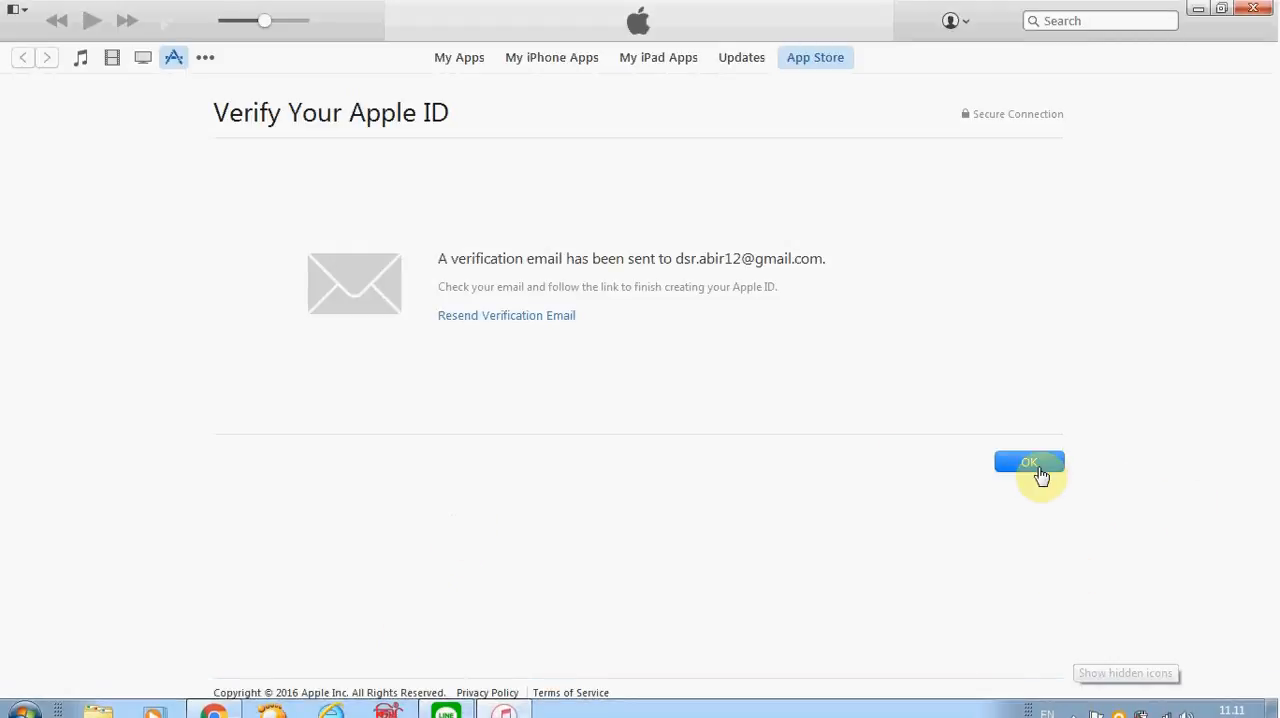
left_click(1028, 461)
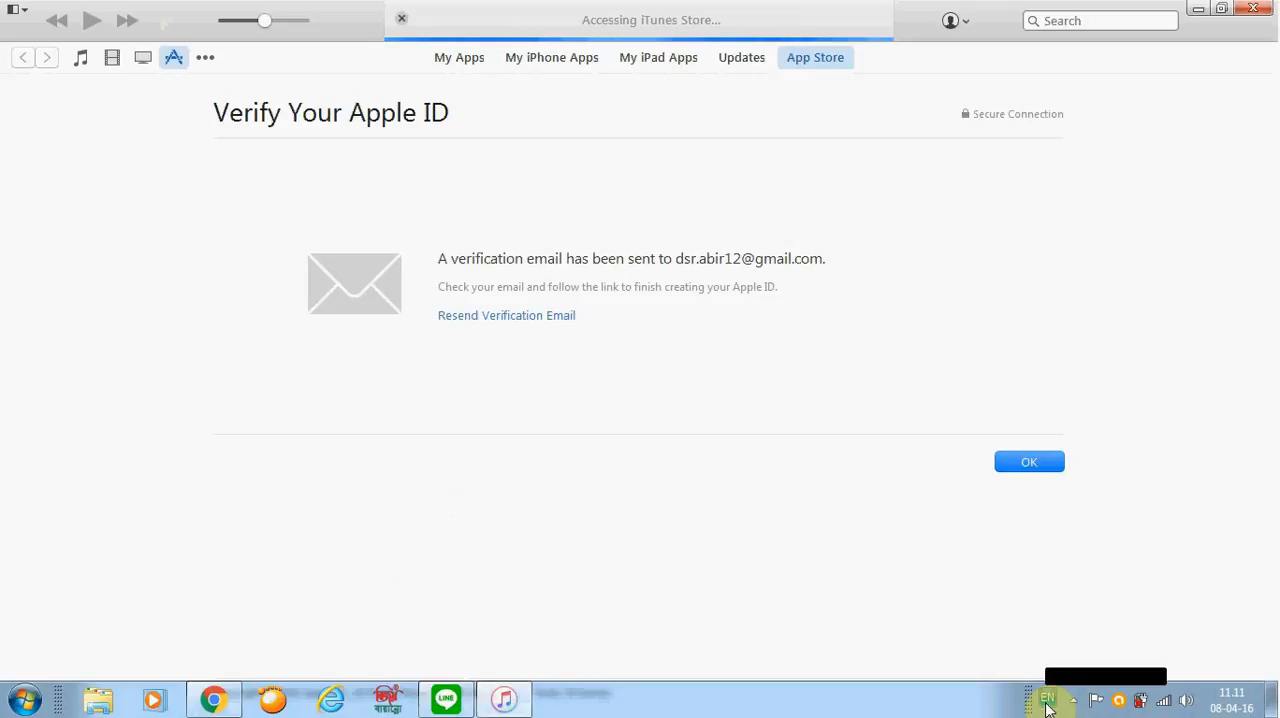